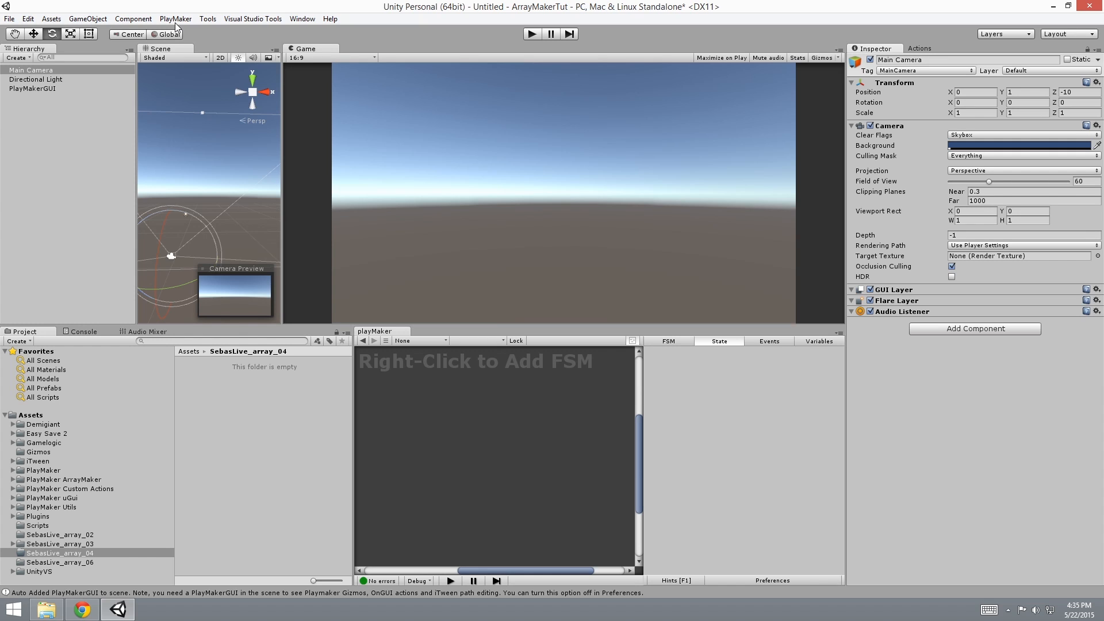
{"action": "mouse_move", "coordinate": [175, 27]}
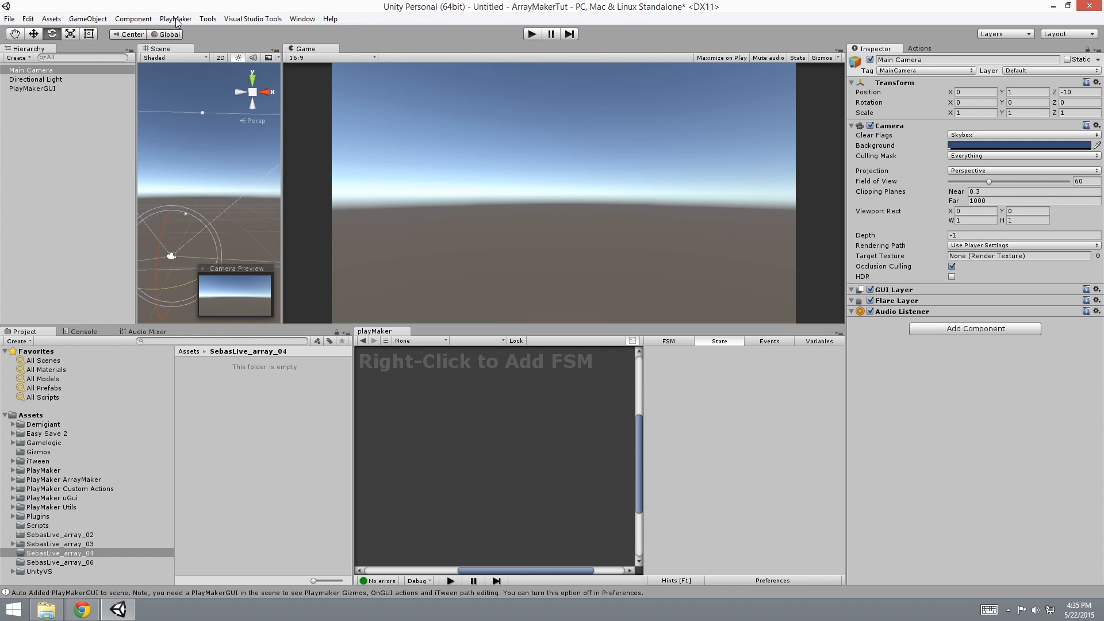
Add a PlayMaker ArrayList Proxy component to Main Camera through the ArrayMaker add-on menu.
{"action": "left_click", "coordinate": [176, 19]}
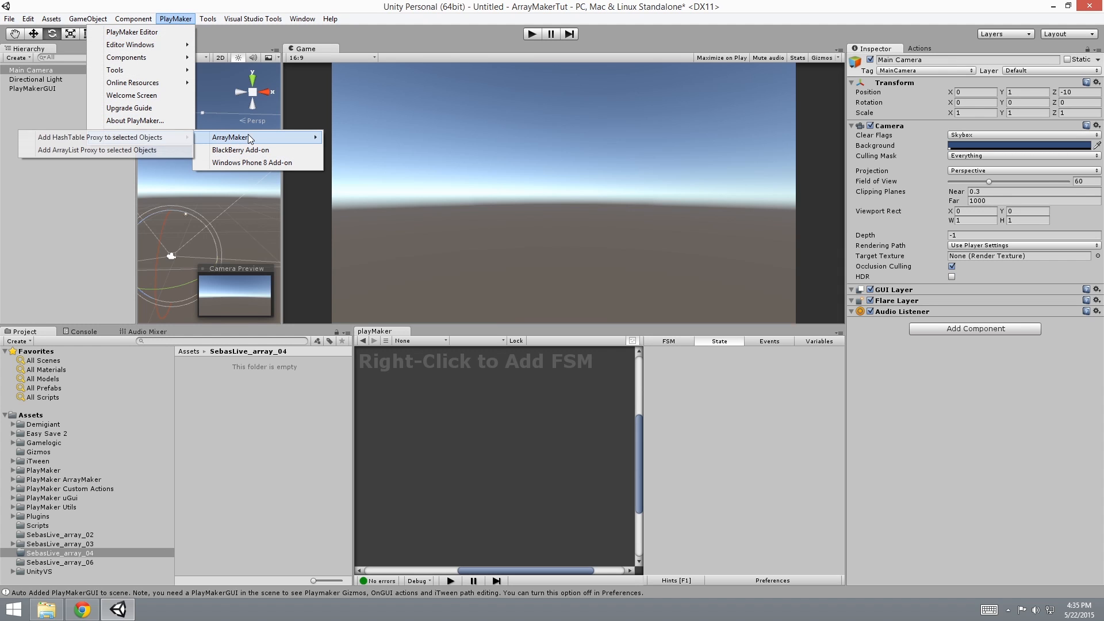
{"action": "mouse_move", "coordinate": [106, 150]}
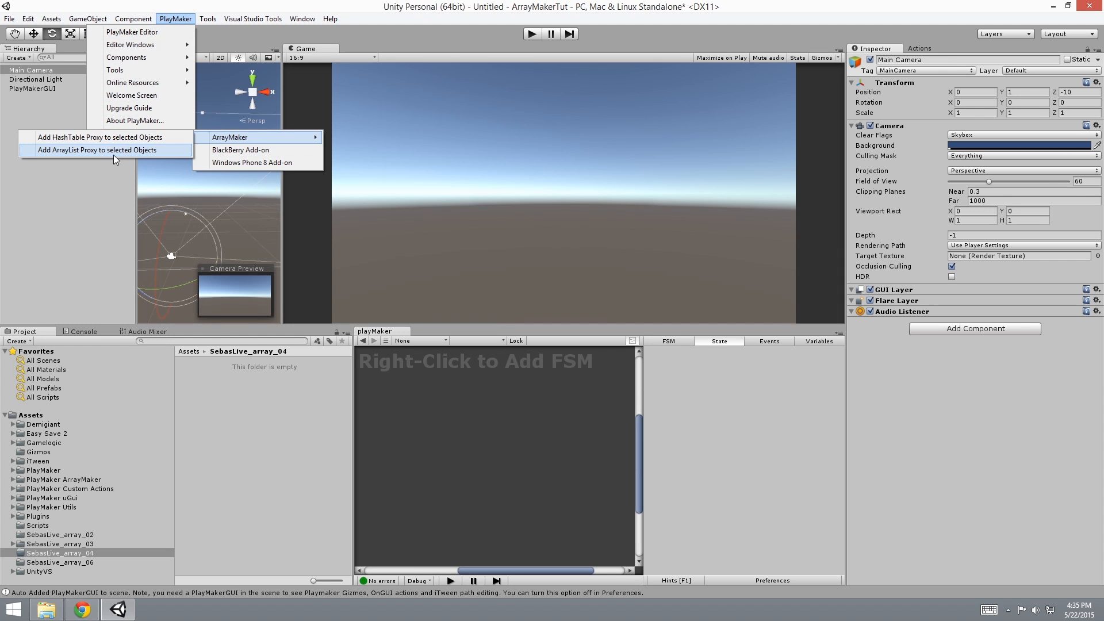
{"action": "left_click", "coordinate": [98, 149]}
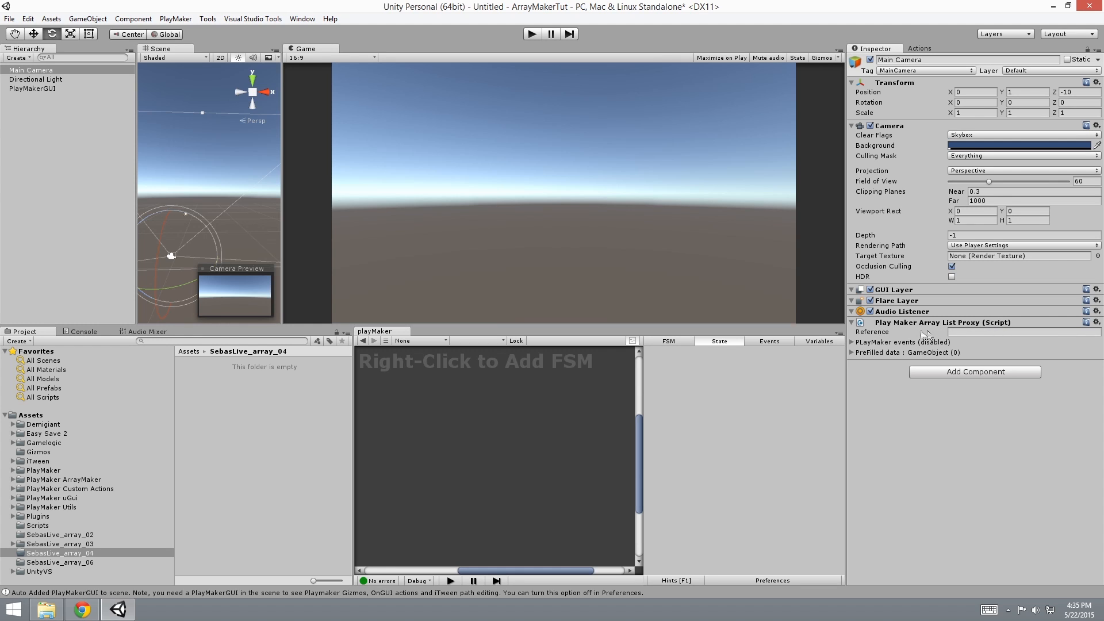
{"action": "left_click", "coordinate": [853, 341]}
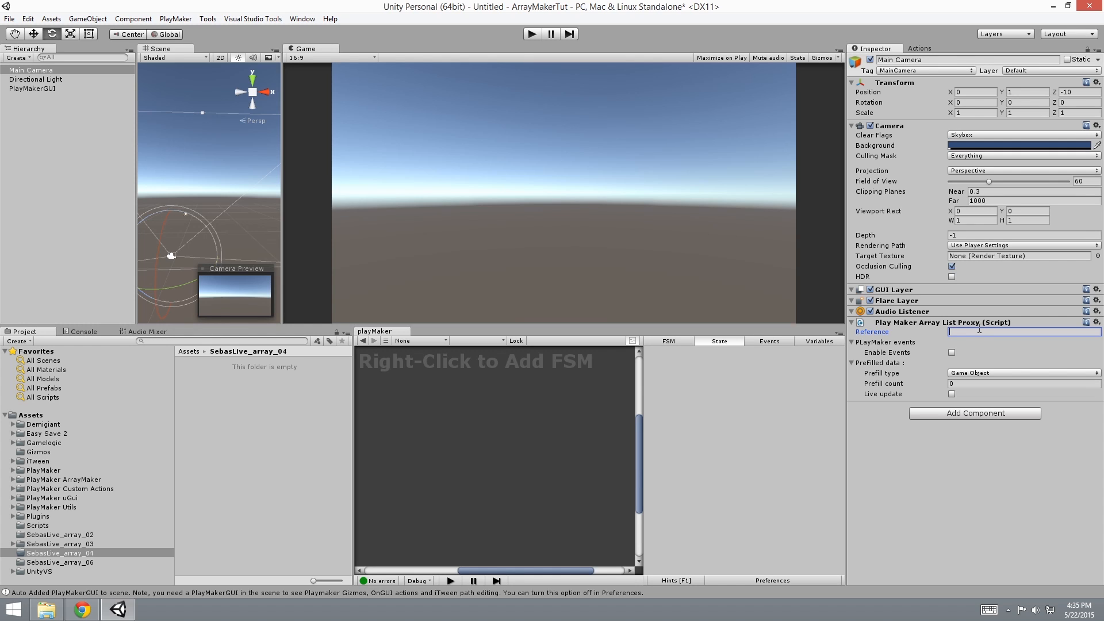
Name the proxy array1 and set its prefill type to String with count 3.
{"action": "type", "text": "array1"}
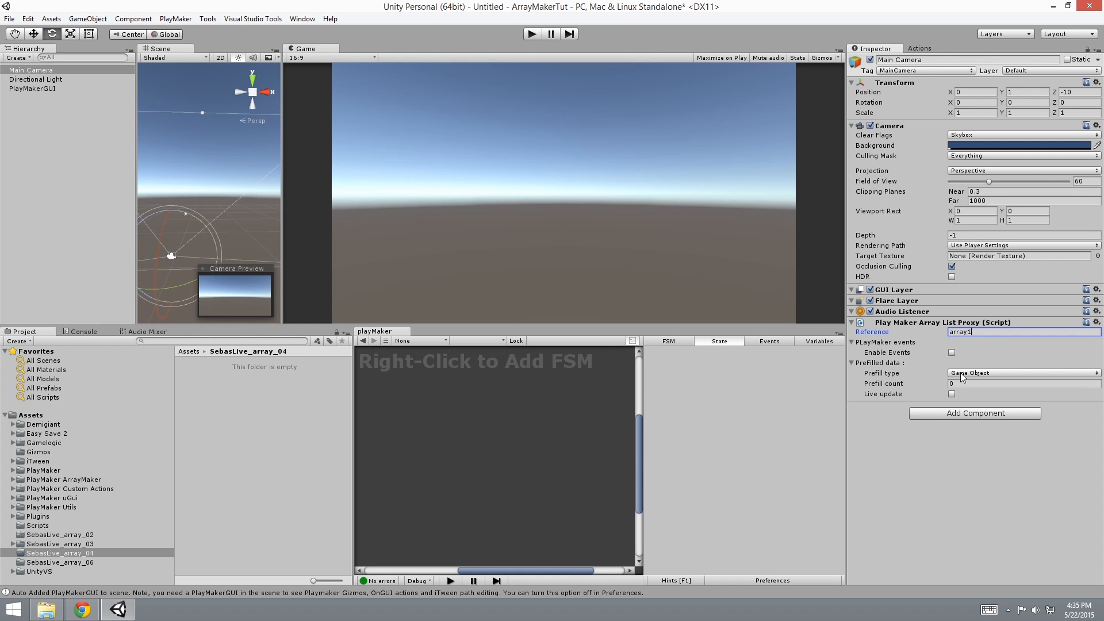
{"action": "left_click", "coordinate": [1021, 373]}
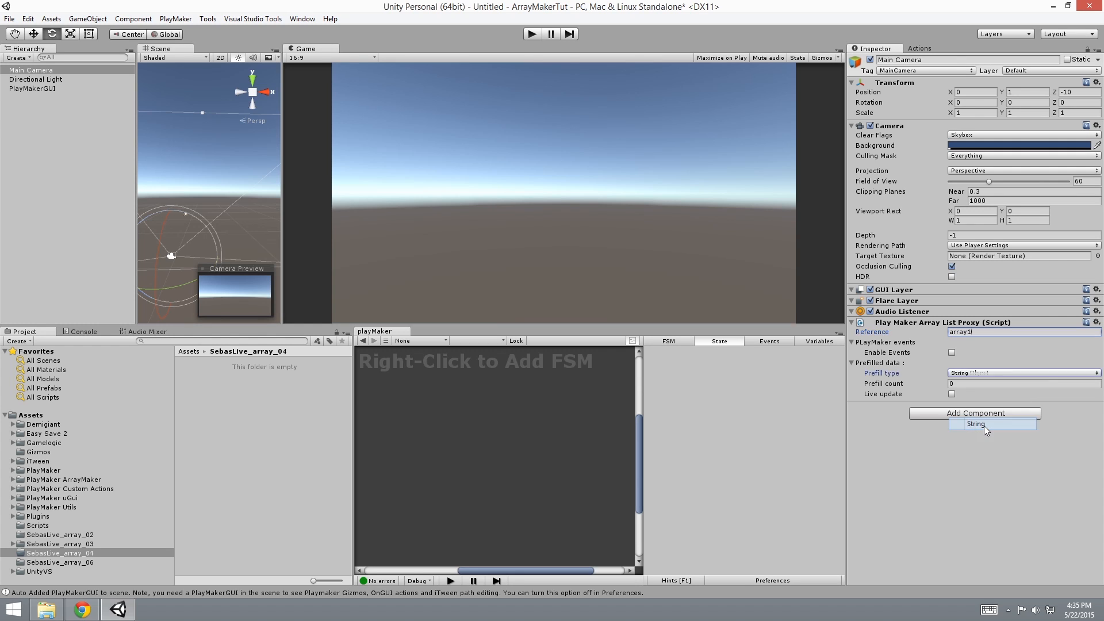
{"action": "type", "text": "3"}
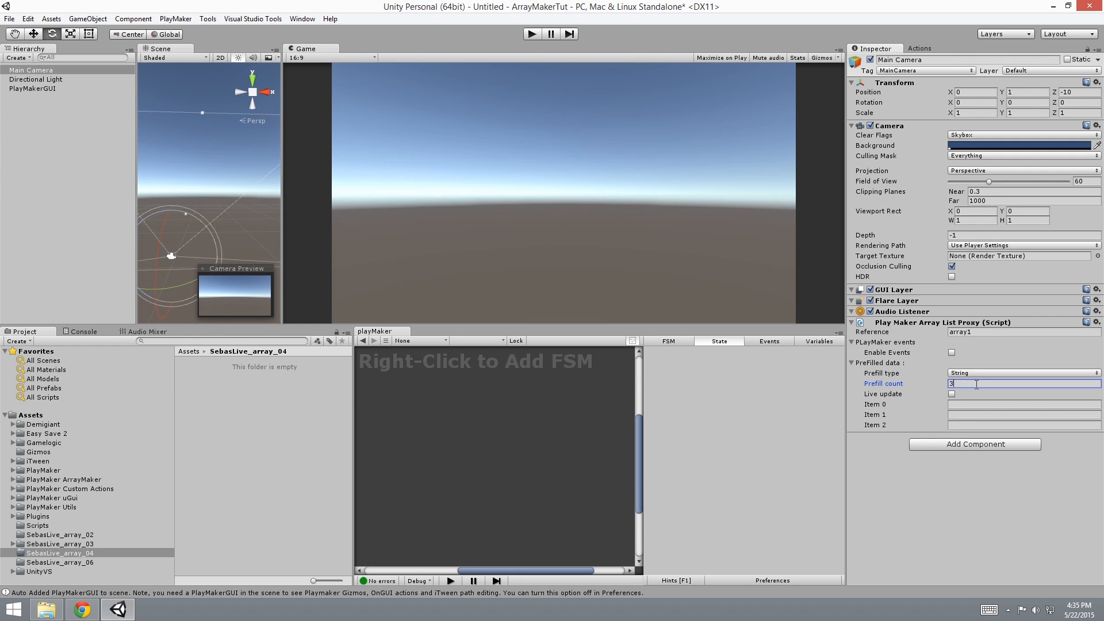
{"action": "mouse_move", "coordinate": [892, 408]}
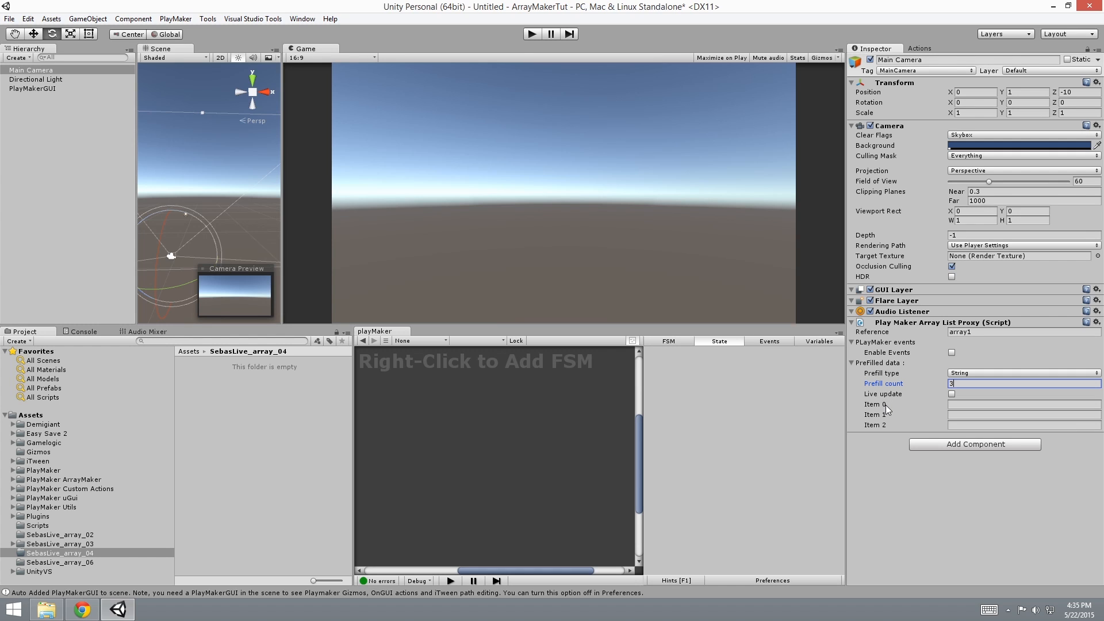
{"action": "mouse_move", "coordinate": [886, 411]}
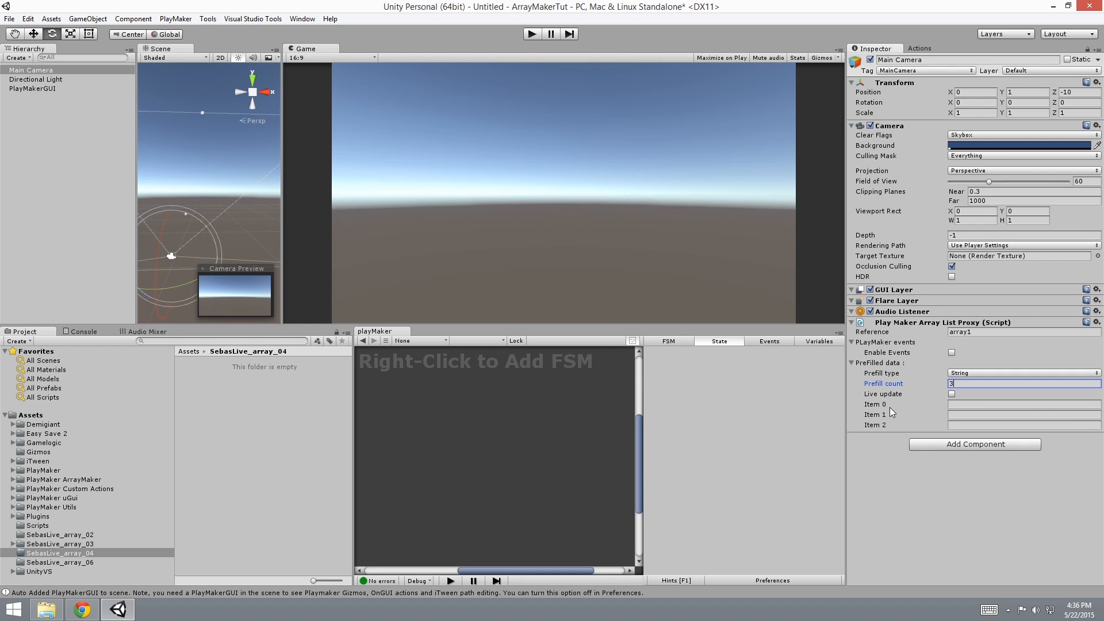
Adjust the prefill count and give Main Camera an FSM with an Array List Add action.
{"action": "left_click", "coordinate": [1024, 414]}
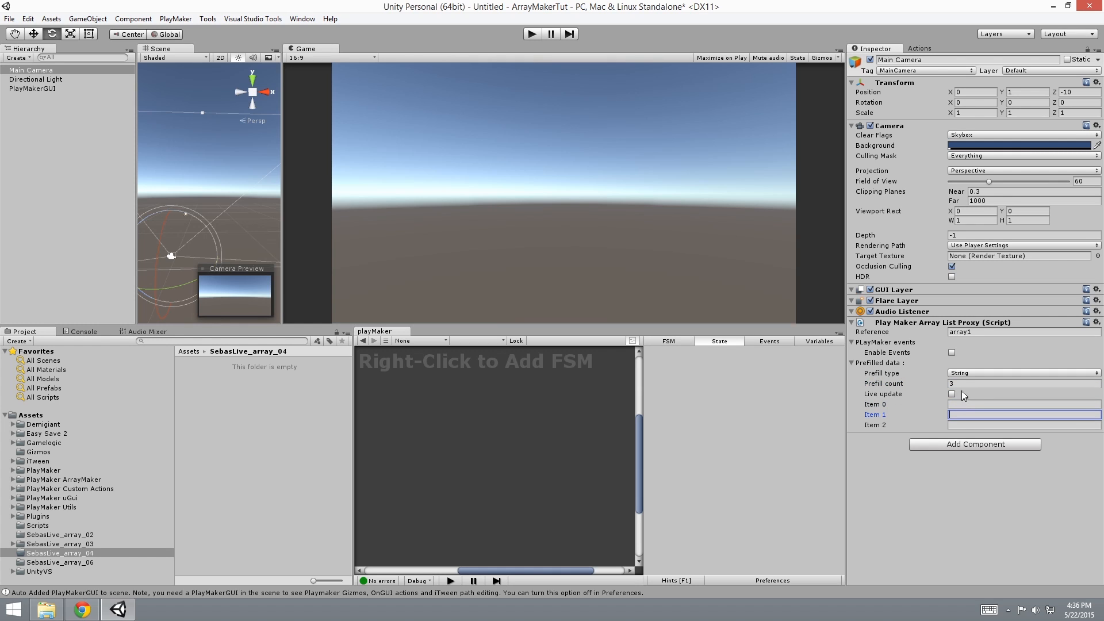
{"action": "left_click", "coordinate": [1022, 383]}
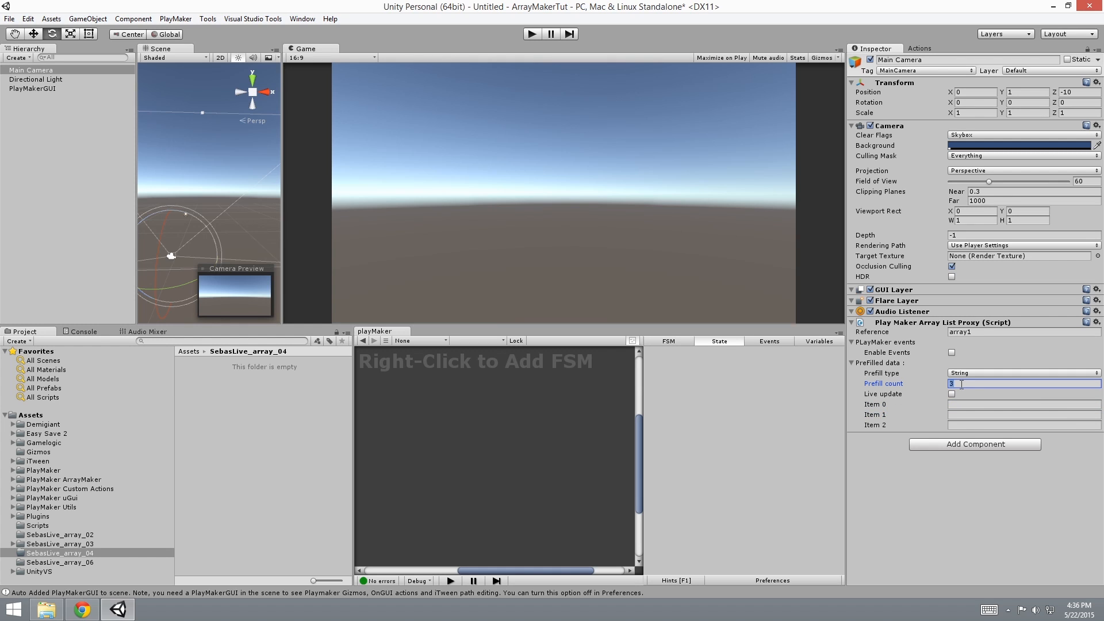
{"action": "left_click", "coordinate": [920, 47]}
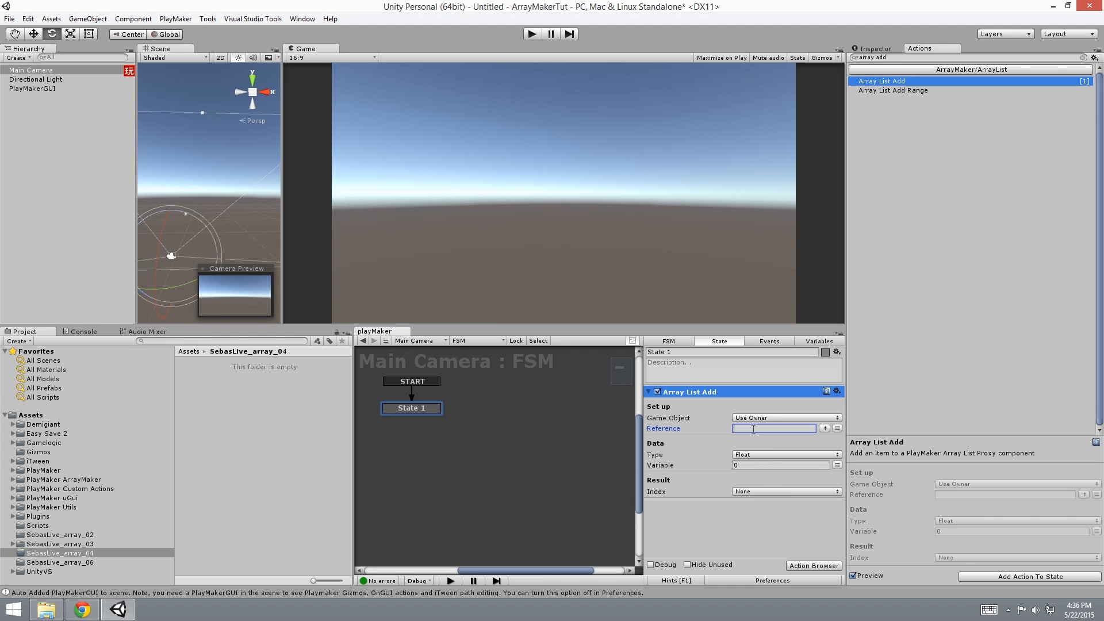
Point Array List Add at array1 and have it add the String 'hello world'.
{"action": "type", "text": "array1"}
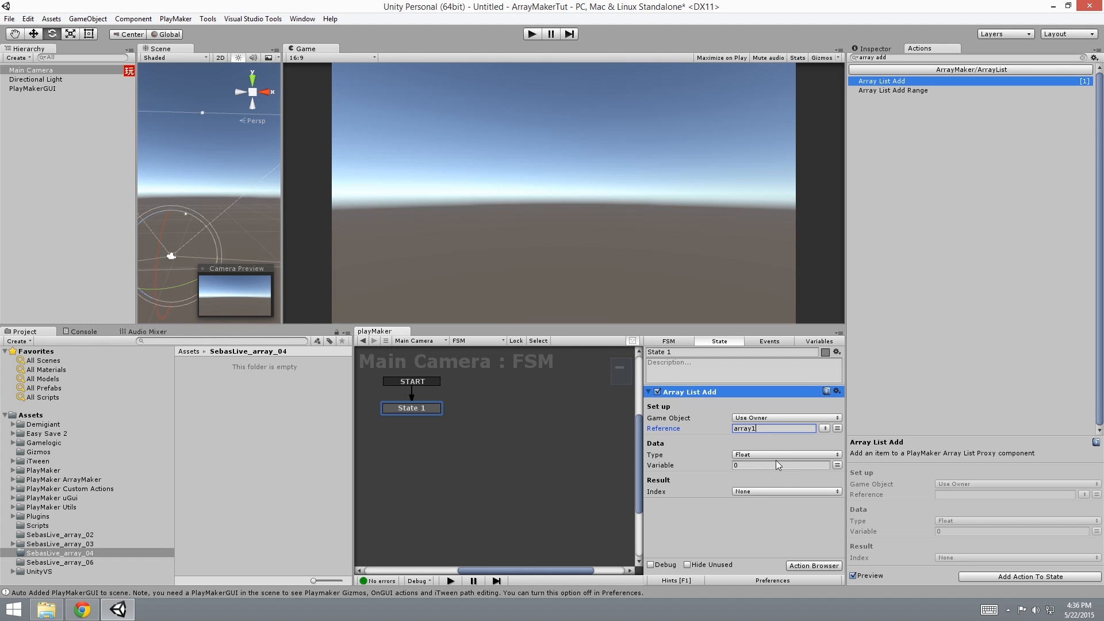
{"action": "left_click", "coordinate": [785, 454]}
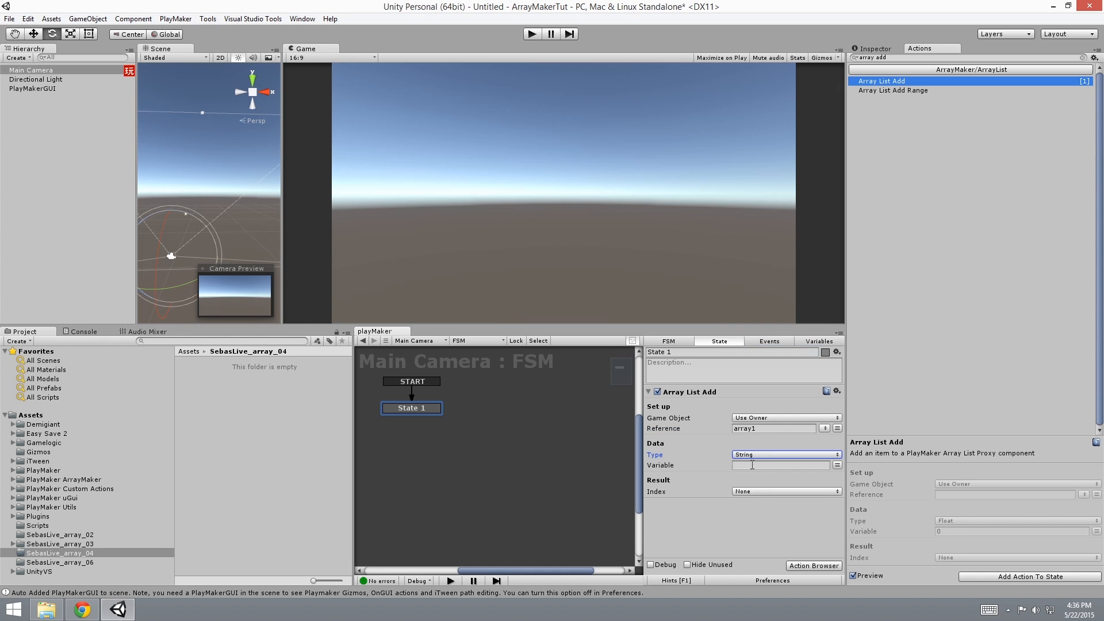
{"action": "type", "text": "hello"}
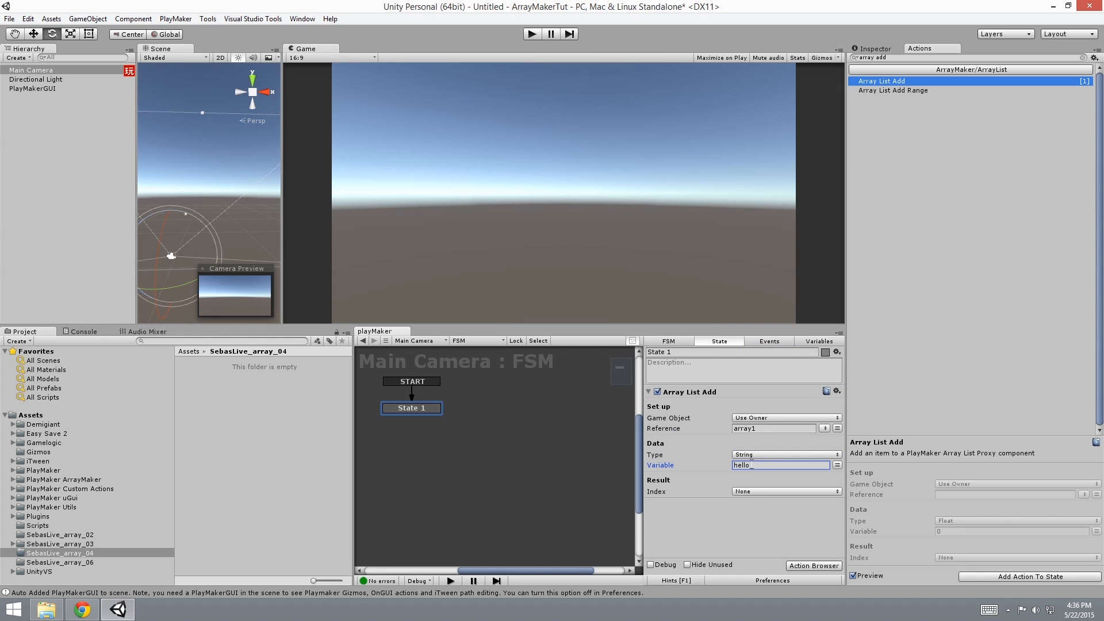
{"action": "type", "text": "world"}
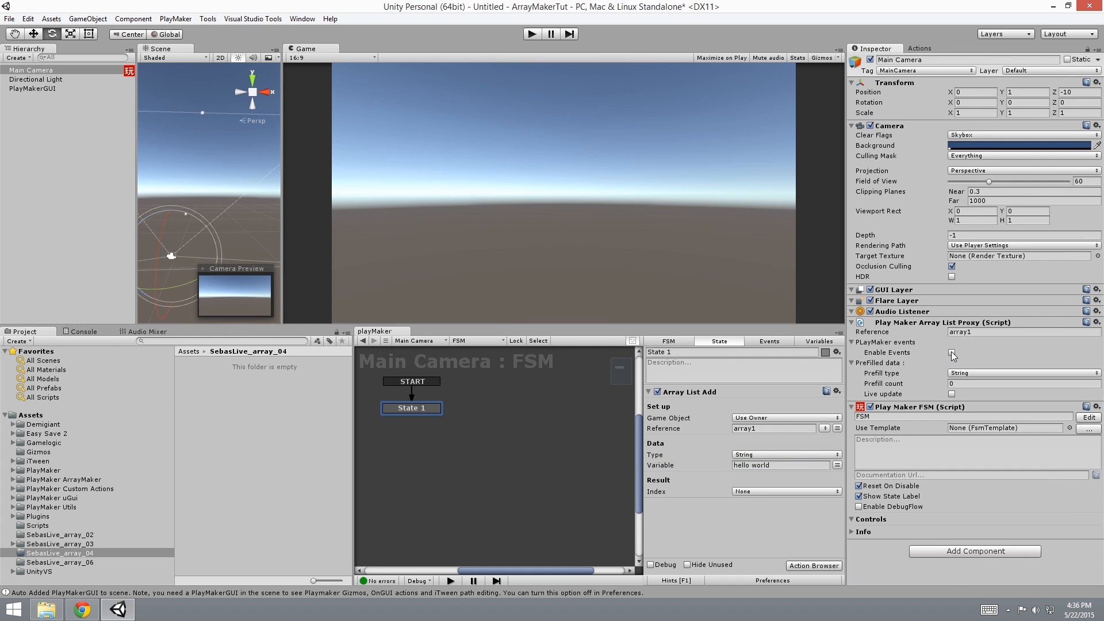
Enable proxy events, enter Play mode, and watch Item 0 show 'hello world' with Live update.
{"action": "left_click", "coordinate": [948, 352]}
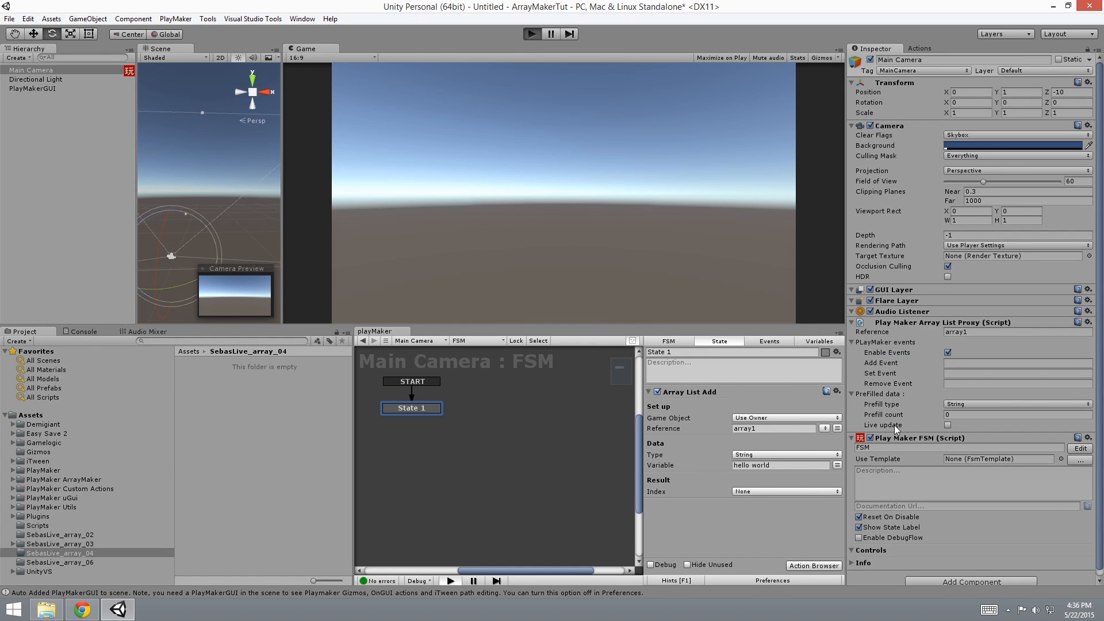
{"action": "left_click", "coordinate": [532, 34]}
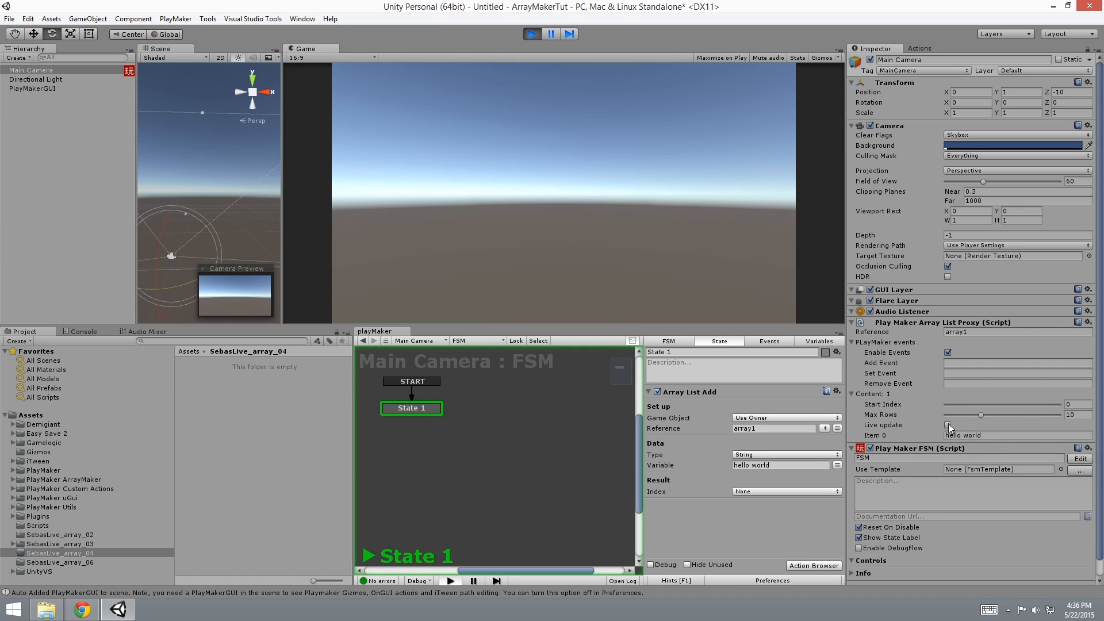
{"action": "left_click", "coordinate": [948, 426]}
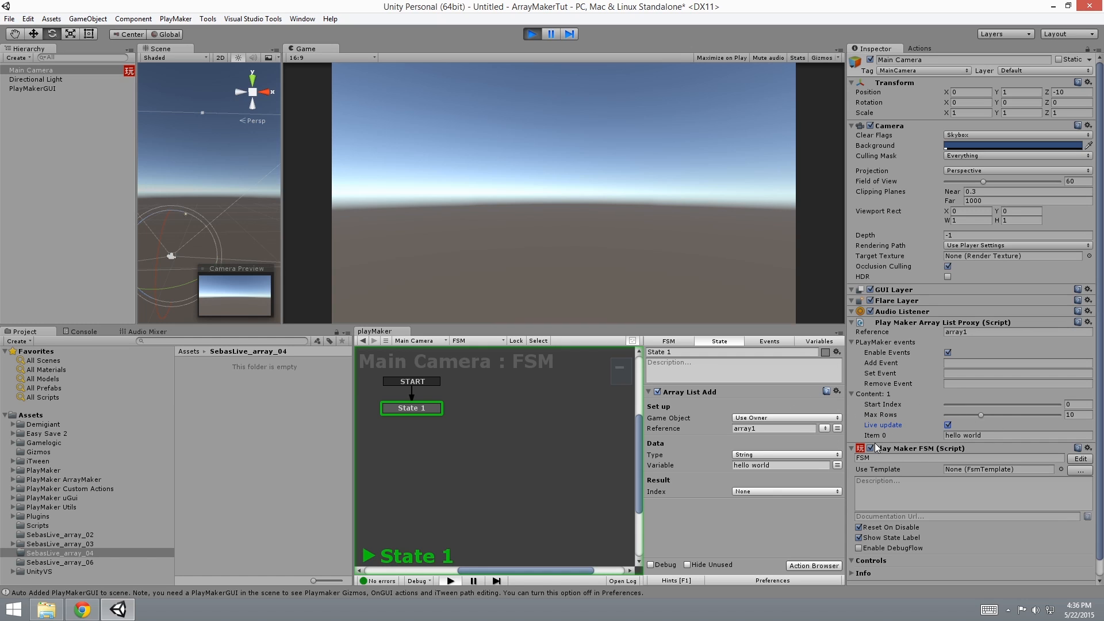
{"action": "mouse_move", "coordinate": [725, 298]}
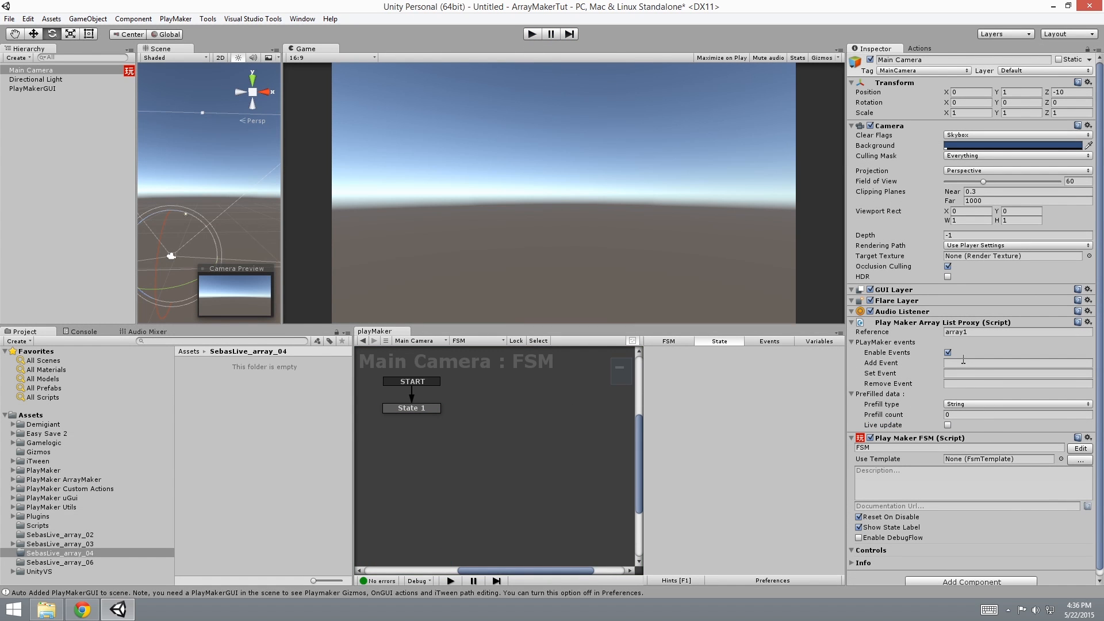
Name the proxy's Add, Set and Remove events add, set and remove.
{"action": "left_click", "coordinate": [1017, 374]}
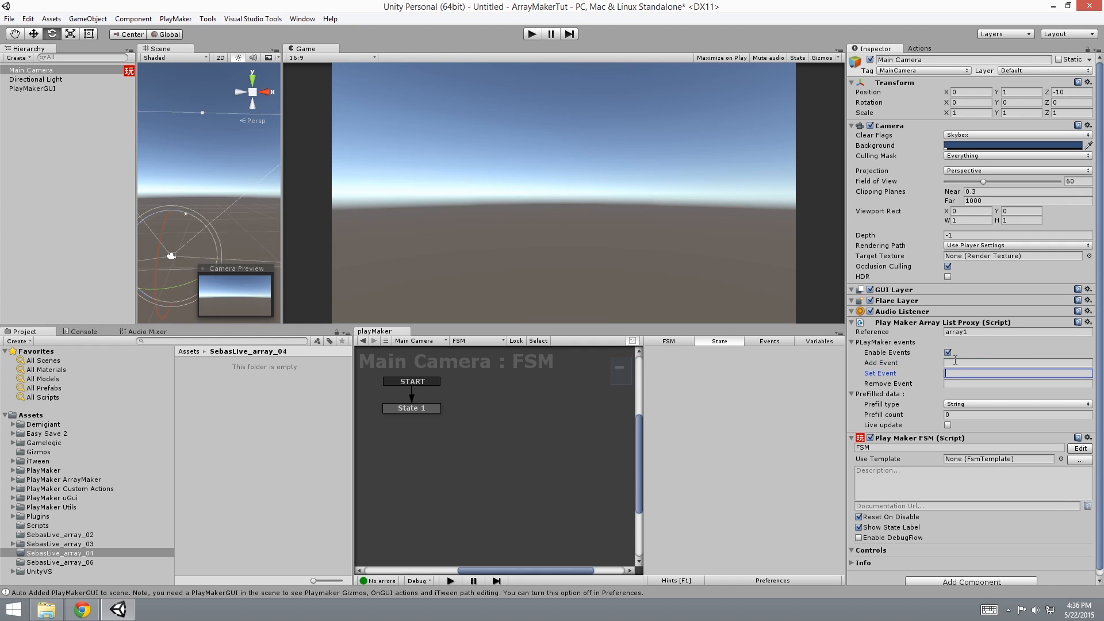
{"action": "left_click", "coordinate": [1017, 362]}
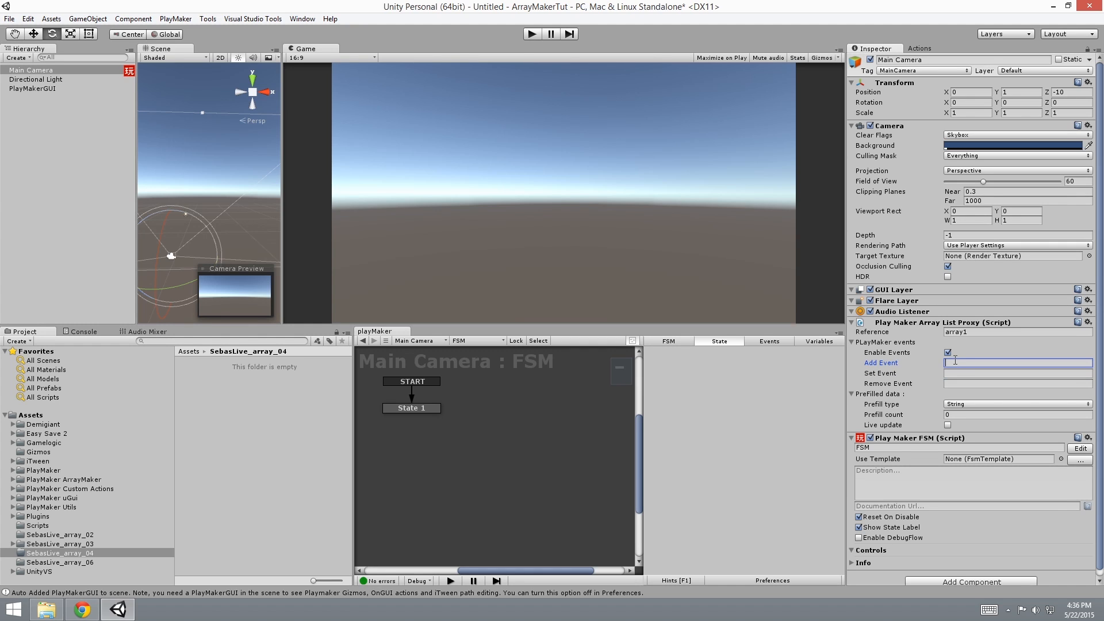
{"action": "type", "text": "add"}
{"action": "left_click", "coordinate": [1018, 373]}
{"action": "type", "text": "s"}
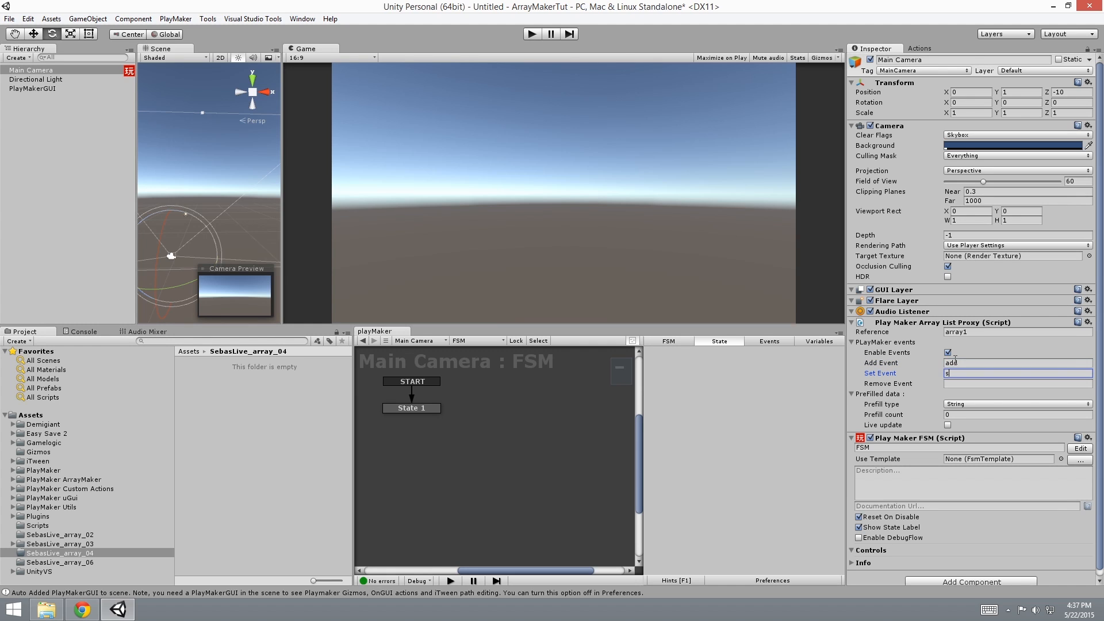
{"action": "type", "text": "remove"}
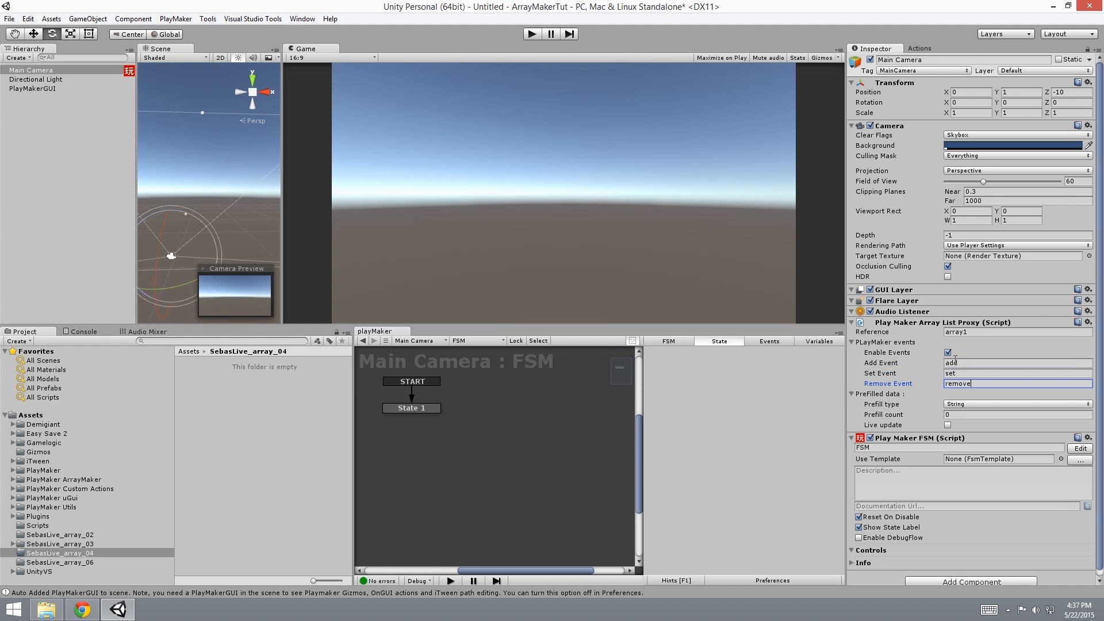
{"action": "mouse_move", "coordinate": [879, 370]}
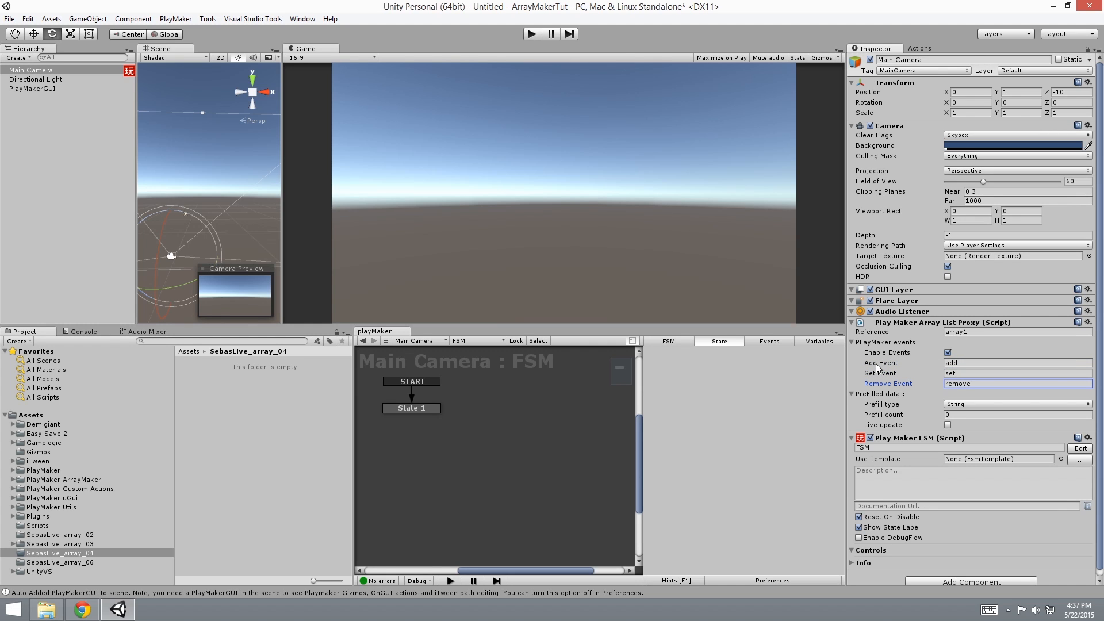
{"action": "mouse_move", "coordinate": [881, 367]}
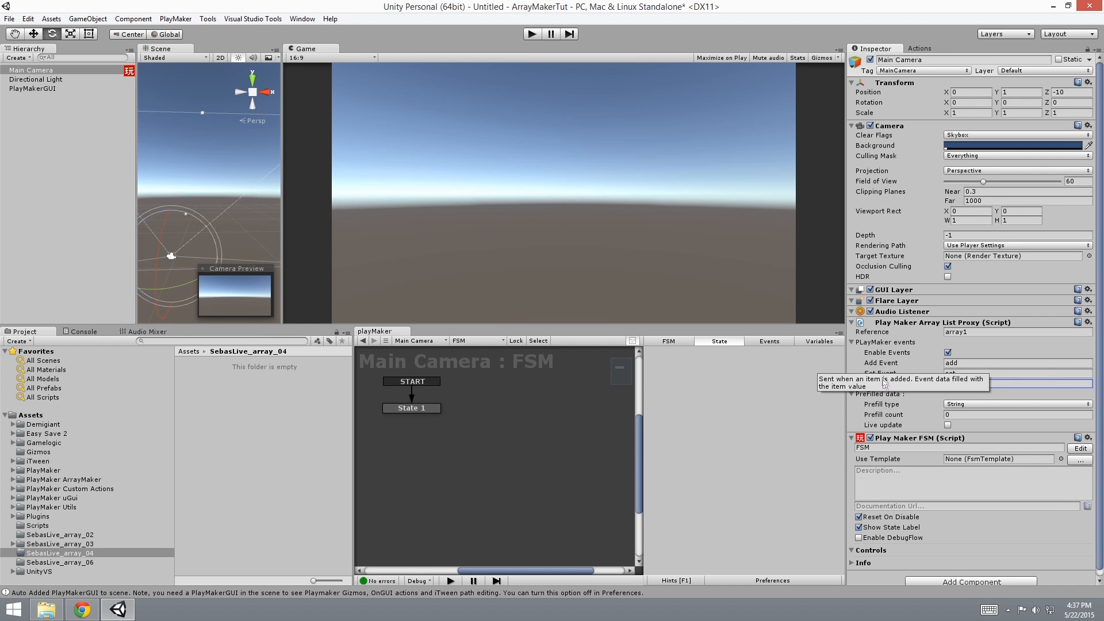
Add an add transition to State 1 and drag it out to create State 2.
{"action": "left_click", "coordinate": [412, 408]}
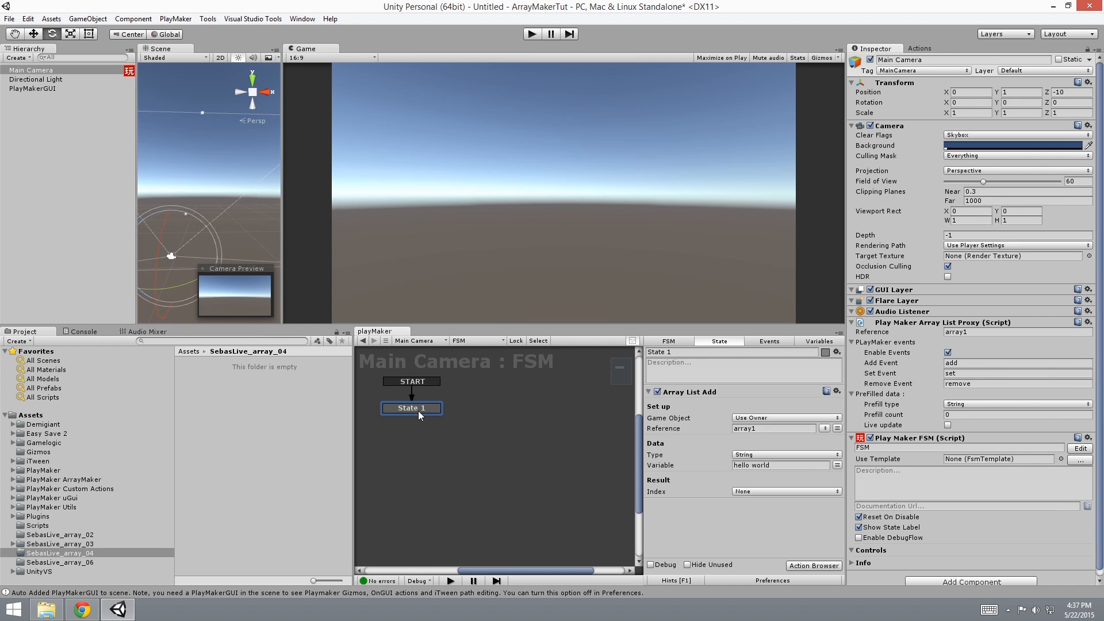
{"action": "mouse_move", "coordinate": [904, 411]}
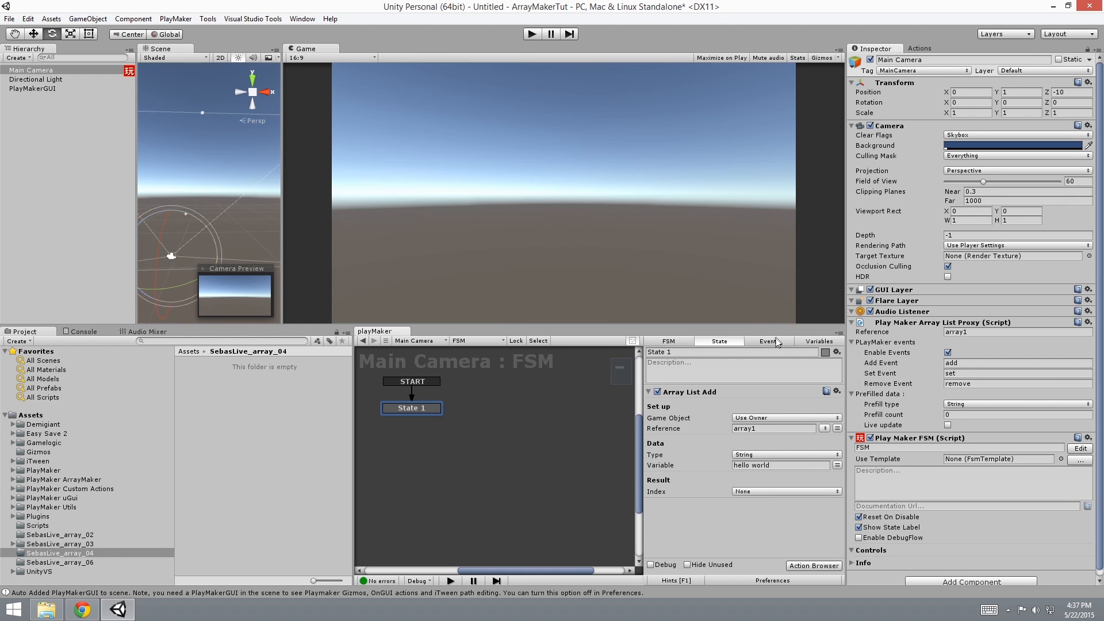
{"action": "left_click", "coordinate": [769, 341]}
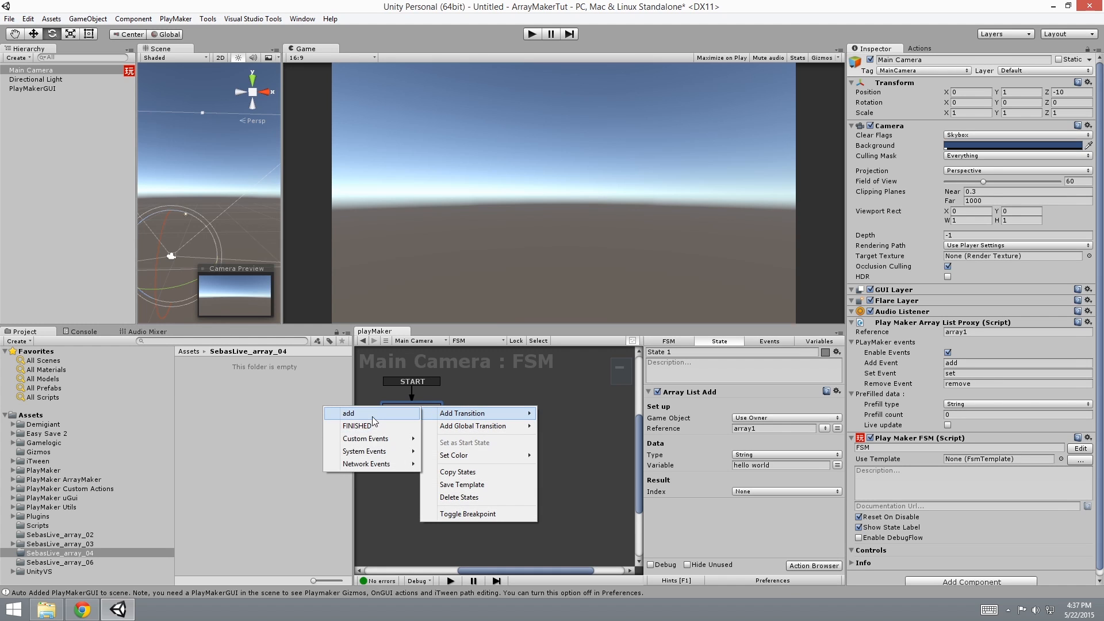
{"action": "left_click", "coordinate": [348, 414]}
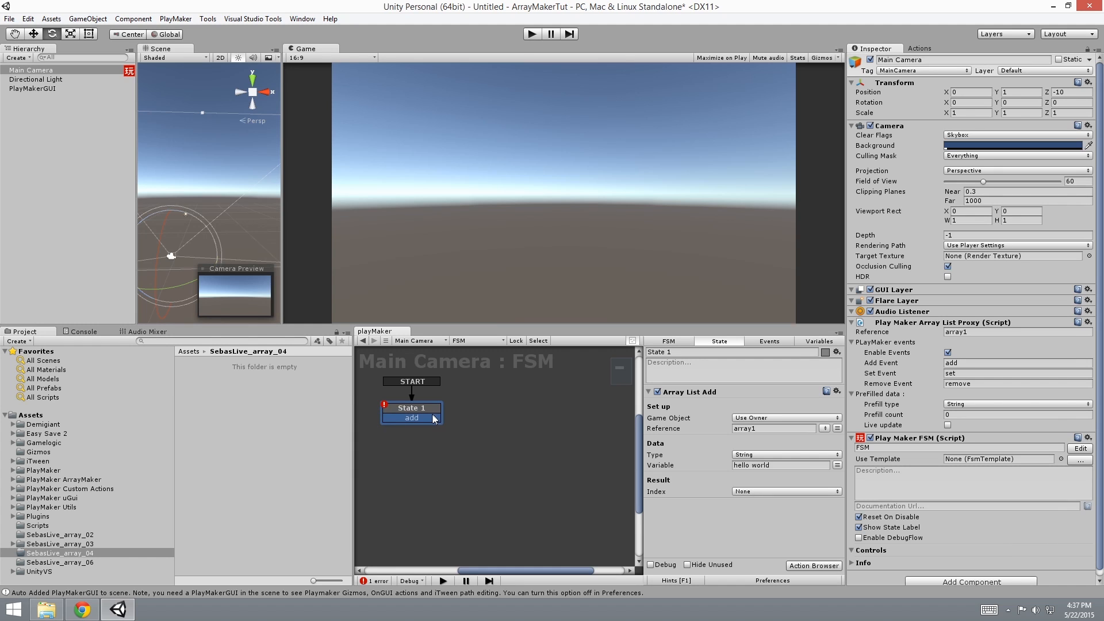
{"action": "left_click_drag", "start_coordinate": [436, 417], "coordinate": [496, 412]}
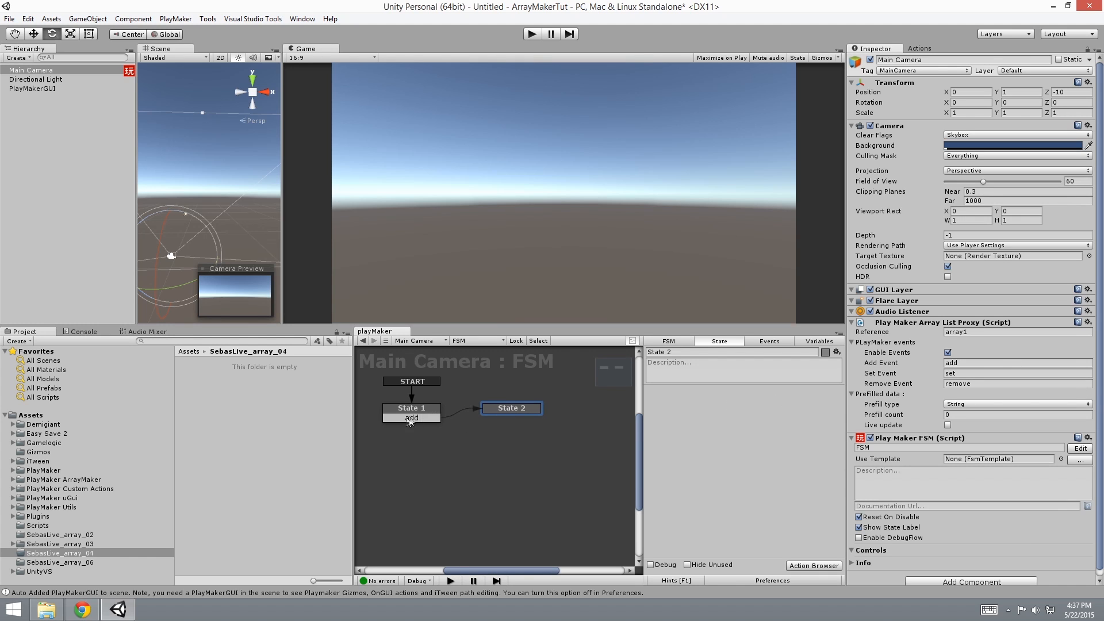
{"action": "left_click", "coordinate": [411, 408]}
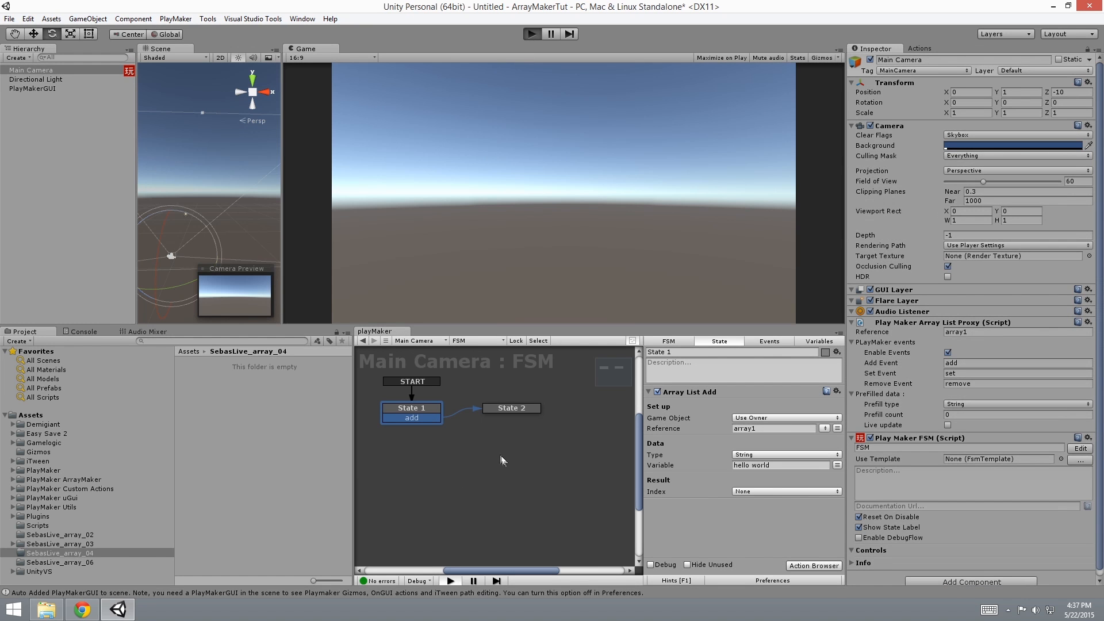
Add Array List Set to State 2 and create State 3 with an Array List Remove action.
{"action": "left_click", "coordinate": [531, 34]}
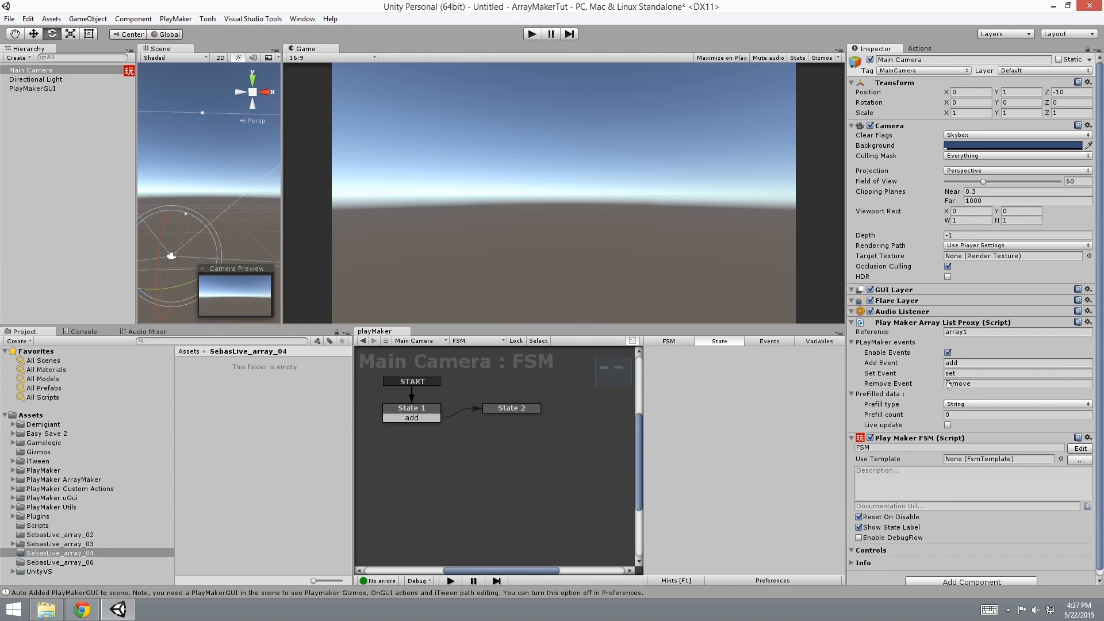
{"action": "type", "text": "remove"}
{"action": "type", "text": "array rem"}
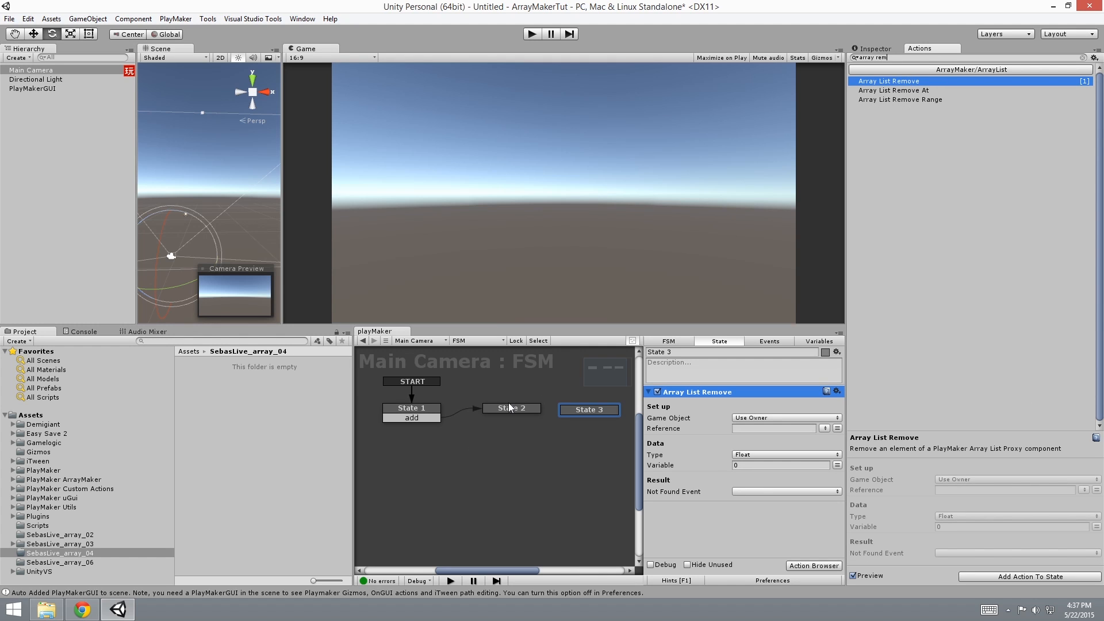
Point State 2's Array List Set at array1, index 0.
{"action": "left_click", "coordinate": [503, 409]}
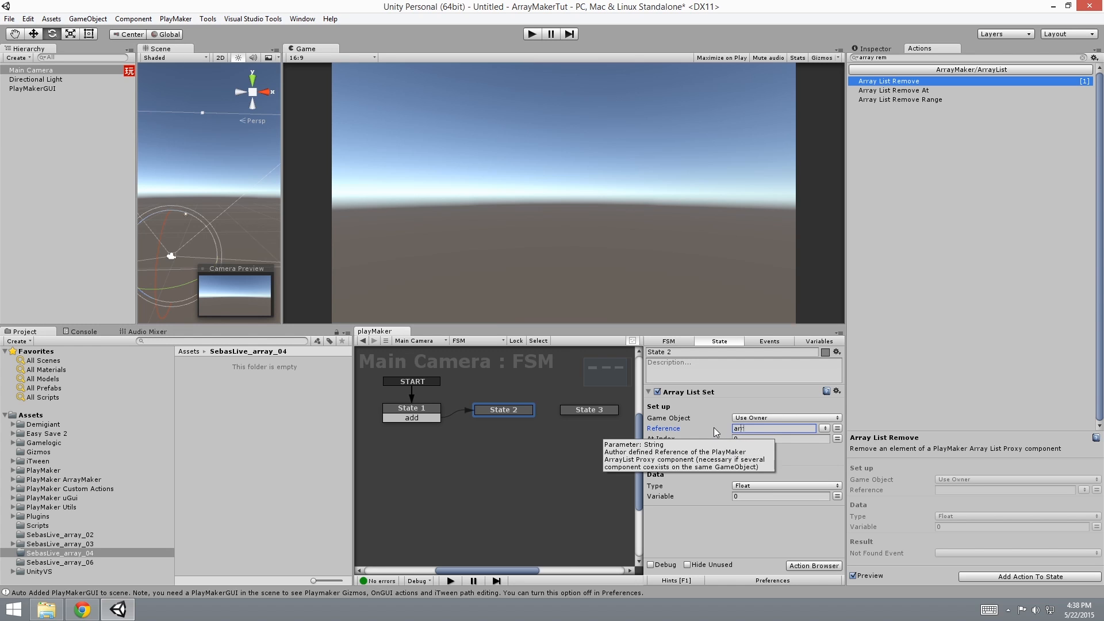
{"action": "type", "text": "array1"}
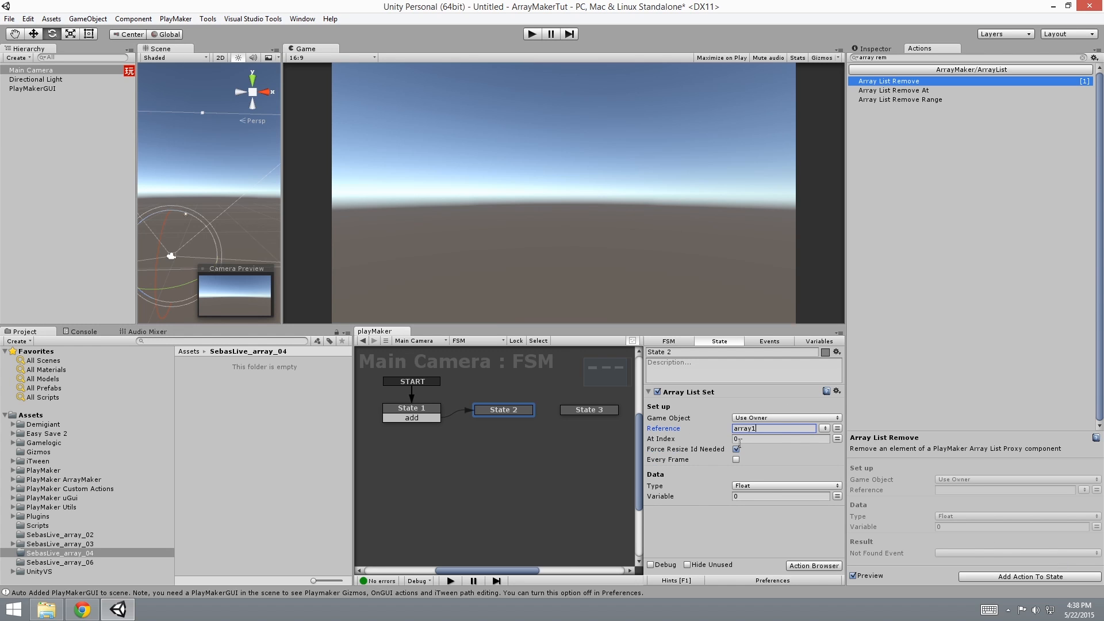
{"action": "left_click", "coordinate": [775, 439]}
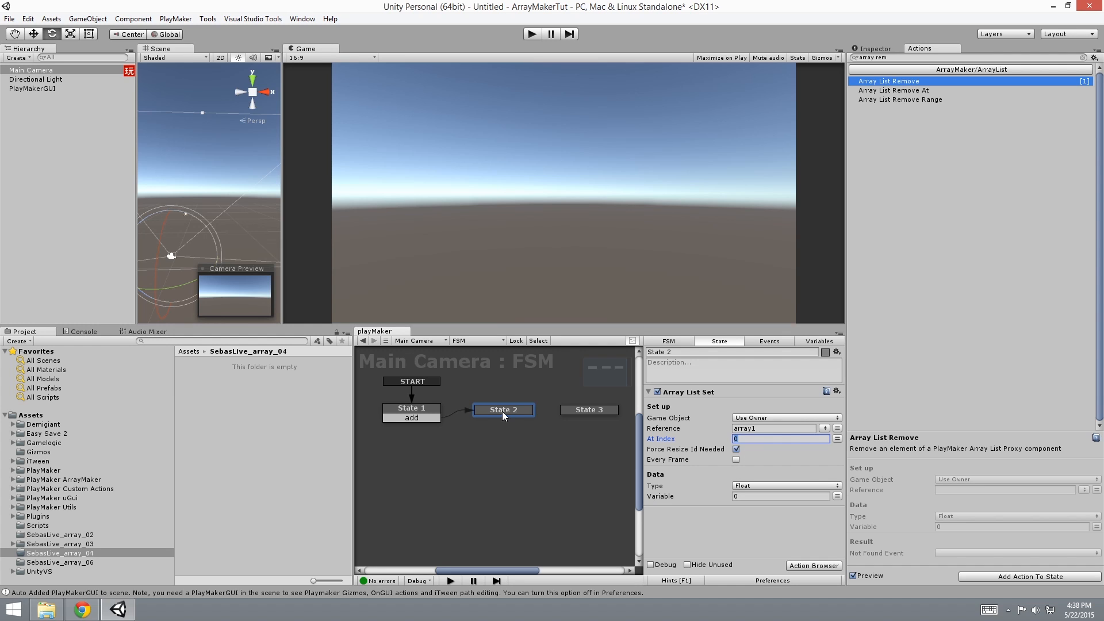
Set the value to String 'hi world' and link State 2's set transition to State 3.
{"action": "left_click", "coordinate": [769, 341]}
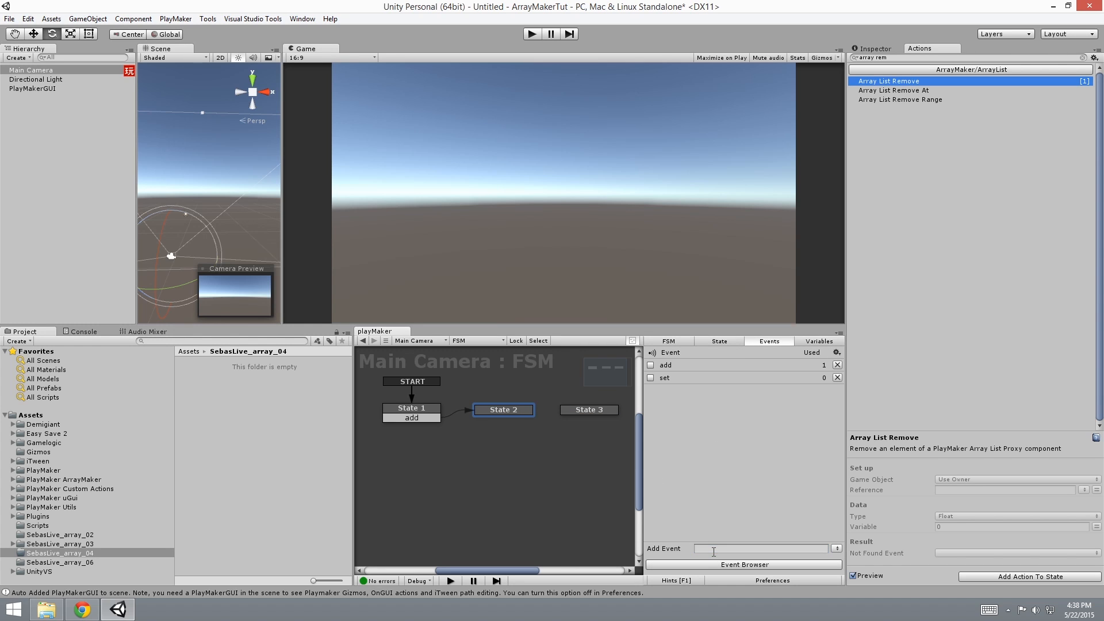
{"action": "right_click", "coordinate": [503, 410]}
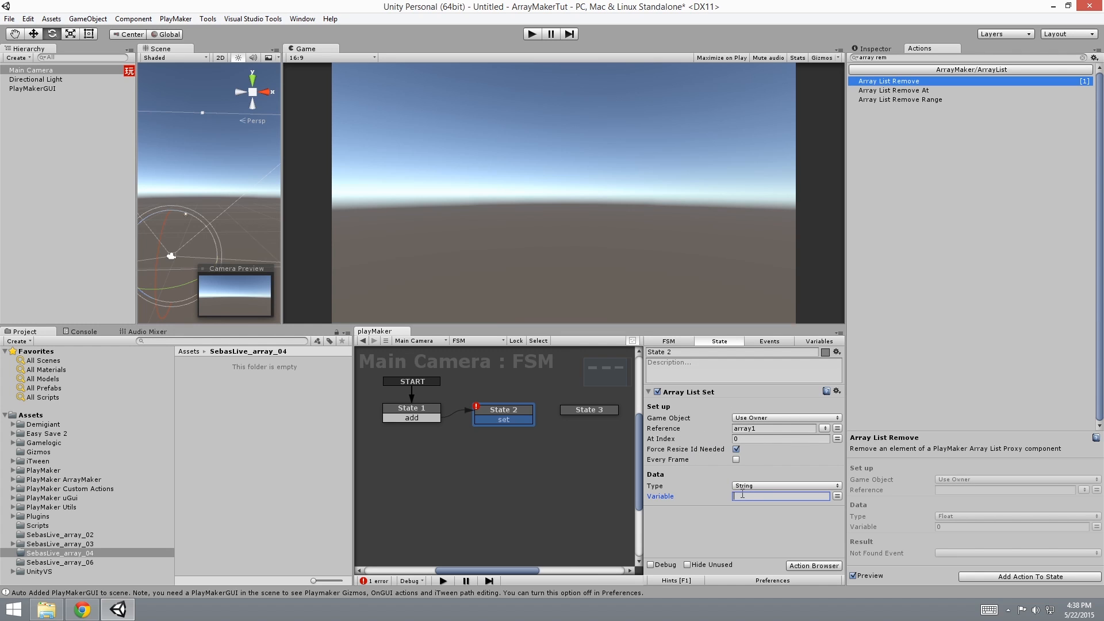
{"action": "type", "text": "hi"}
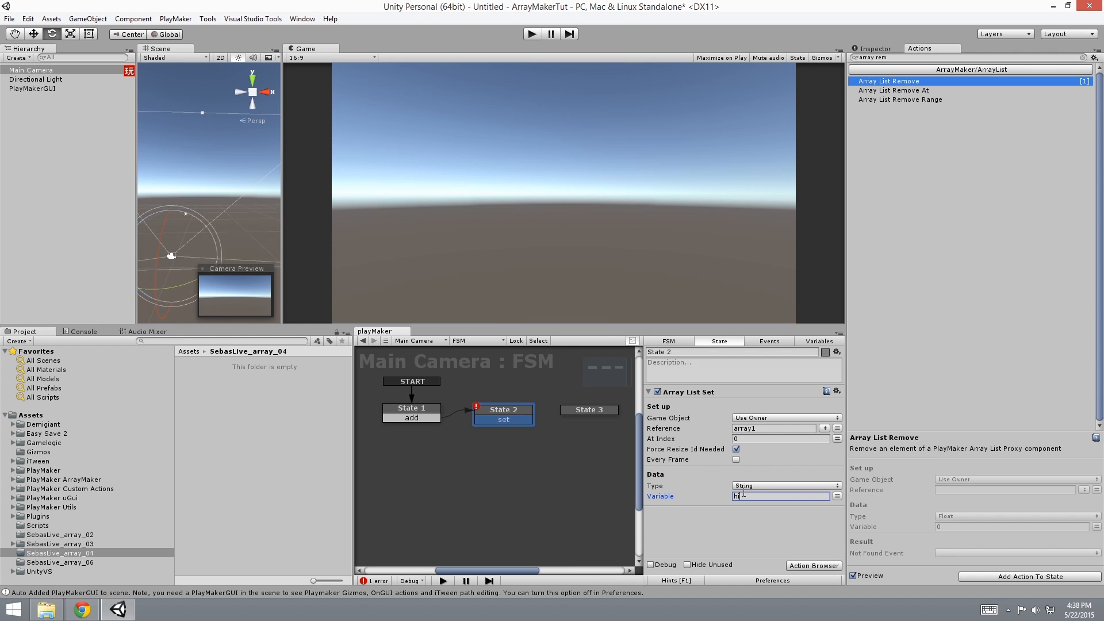
{"action": "type", "text": "world"}
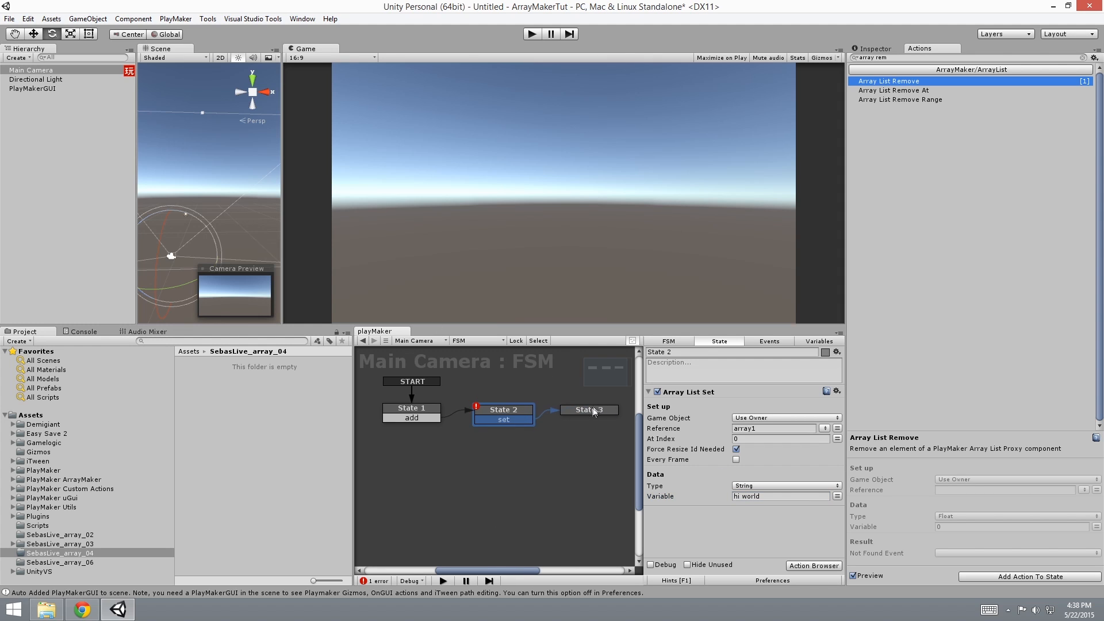
{"action": "left_click", "coordinate": [597, 409]}
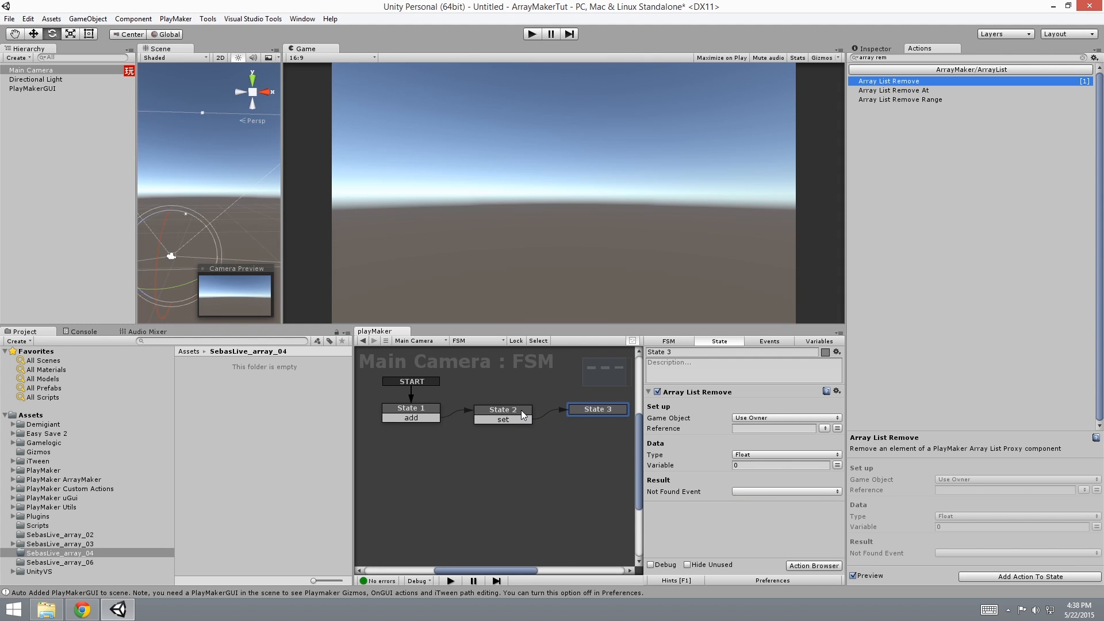
Create a remove event and add a remove transition from State 3 to a new State 4.
{"action": "left_click", "coordinate": [502, 409]}
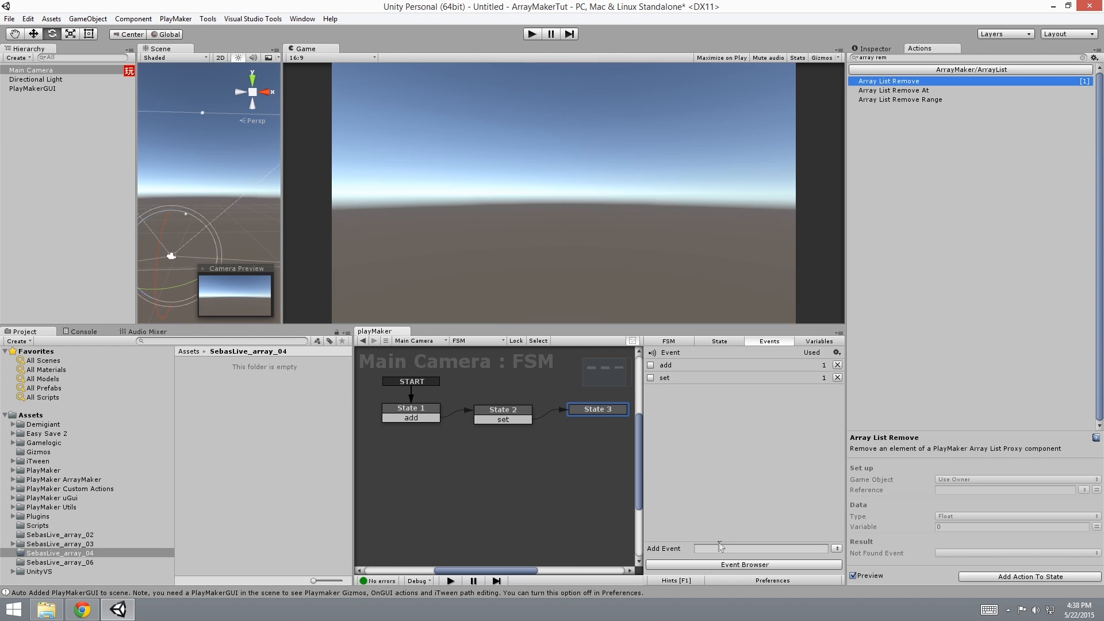
{"action": "type", "text": "remove"}
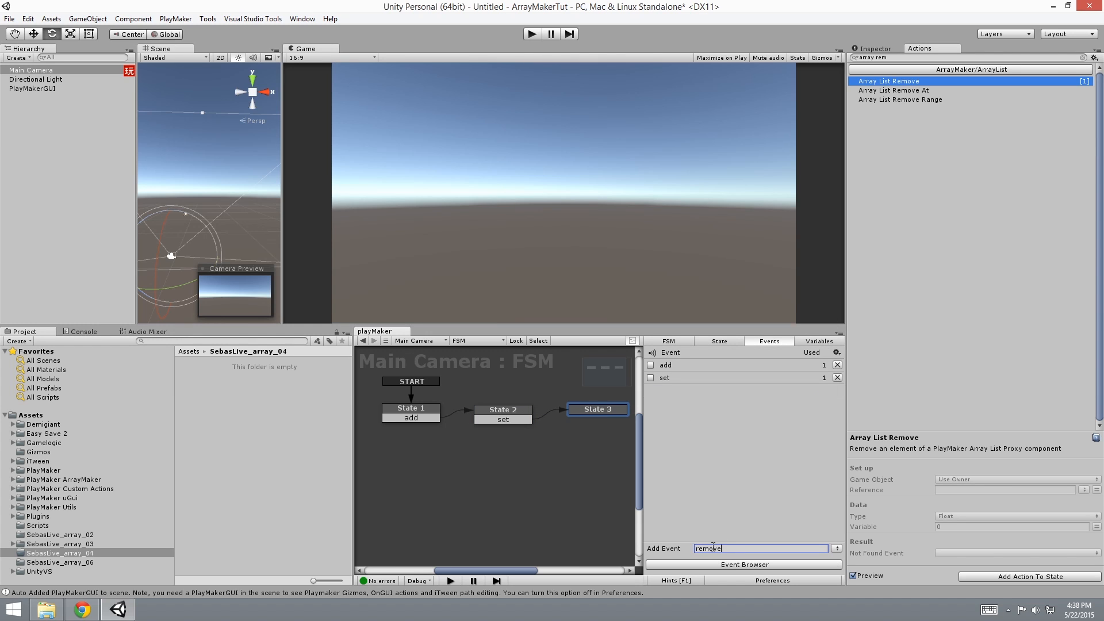
{"action": "right_click", "coordinate": [597, 409]}
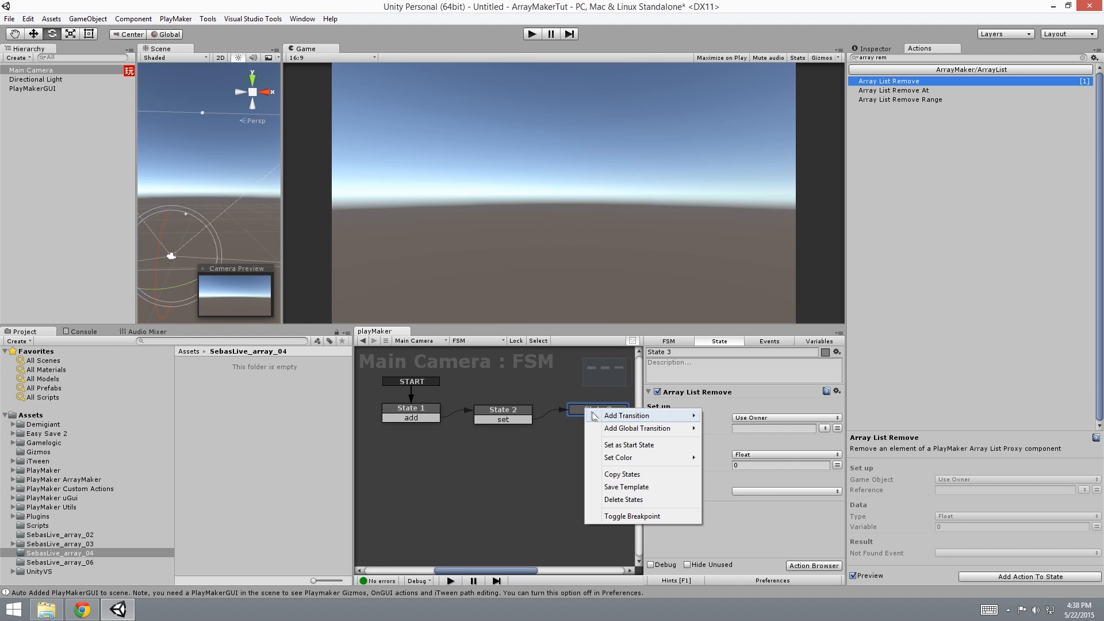
{"action": "left_click", "coordinate": [768, 341]}
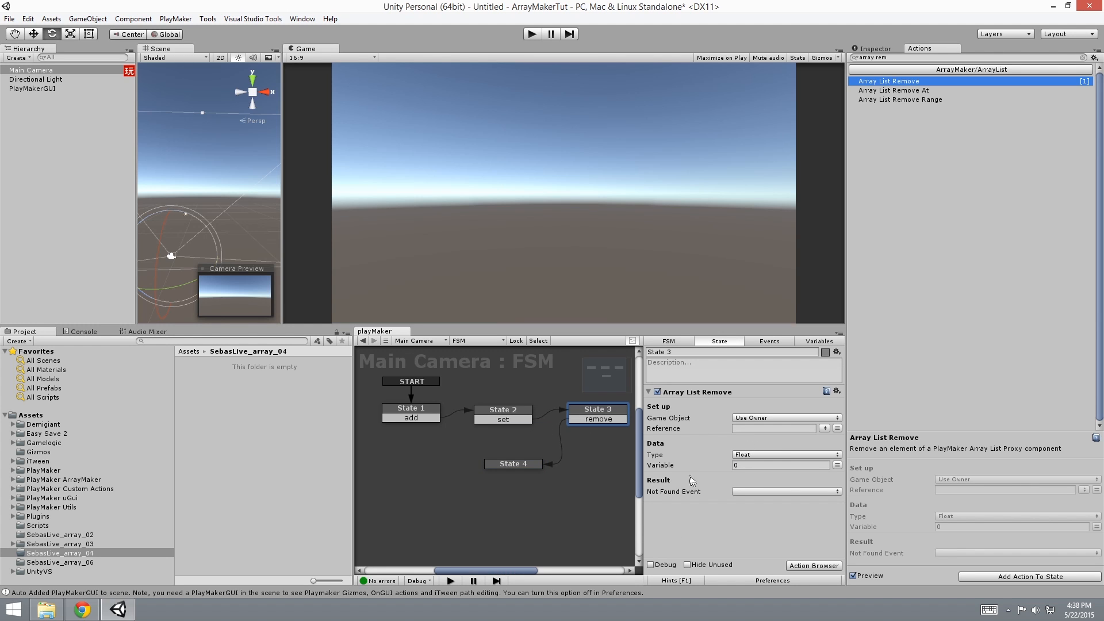
Make State 3's Array List Remove remove the String 'hi world' from array1.
{"action": "left_click", "coordinate": [785, 454]}
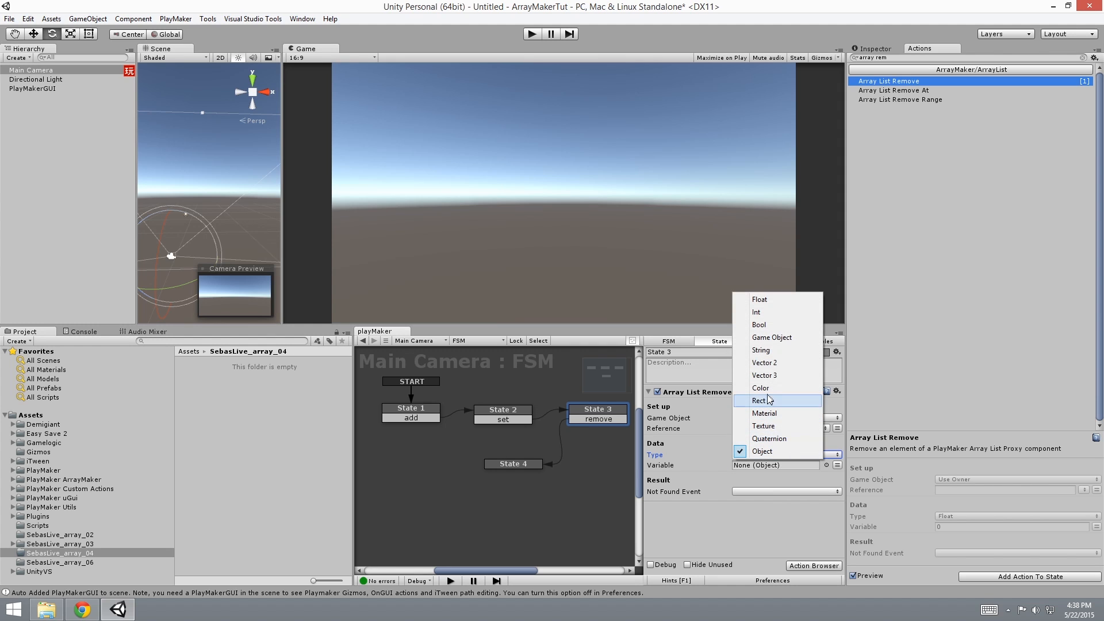
{"action": "left_click", "coordinate": [760, 351]}
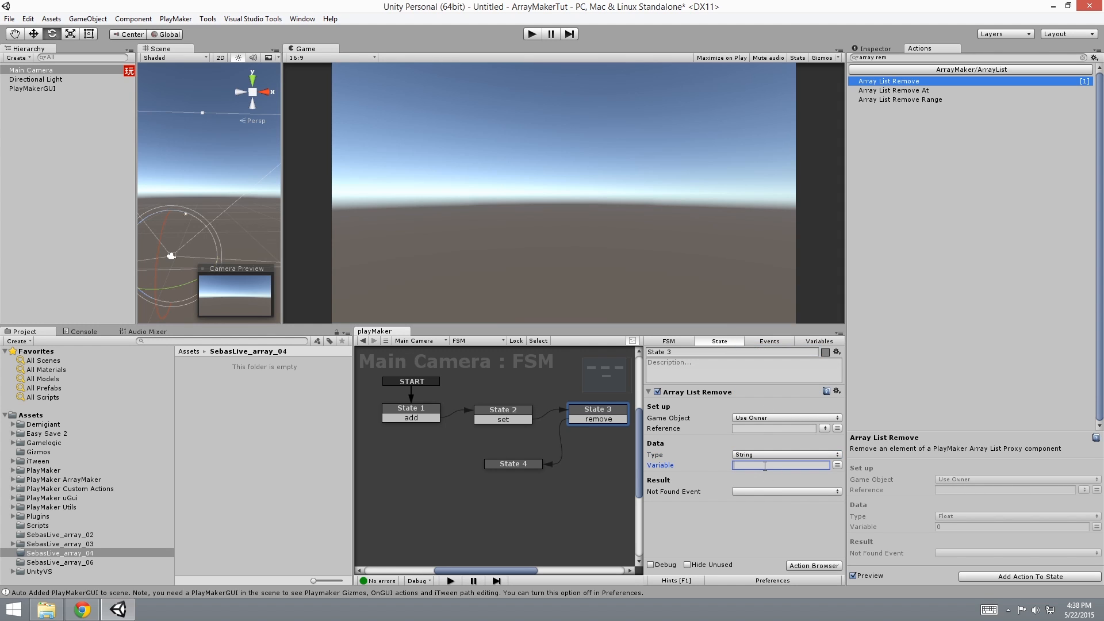
{"action": "type", "text": "hi world"}
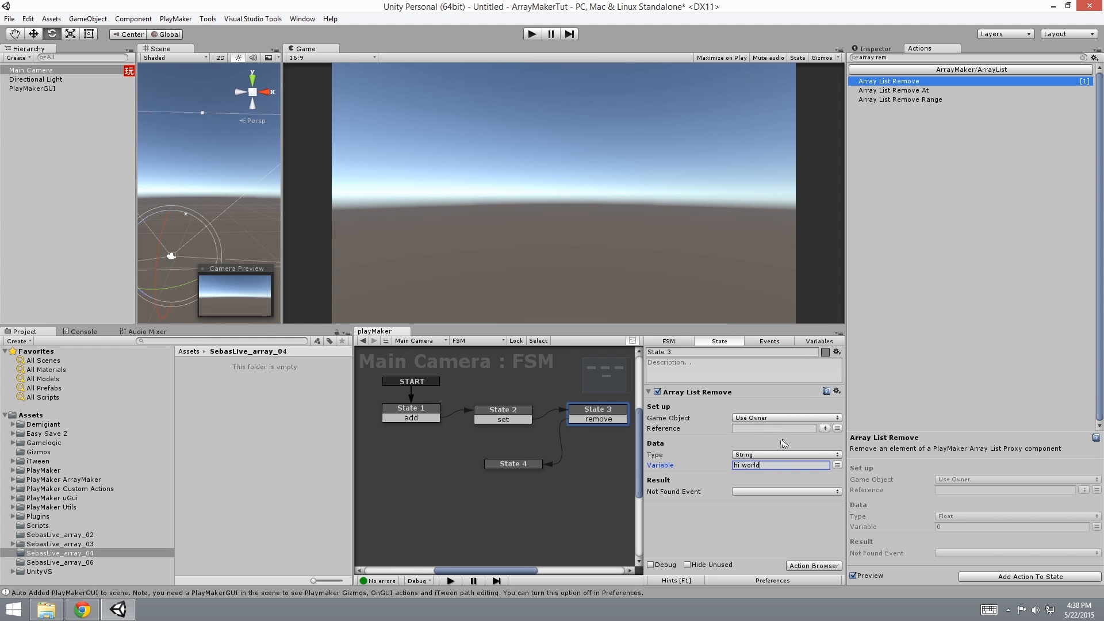
{"action": "type", "text": "array1"}
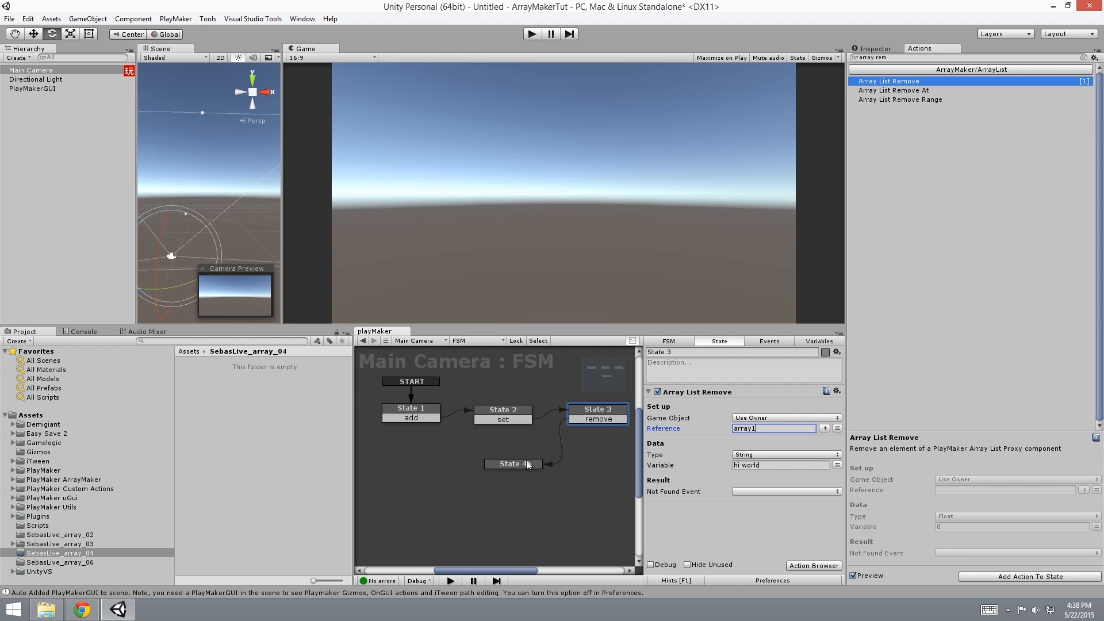
{"action": "left_click", "coordinate": [503, 463]}
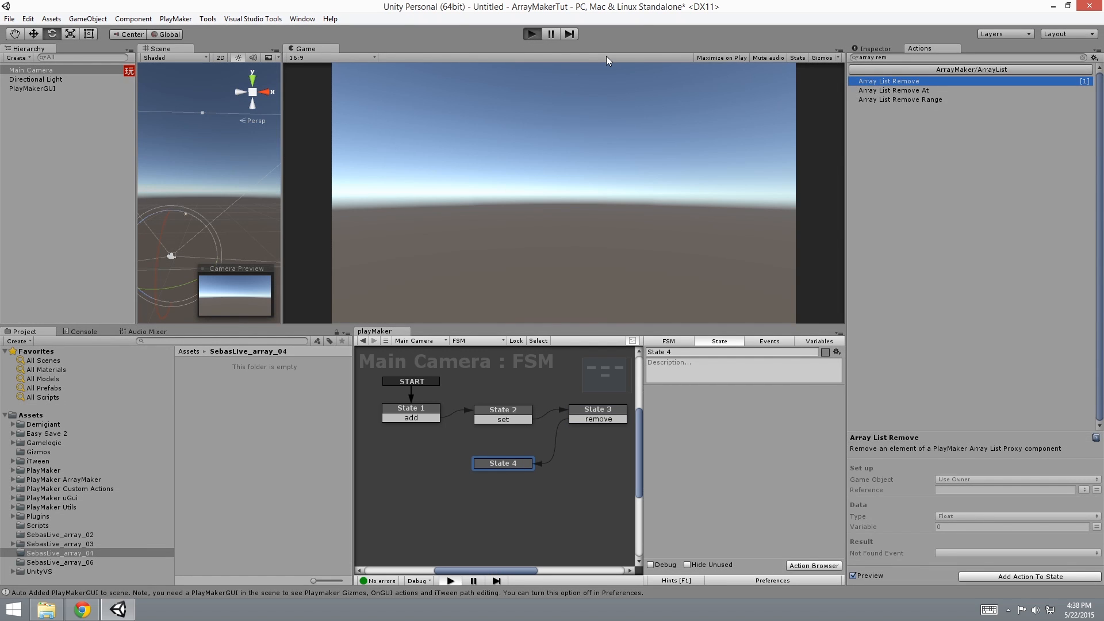
{"action": "left_click", "coordinate": [531, 33]}
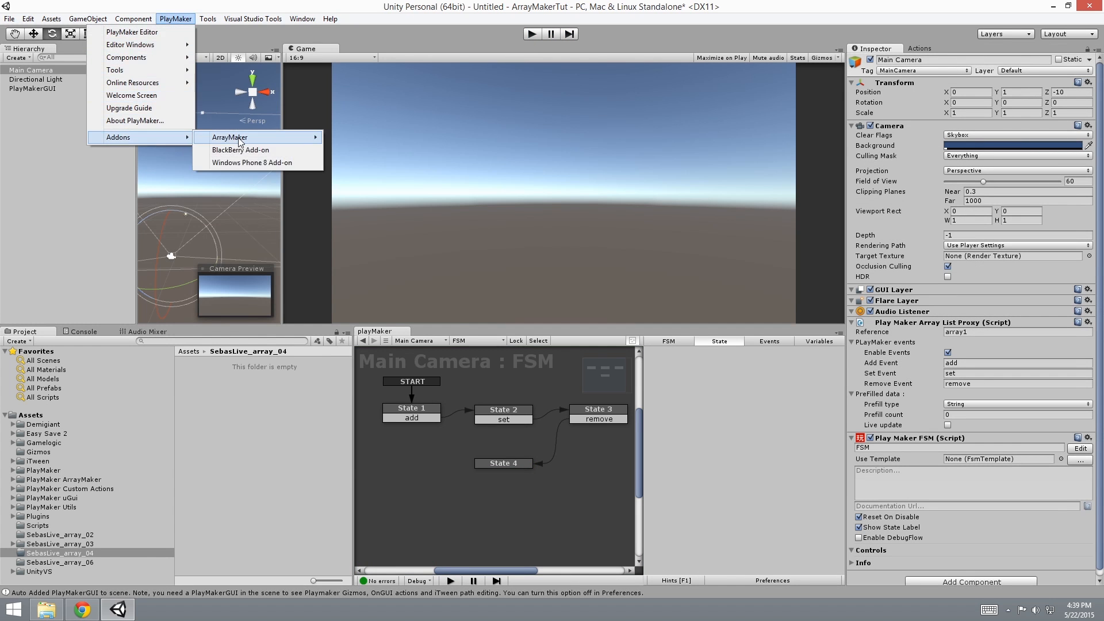
Add a Hash Table Proxy named hash1 to Main Camera with one prefilled GameObject entry.
{"action": "left_click", "coordinate": [229, 138]}
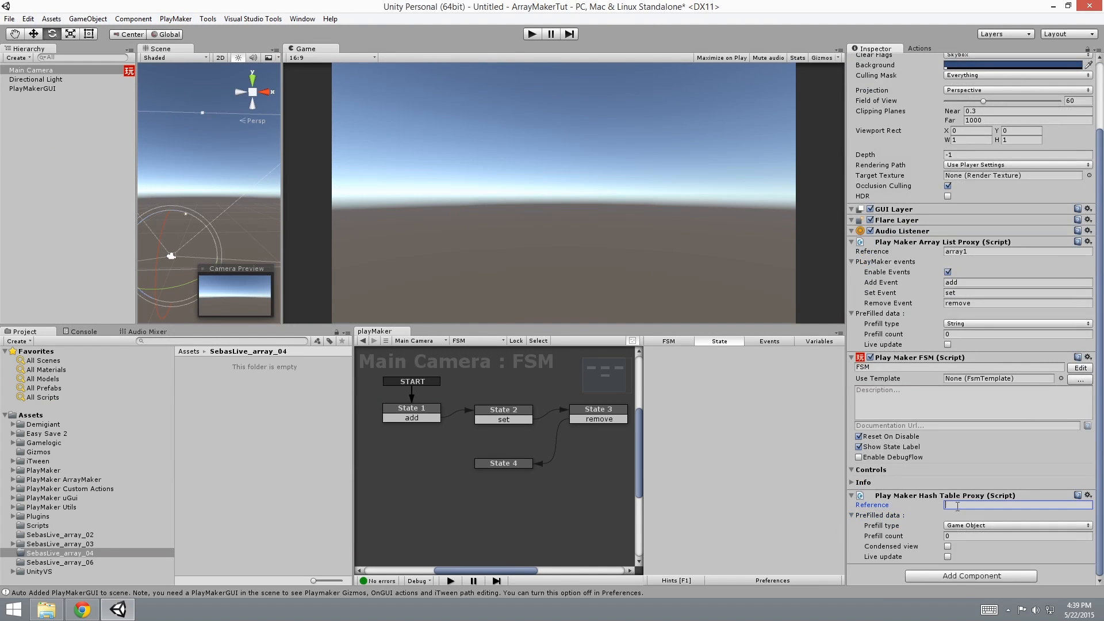
{"action": "type", "text": "hash1"}
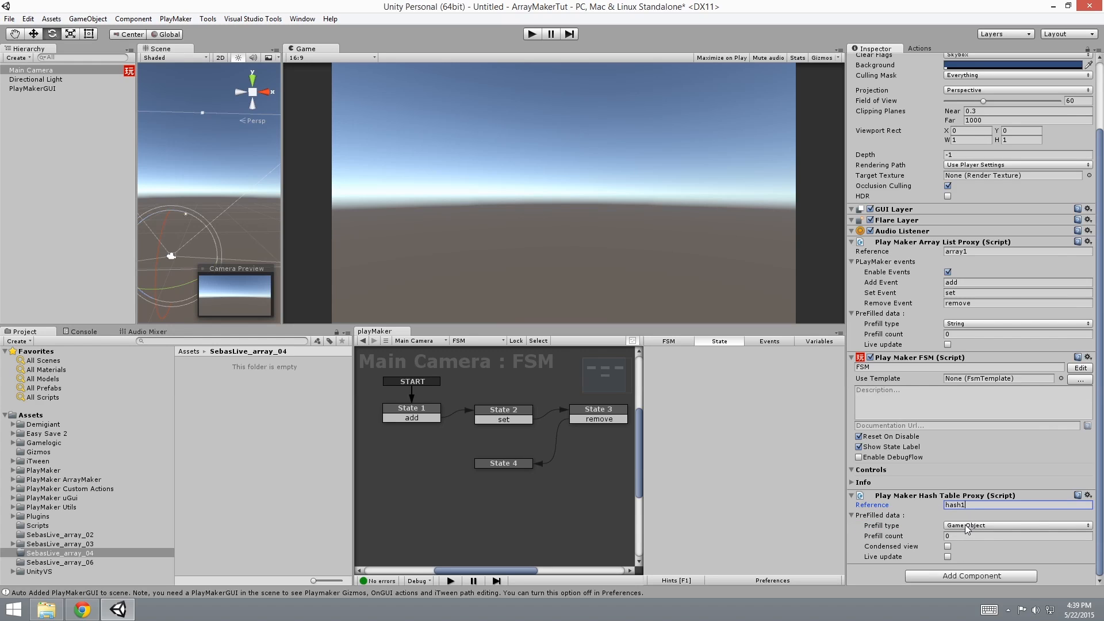
{"action": "left_click", "coordinate": [1016, 526]}
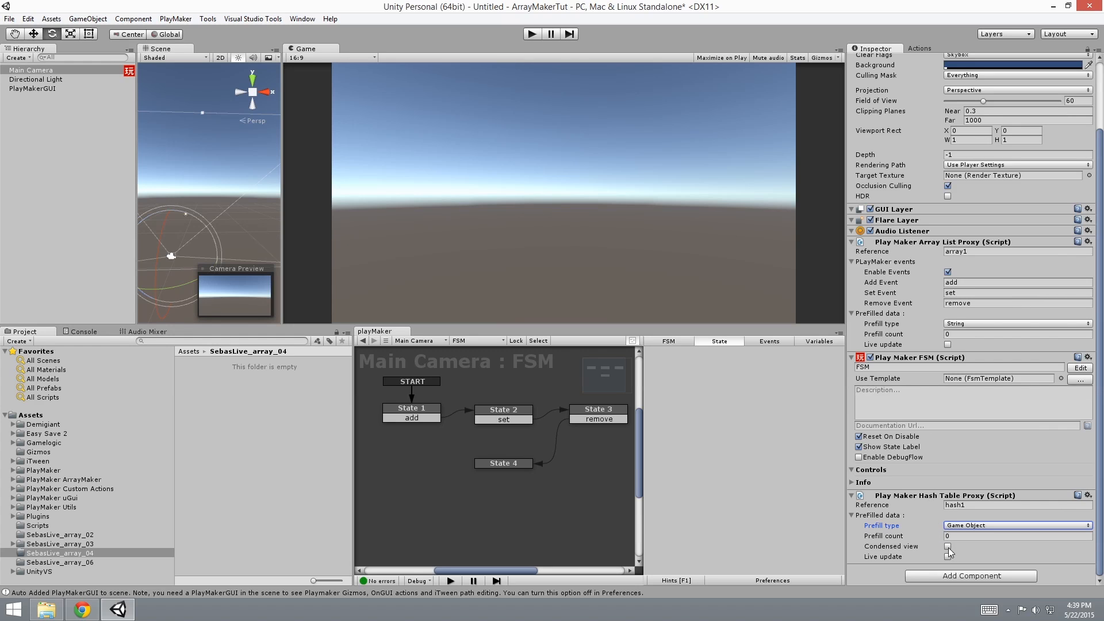
{"action": "left_click", "coordinate": [1018, 536]}
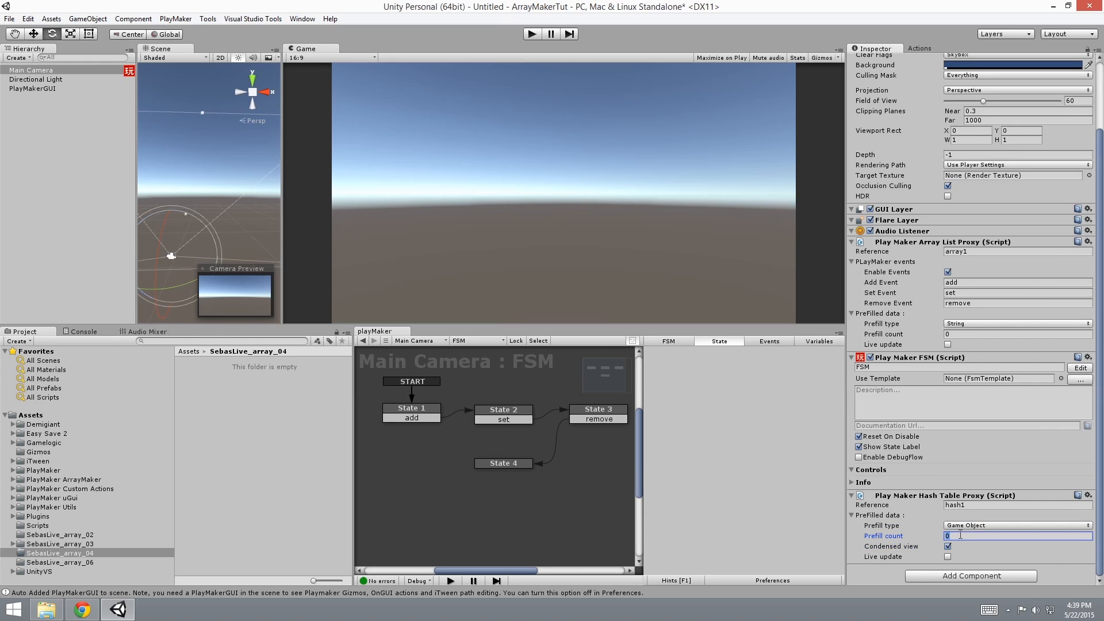
{"action": "type", "text": "1"}
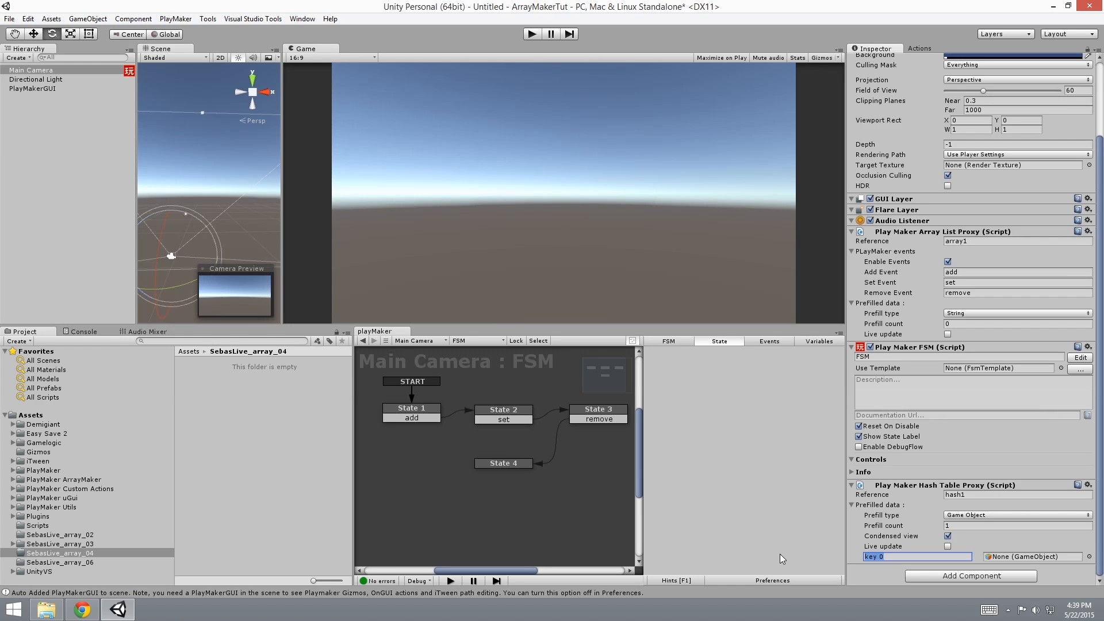
Key the prefilled entry redKey and create a new empty GameObject.
{"action": "type", "text": "redk"}
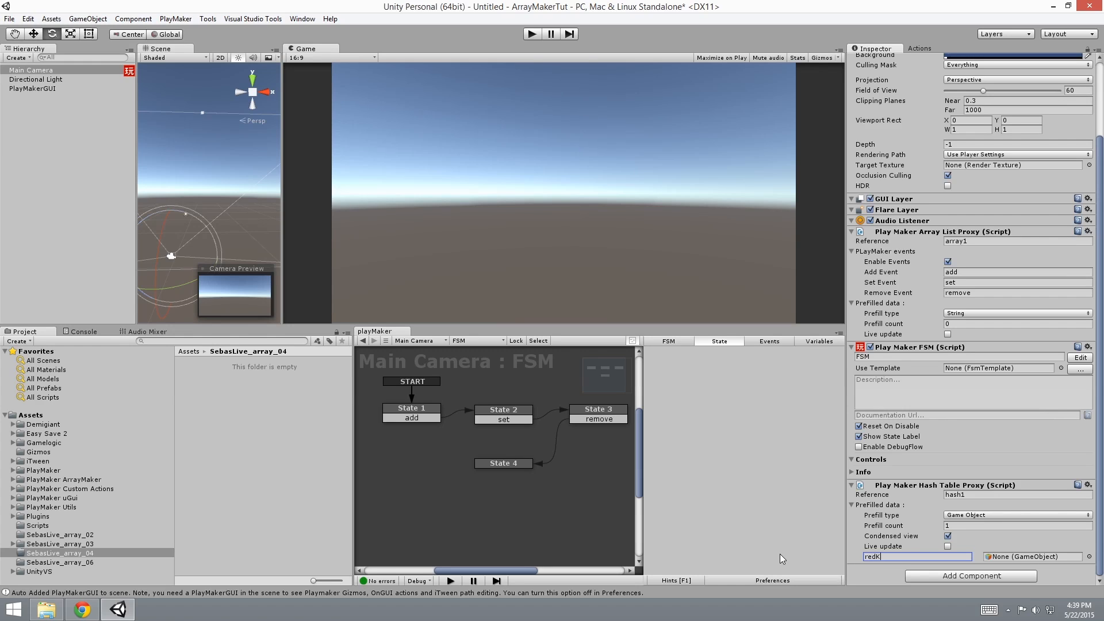
{"action": "type", "text": "ey"}
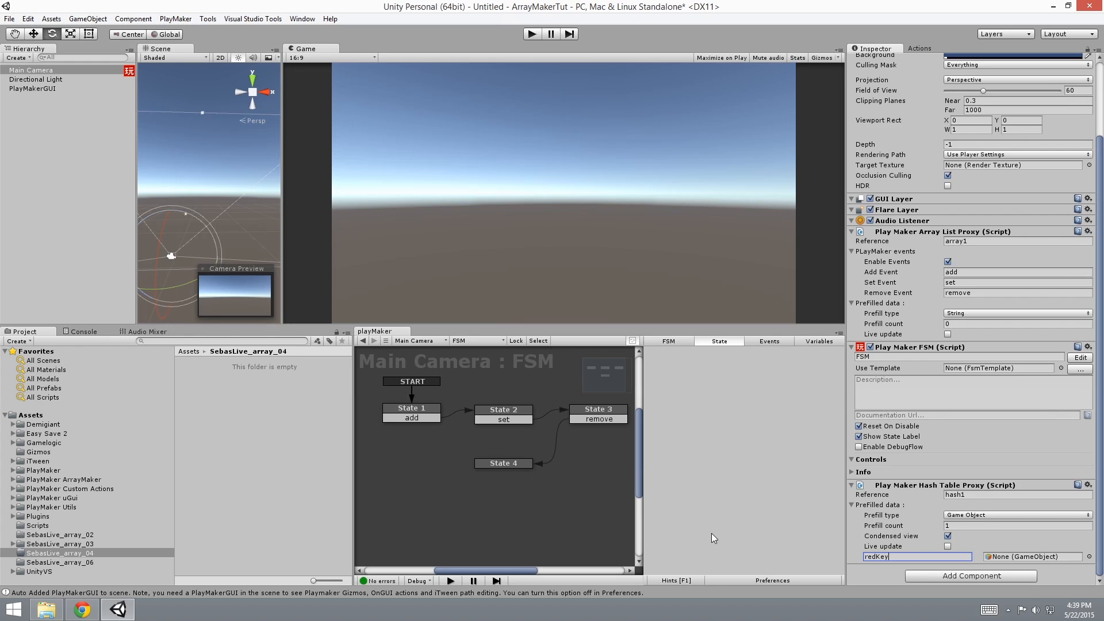
{"action": "left_click", "coordinate": [132, 18]}
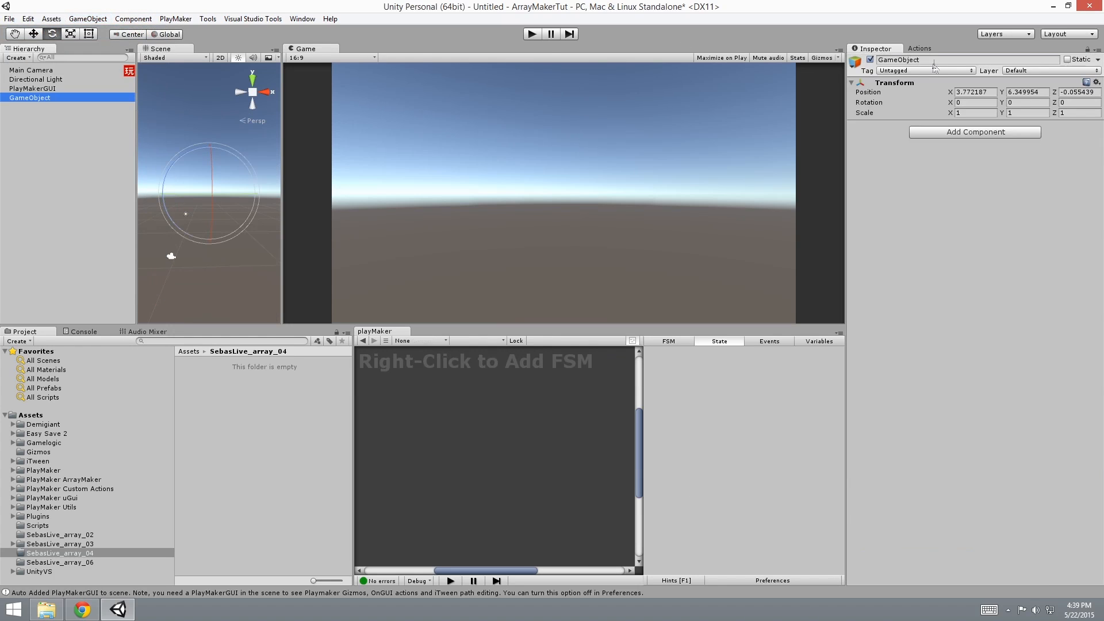
Rename the new object redKeyGO and use it as redKey's prefill value.
{"action": "type", "text": "red"}
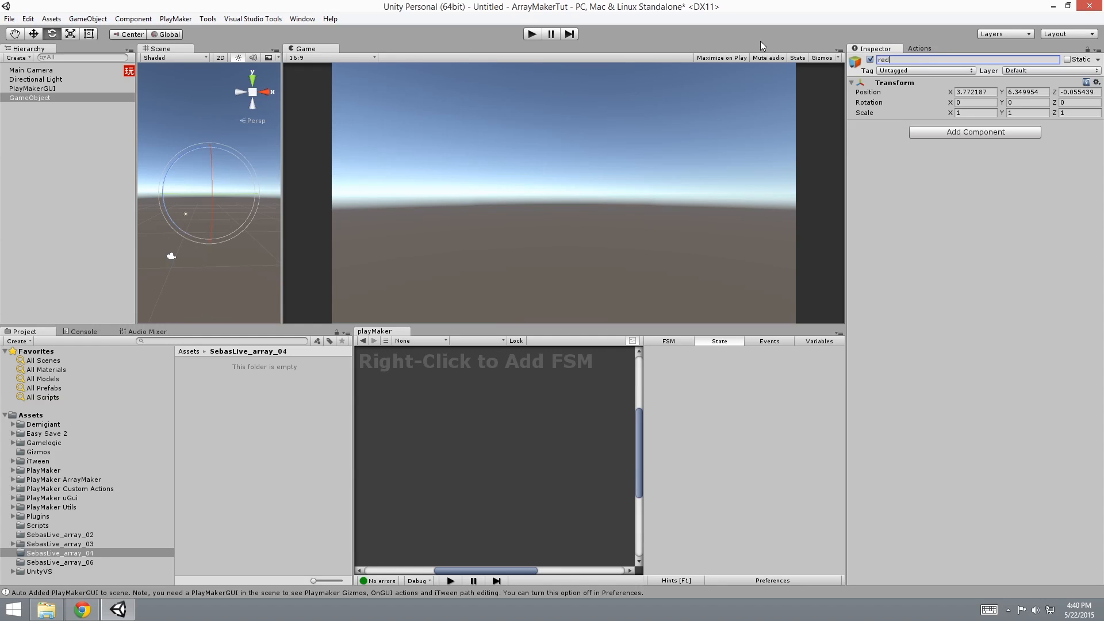
{"action": "type", "text": "k"}
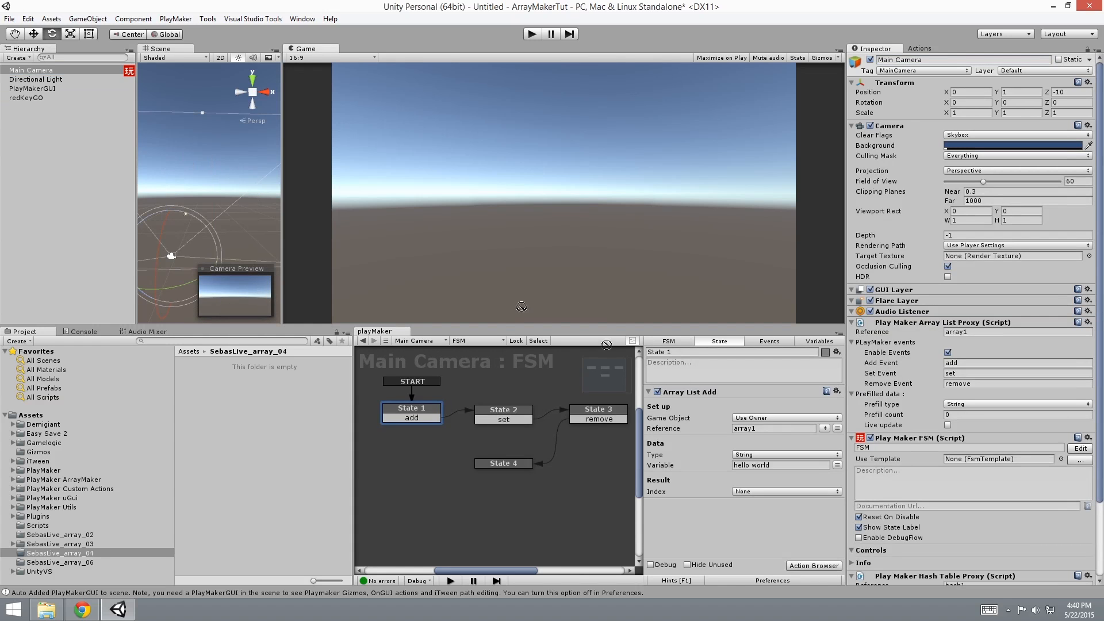
{"action": "scroll", "scroll_direction": "down", "scroll_amount": 3}
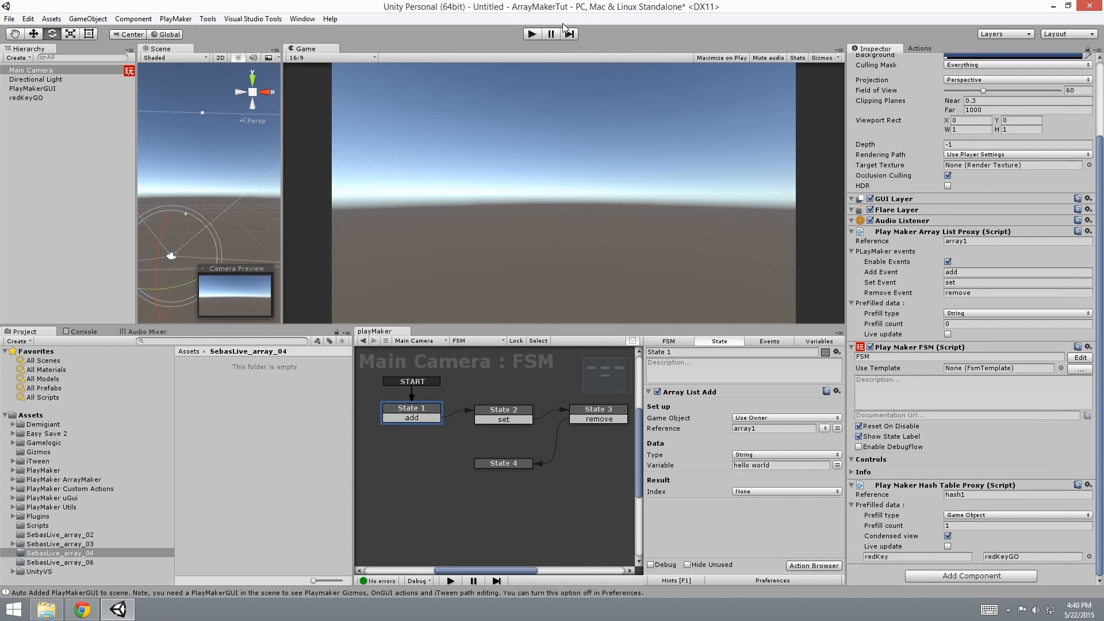
Create another empty object named blueKeyGo, then return to Main Camera.
{"action": "left_click", "coordinate": [132, 19]}
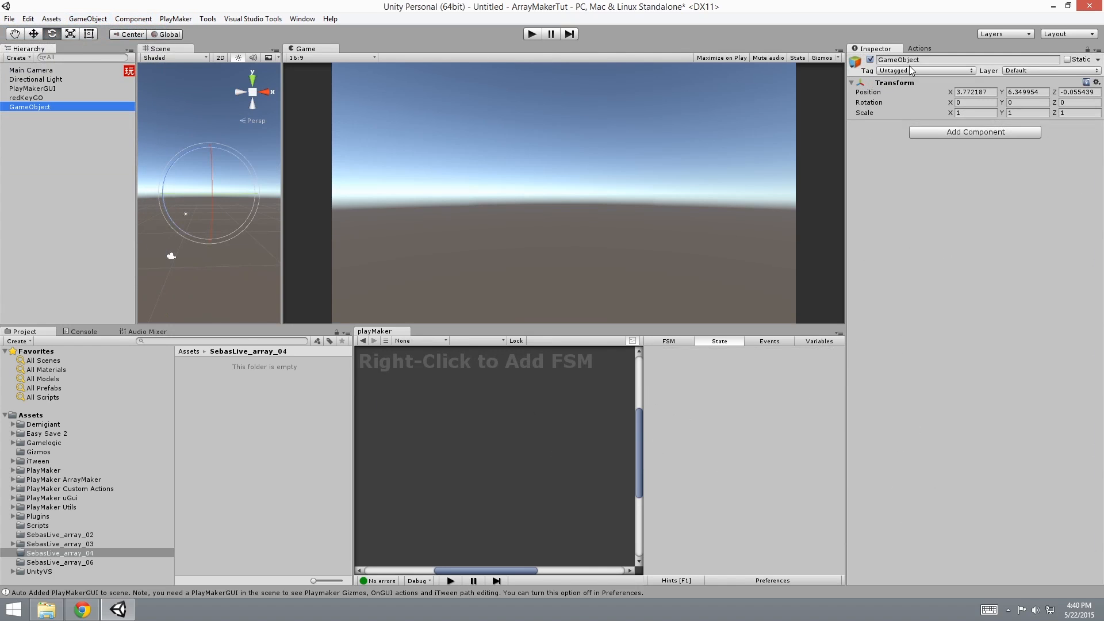
{"action": "double_click", "coordinate": [898, 60]}
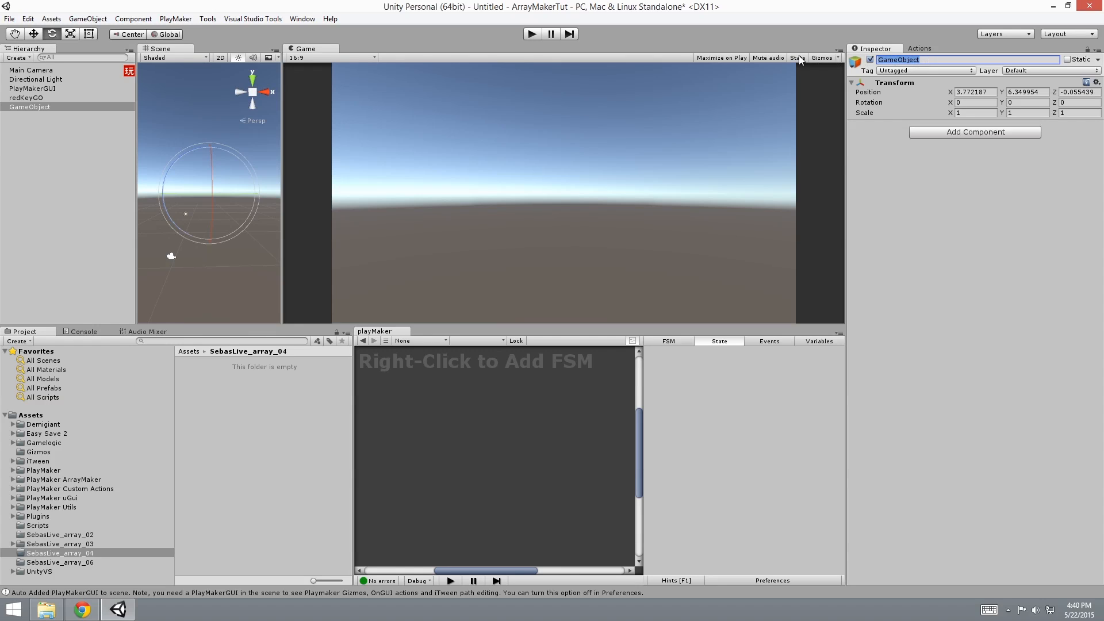
{"action": "type", "text": "blueKeyGo"}
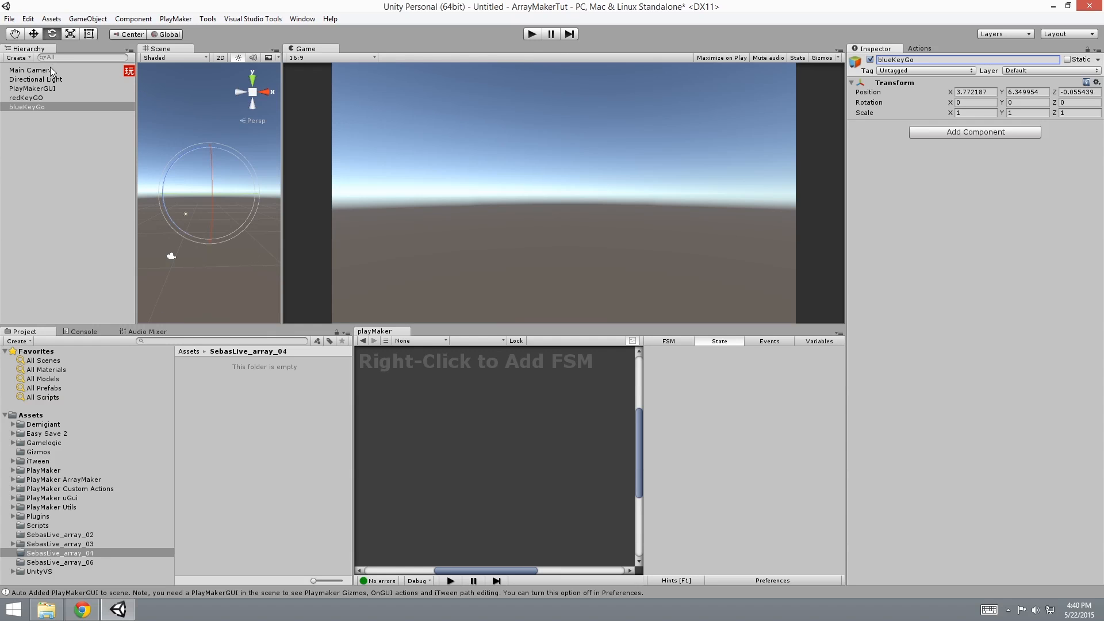
{"action": "left_click", "coordinate": [30, 69]}
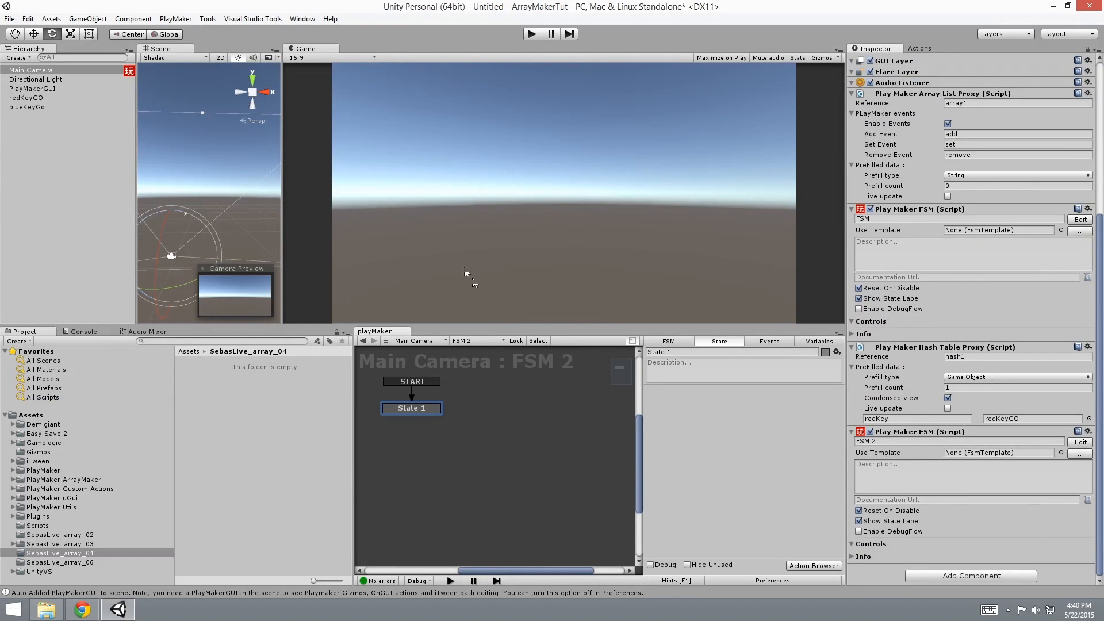
{"action": "mouse_move", "coordinate": [63, 81]}
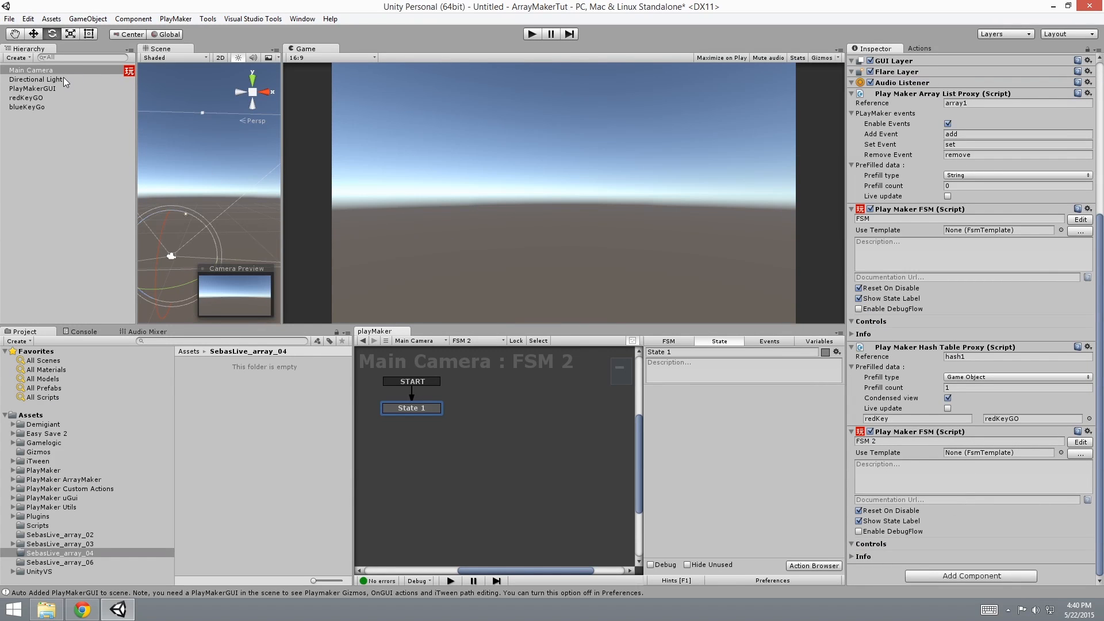
{"action": "mouse_move", "coordinate": [304, 315]}
{"action": "type", "text": "hash"}
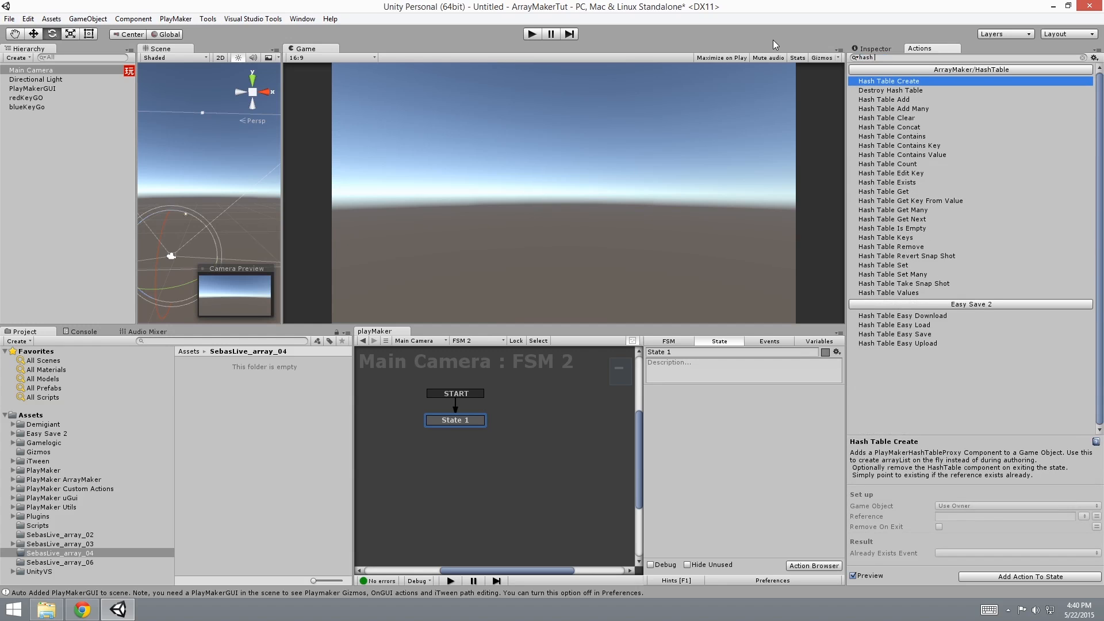
{"action": "mouse_move", "coordinate": [920, 150]}
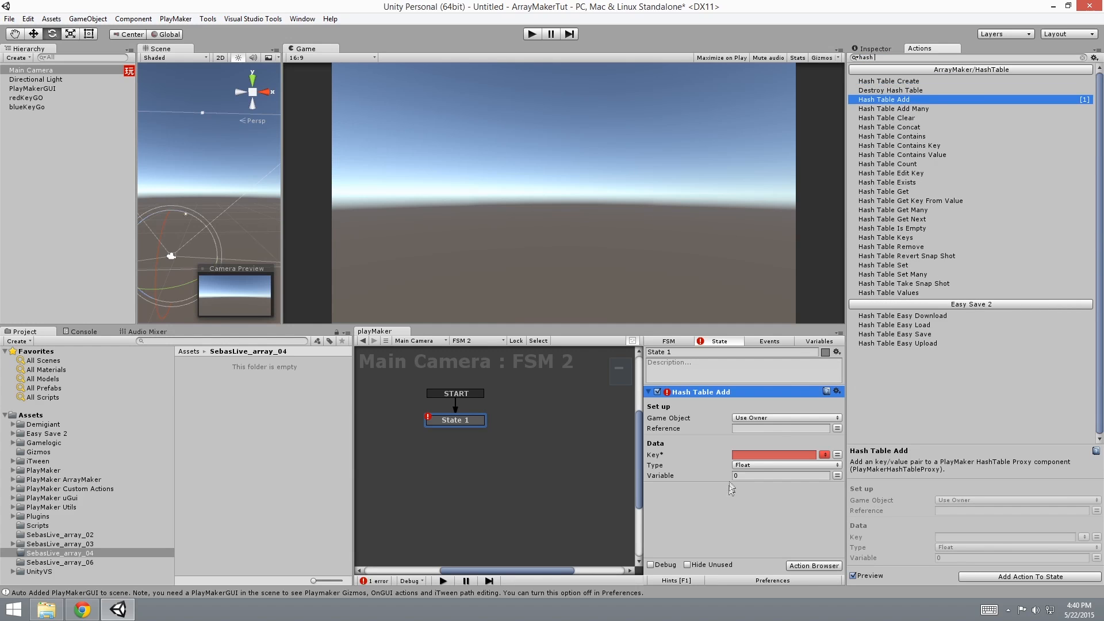
Make Hash Table Add store Game Object blueKeyGo under blueKey in hash1, and add State 2.
{"action": "left_click", "coordinate": [773, 455]}
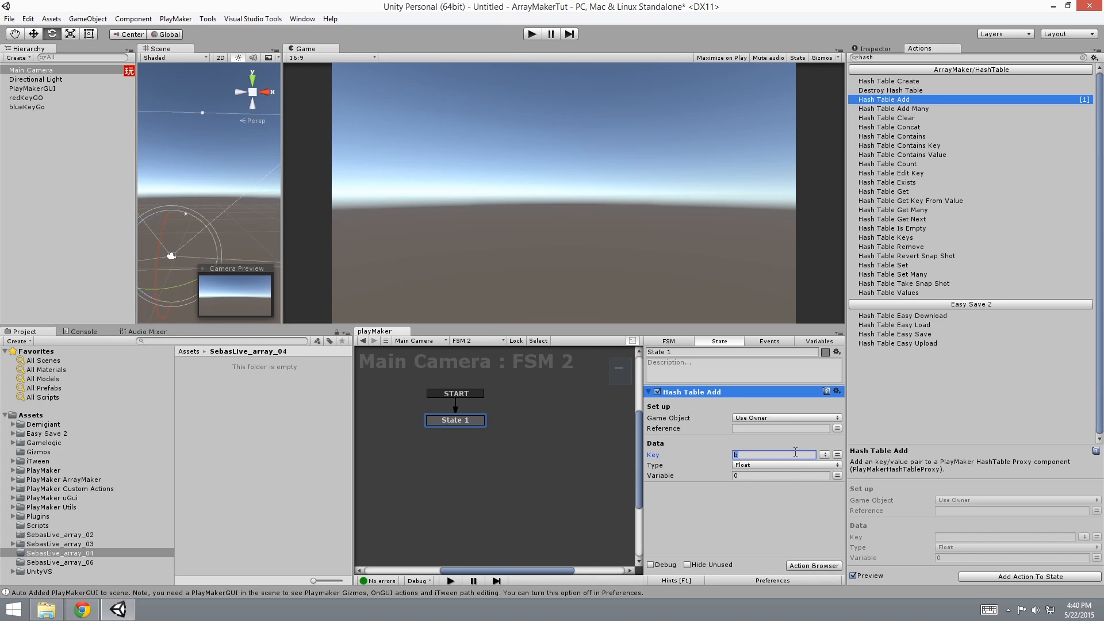
{"action": "type", "text": "blueKey"}
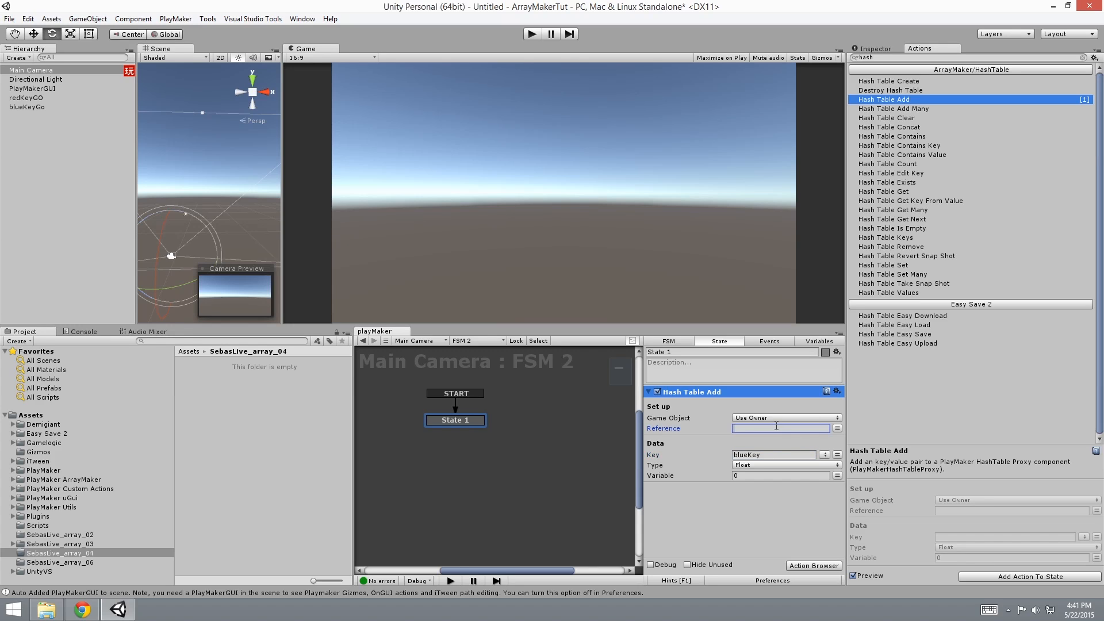
{"action": "type", "text": "hash1"}
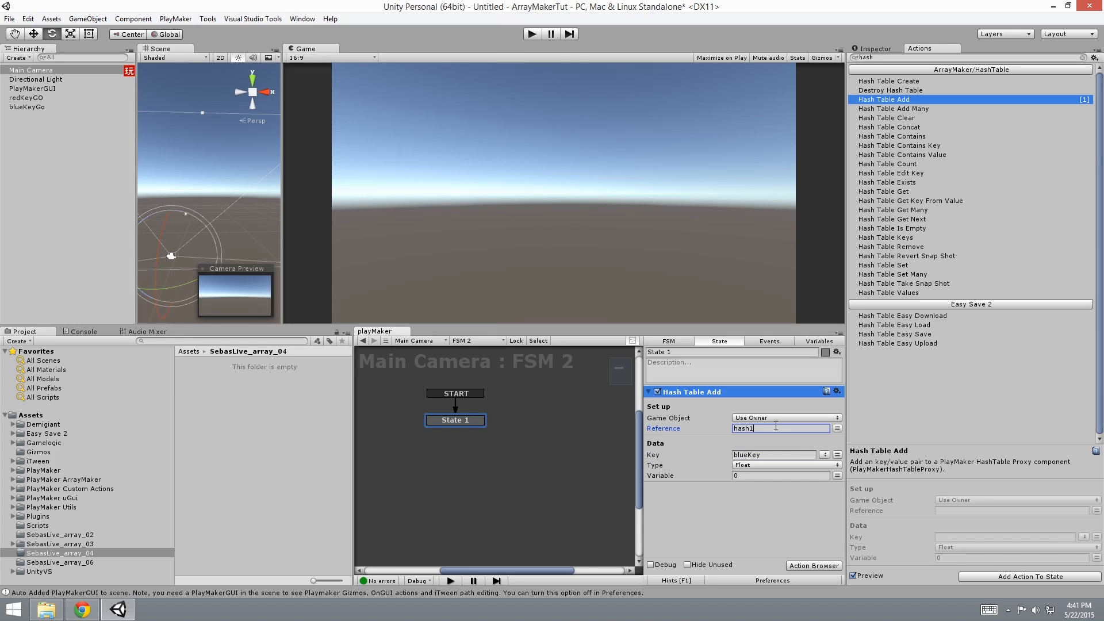
{"action": "left_click", "coordinate": [785, 465]}
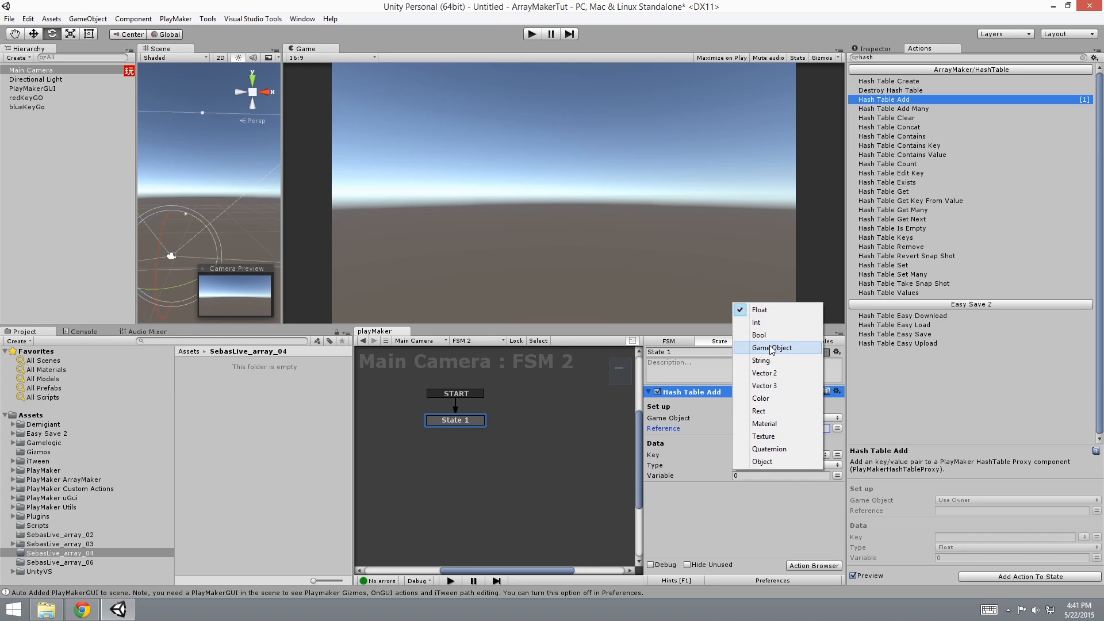
{"action": "left_click", "coordinate": [772, 348]}
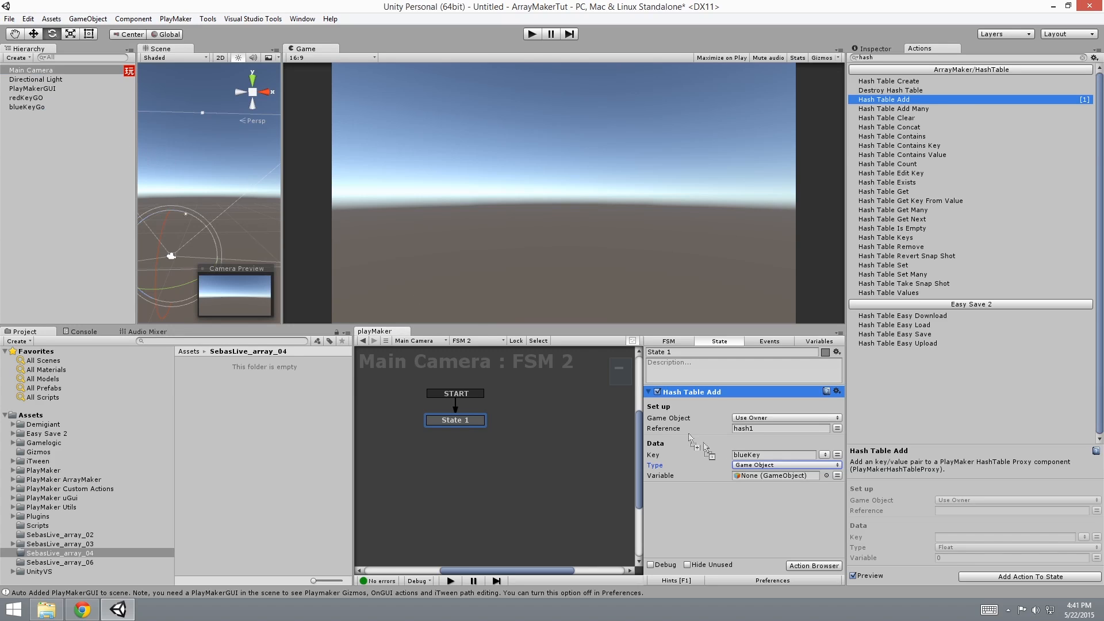
{"action": "left_click", "coordinate": [773, 476]}
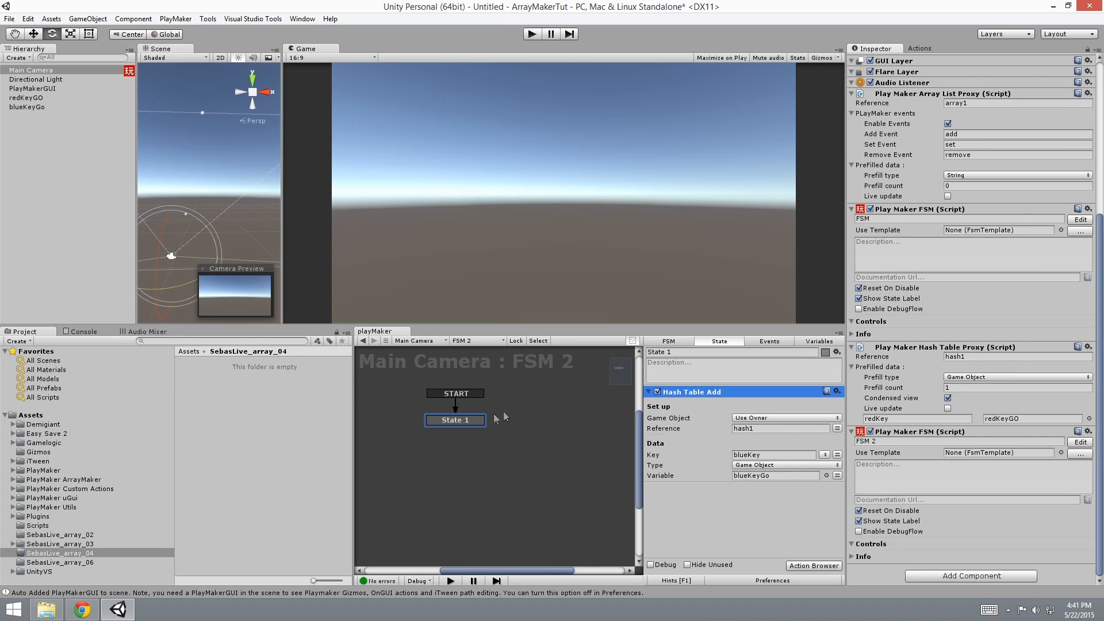
{"action": "left_click", "coordinate": [918, 48]}
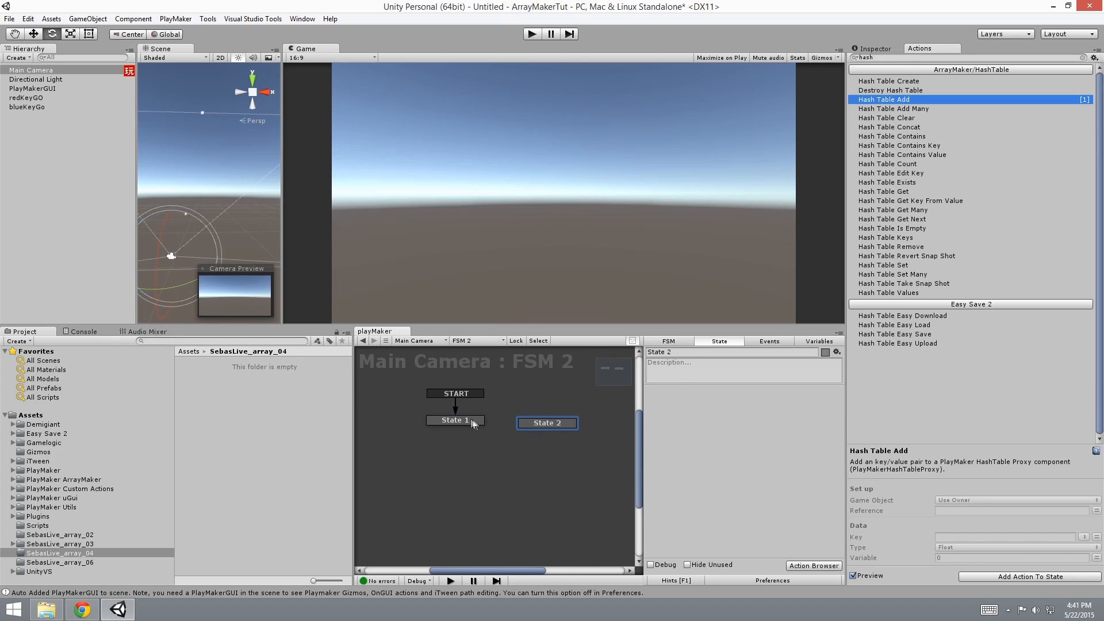
Give State 1 a 'triggered' event transition to State 2.
{"action": "left_click", "coordinate": [453, 422]}
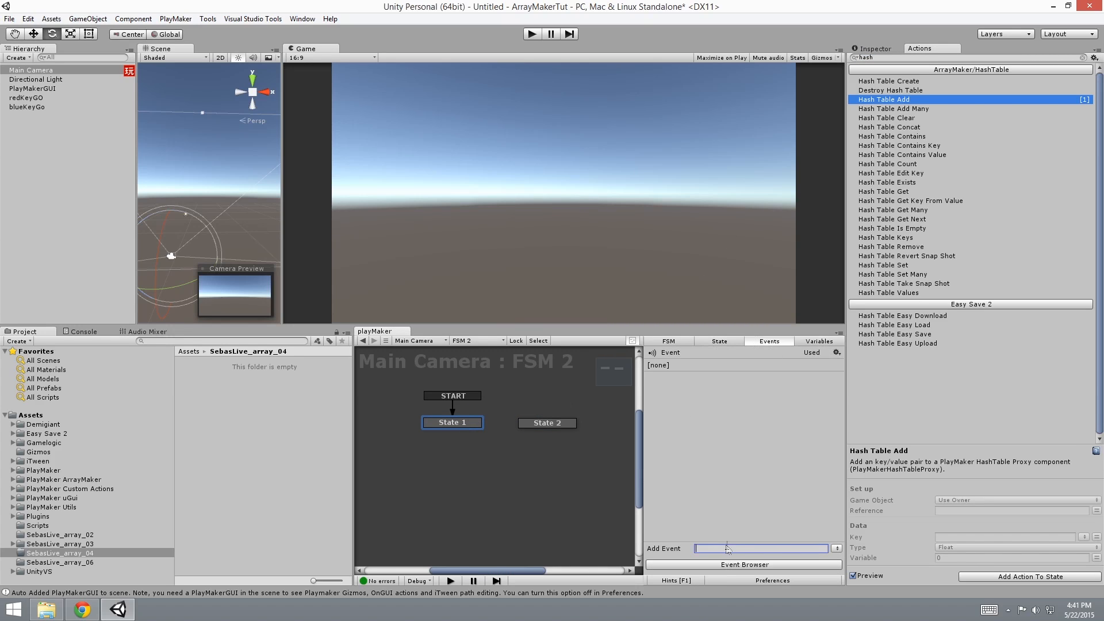
{"action": "type", "text": "triggered"}
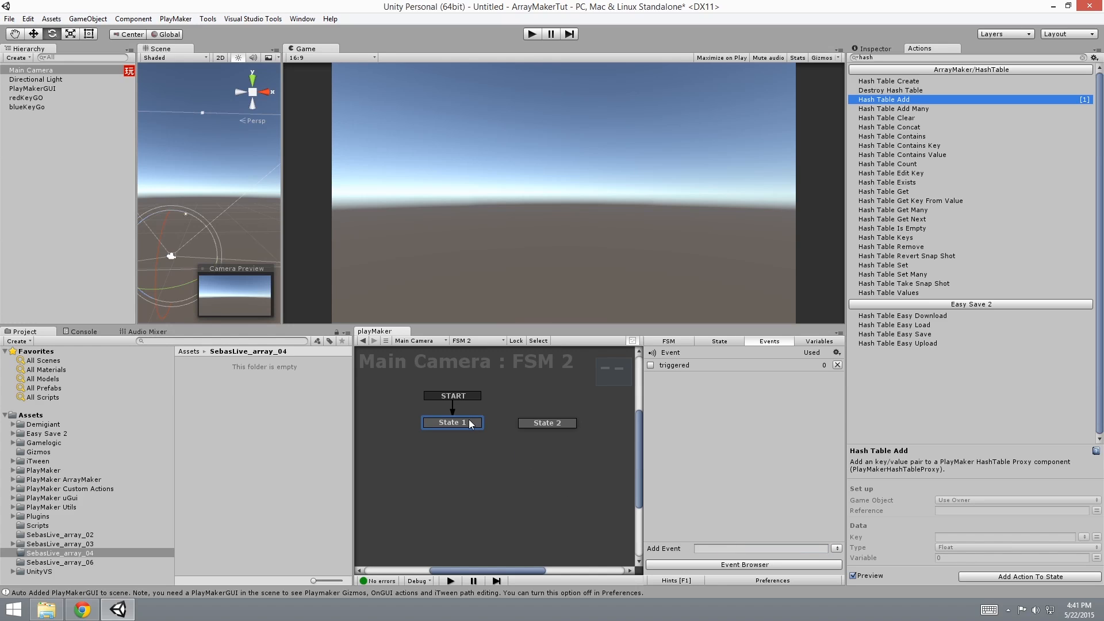
{"action": "left_click", "coordinate": [452, 423]}
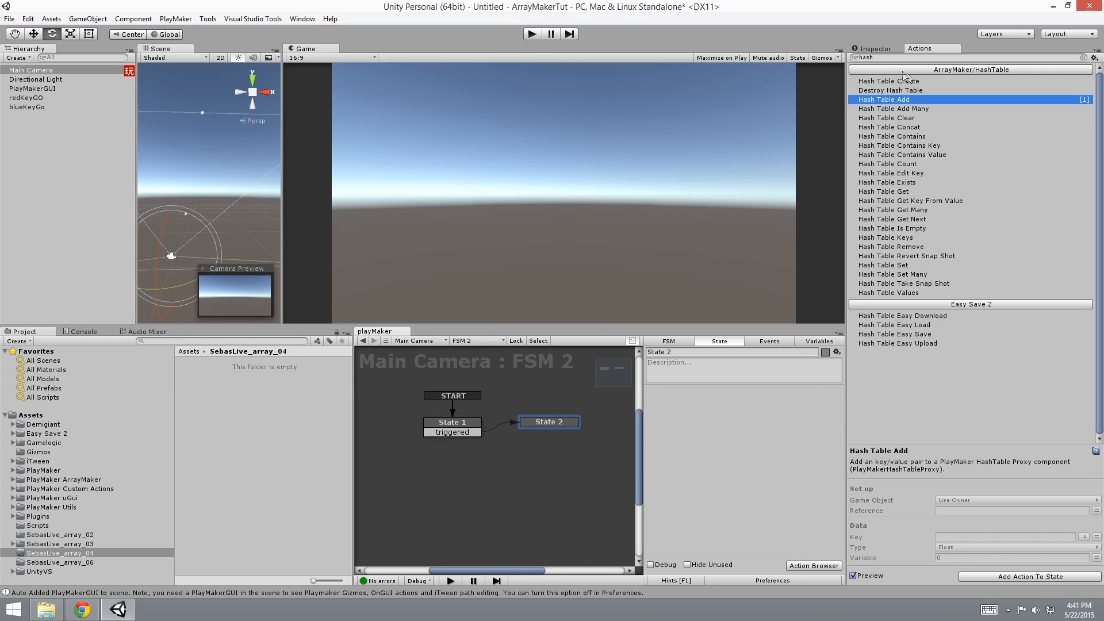
Add Hash Table Contains Key to State 2 checking hash1 for redKey; name event keyFound.
{"action": "left_click", "coordinate": [899, 145]}
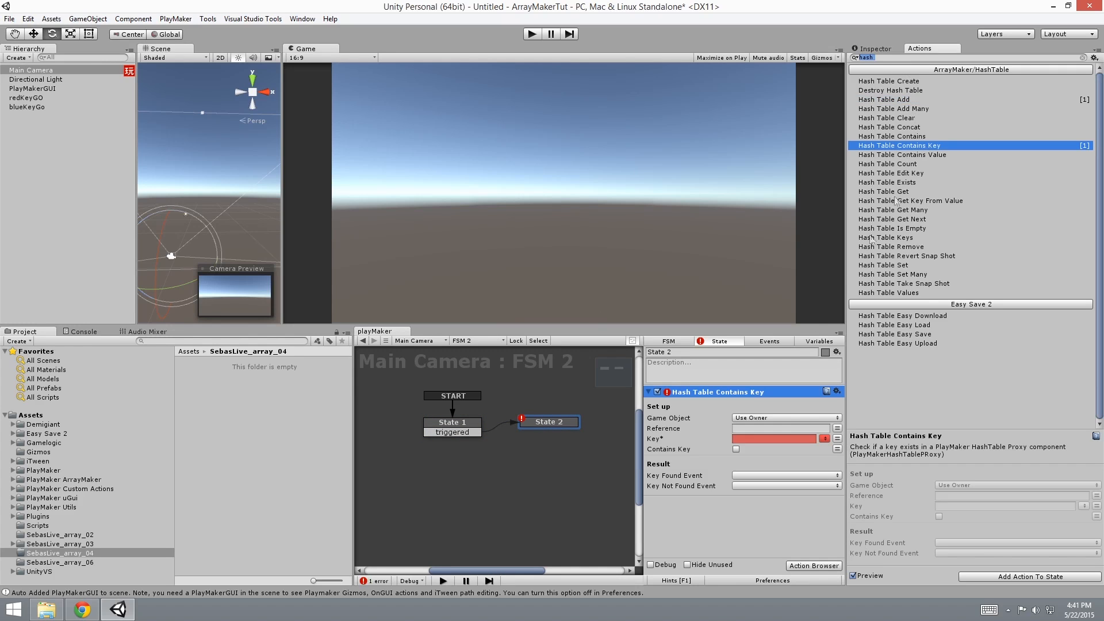
{"action": "mouse_move", "coordinate": [736, 427]}
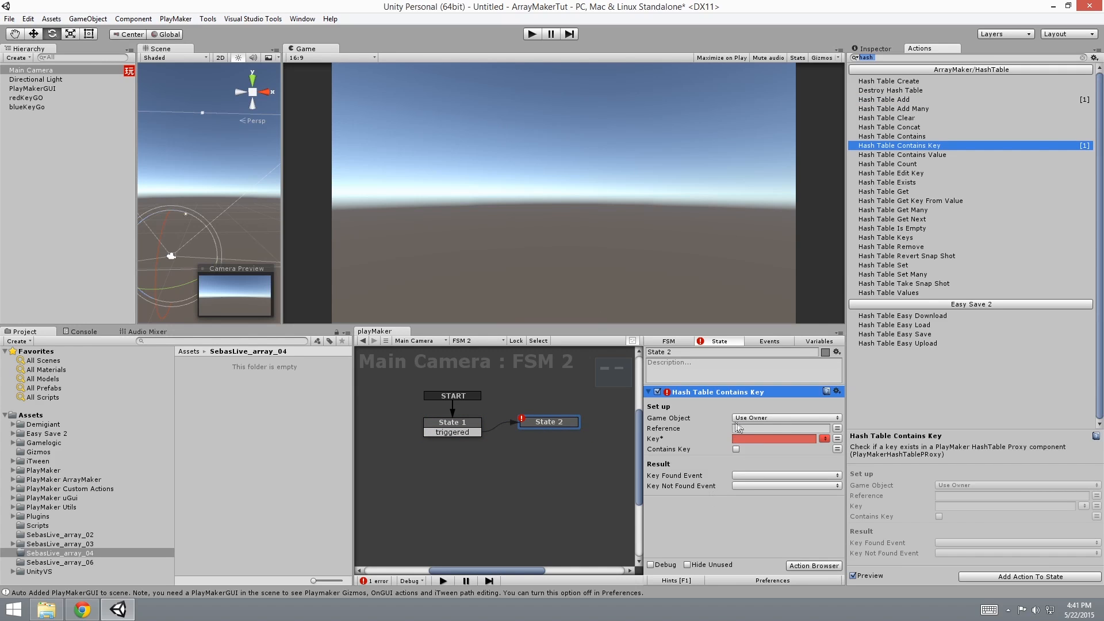
{"action": "type", "text": "hash1"}
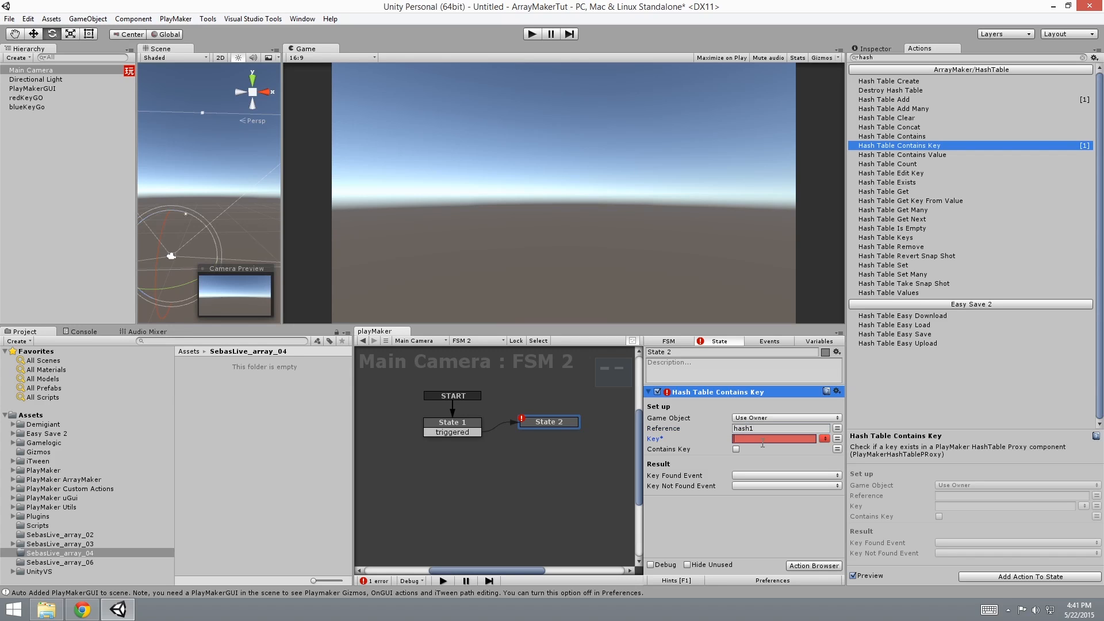
{"action": "type", "text": "r"}
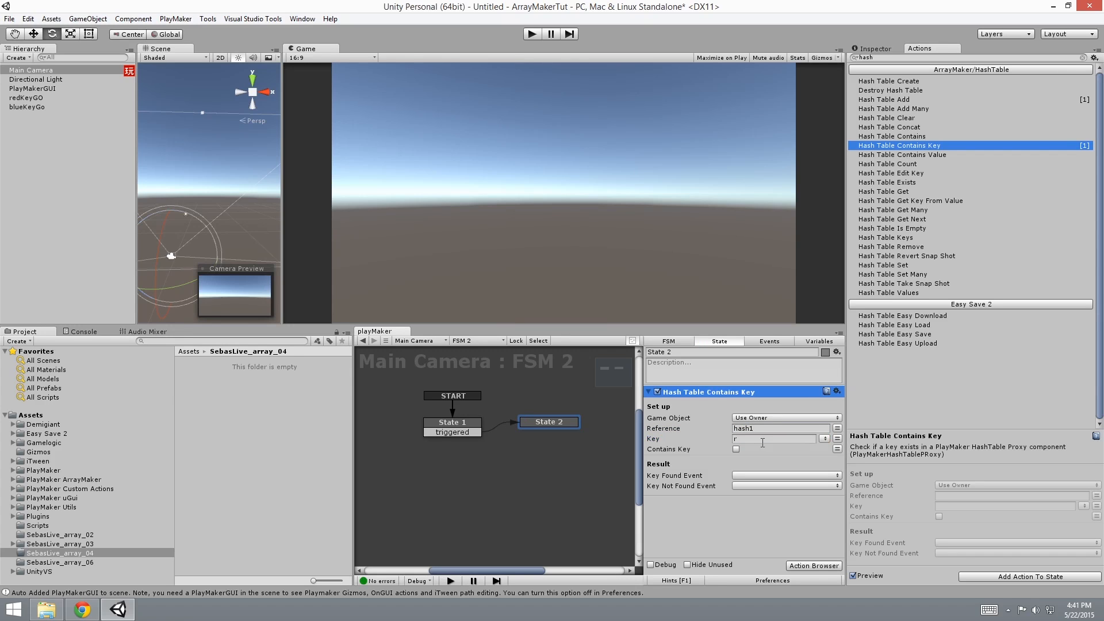
{"action": "left_click", "coordinate": [775, 439]}
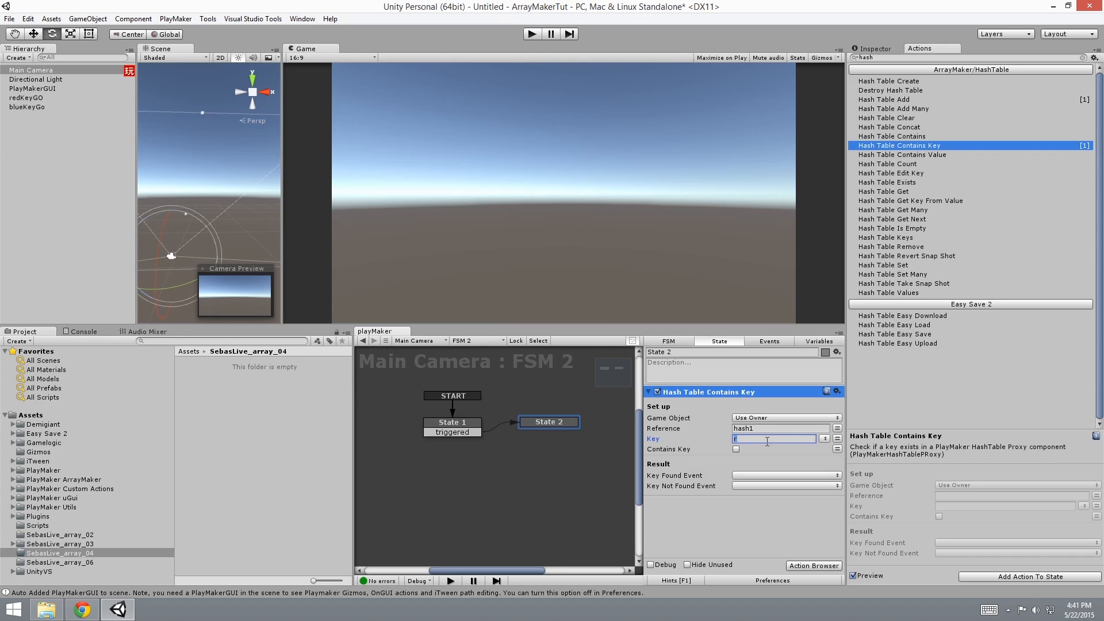
{"action": "type", "text": "redKey"}
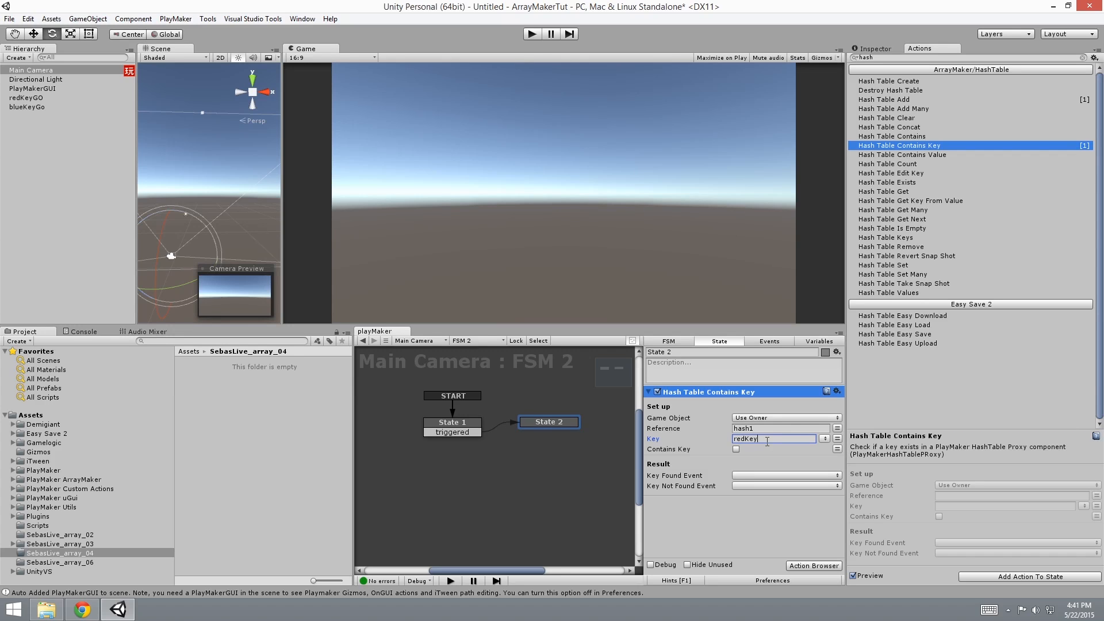
{"action": "left_click", "coordinate": [769, 341]}
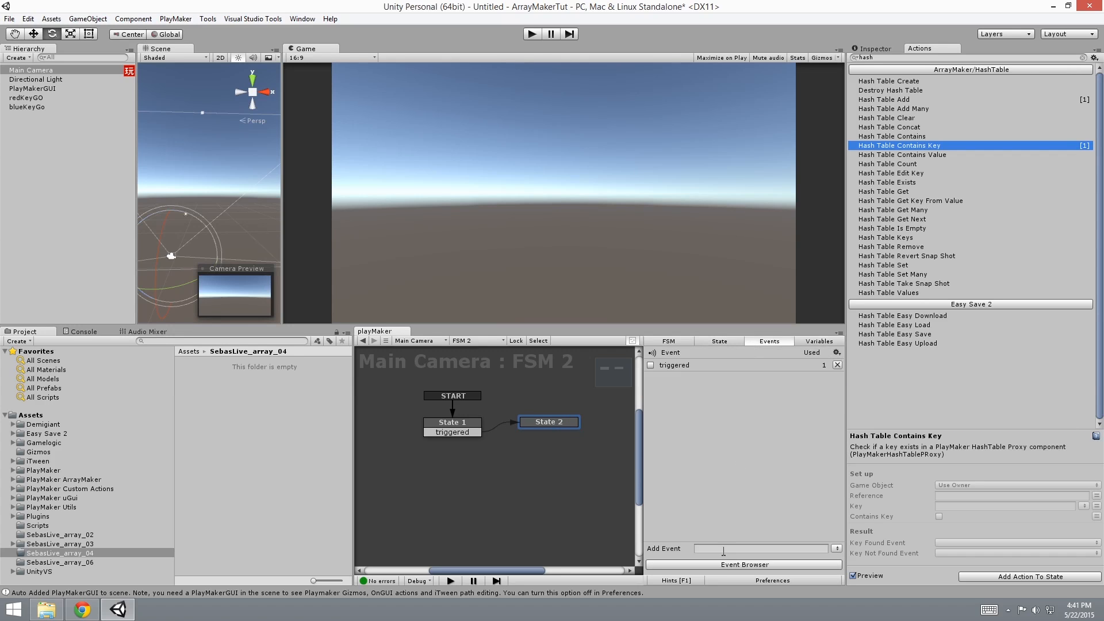
{"action": "type", "text": "keyFo"}
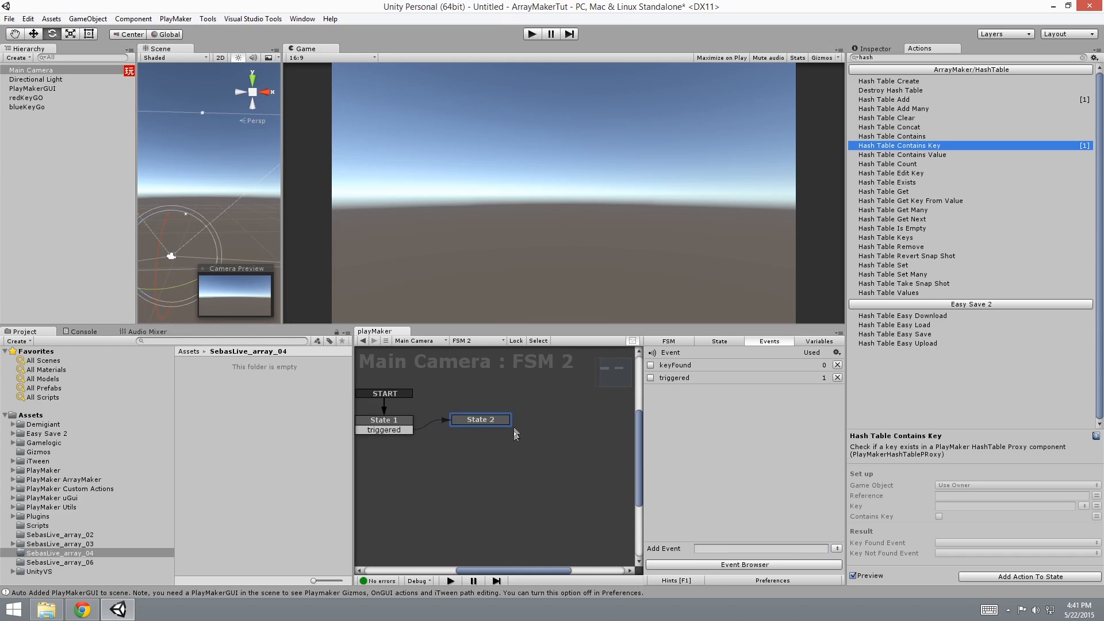
Link State 2 to new State 3 via keyFound, with State 3 leading to State 4.
{"action": "left_click", "coordinate": [480, 420]}
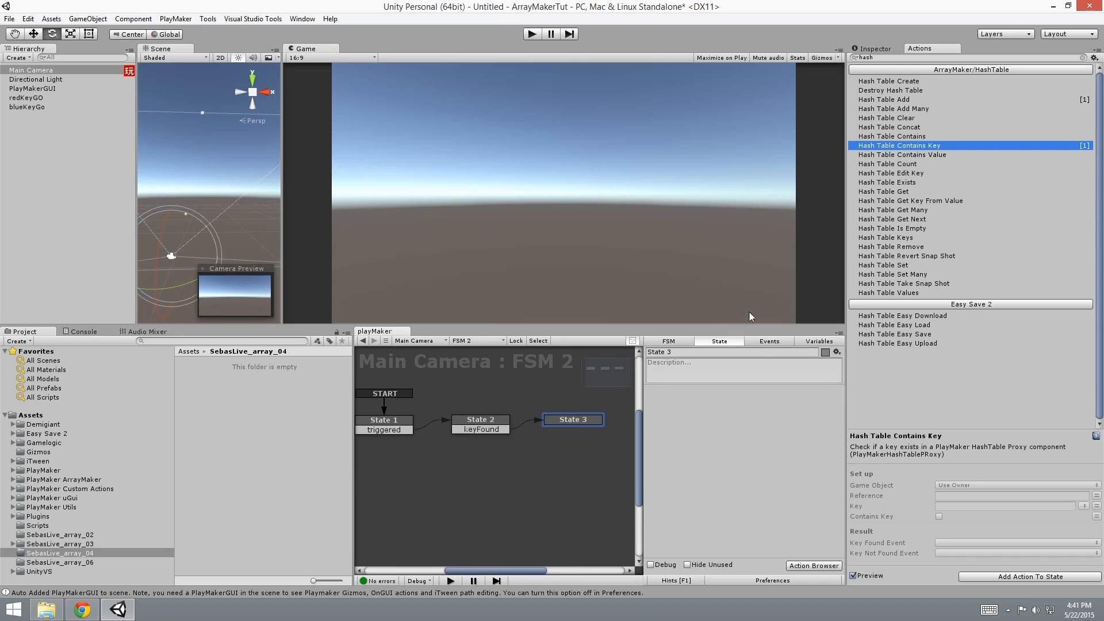
{"action": "left_click", "coordinate": [481, 419]}
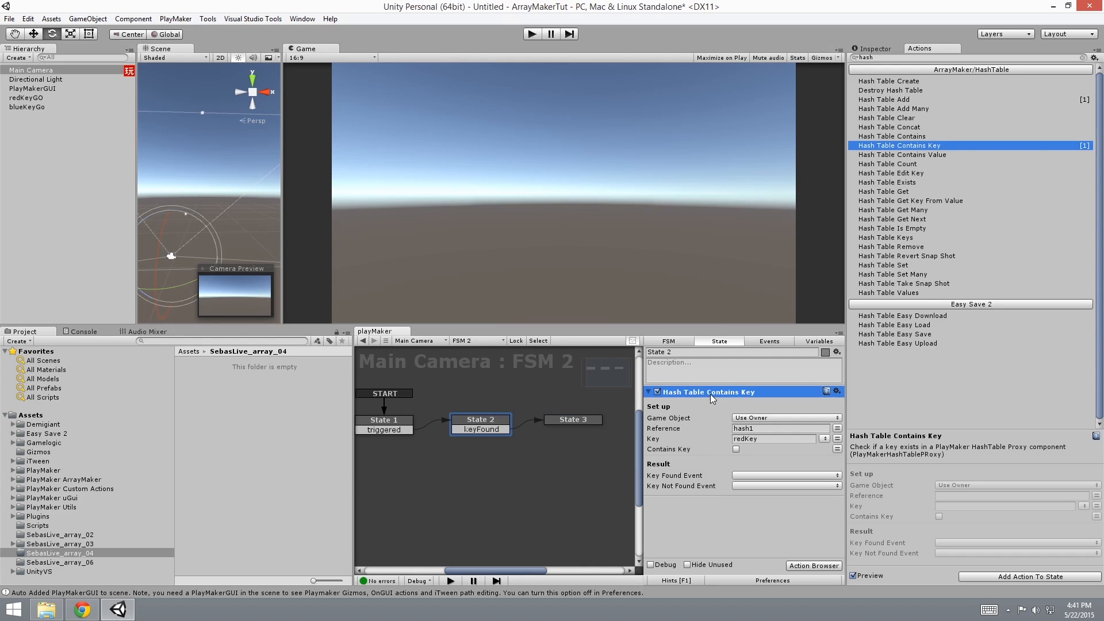
{"action": "left_click", "coordinate": [836, 392]}
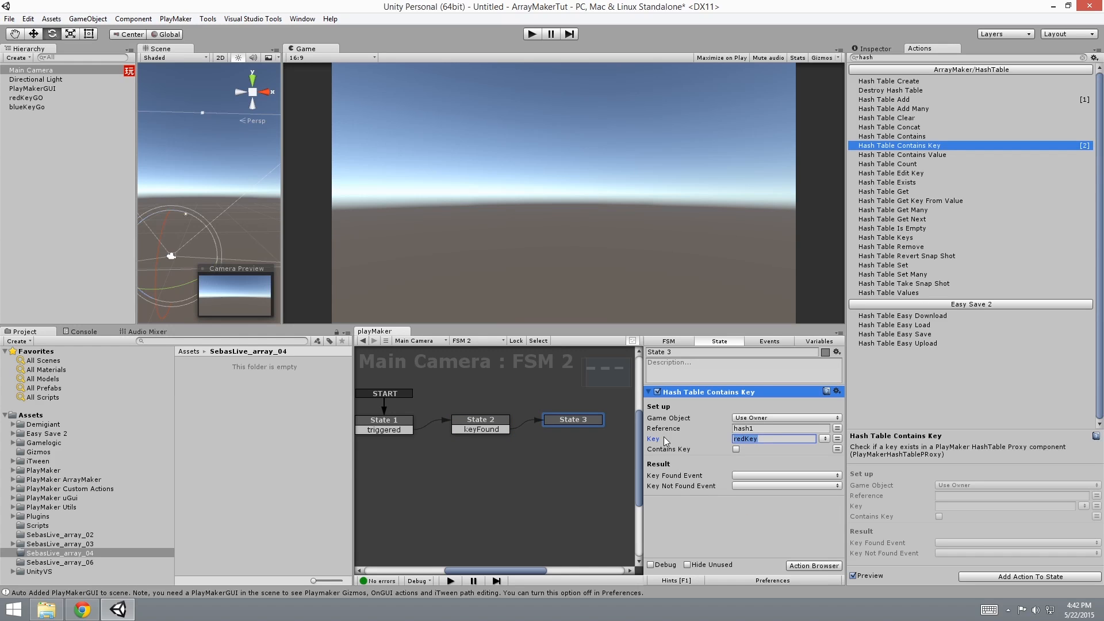
{"action": "type", "text": "blu"}
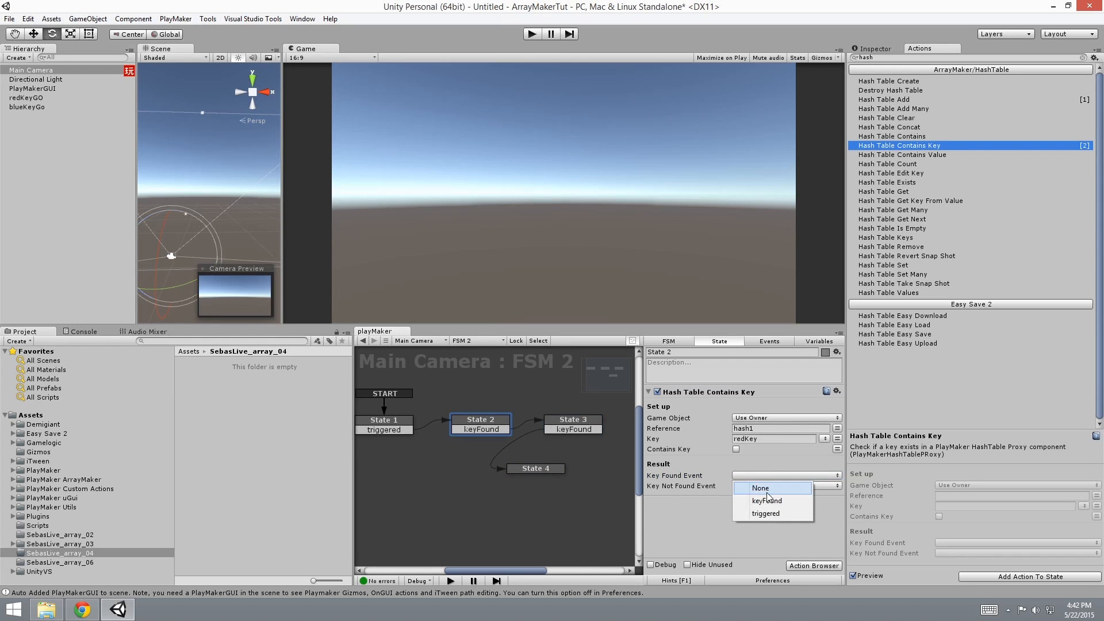
Set Key Found Event to keyFound and store the result in new Bool variable key1_bool.
{"action": "left_click", "coordinate": [767, 500]}
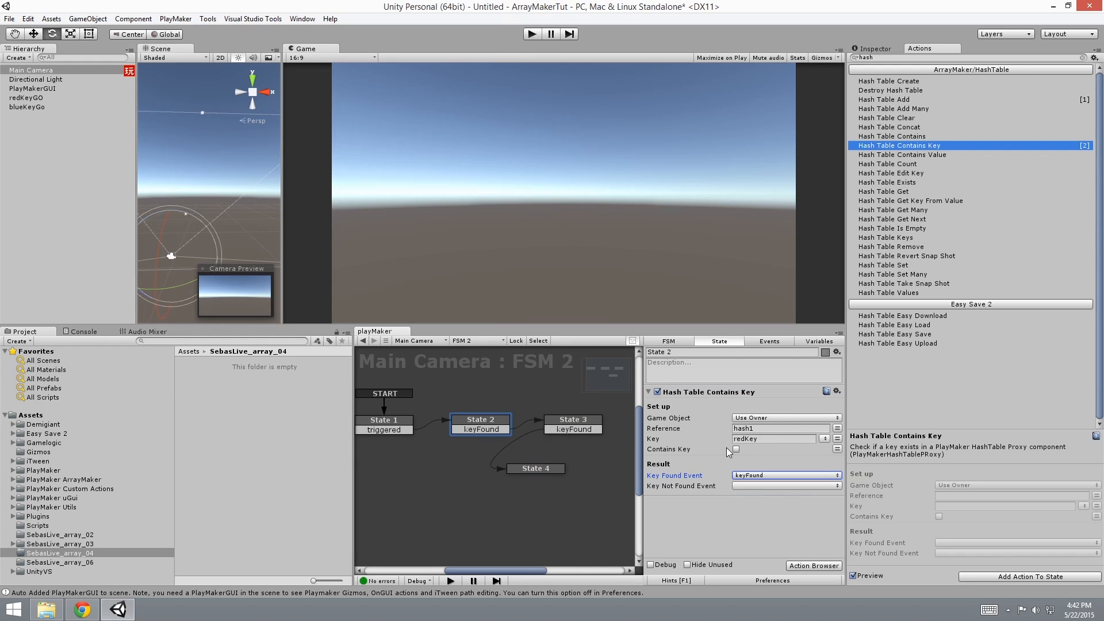
{"action": "mouse_move", "coordinate": [749, 453]}
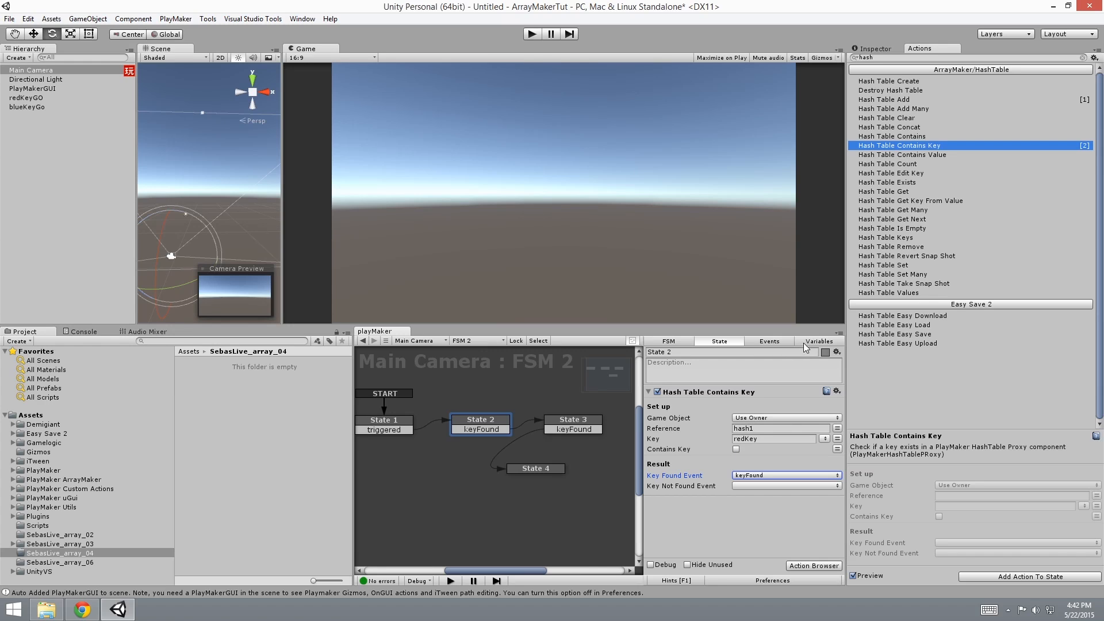
{"action": "left_click", "coordinate": [819, 341]}
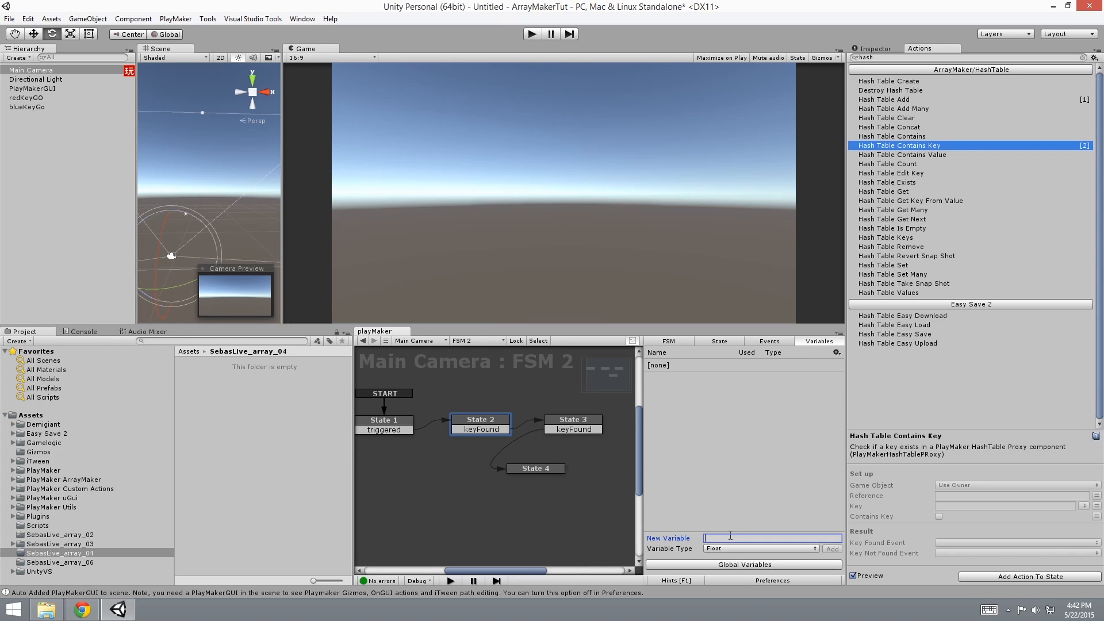
{"action": "type", "text": "key1"}
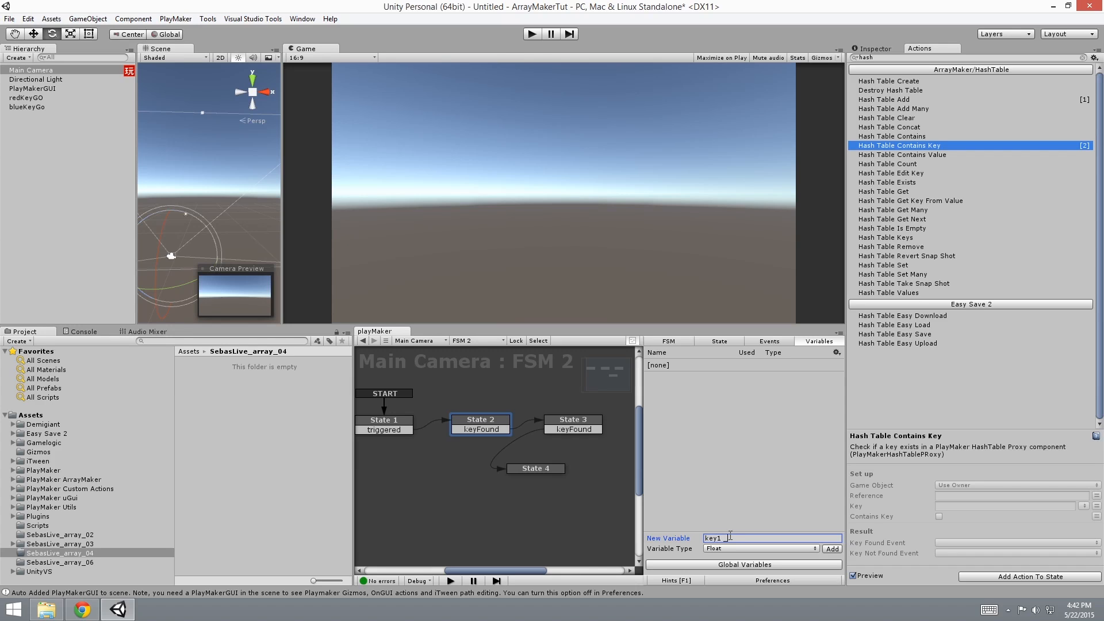
{"action": "type", "text": "bool"}
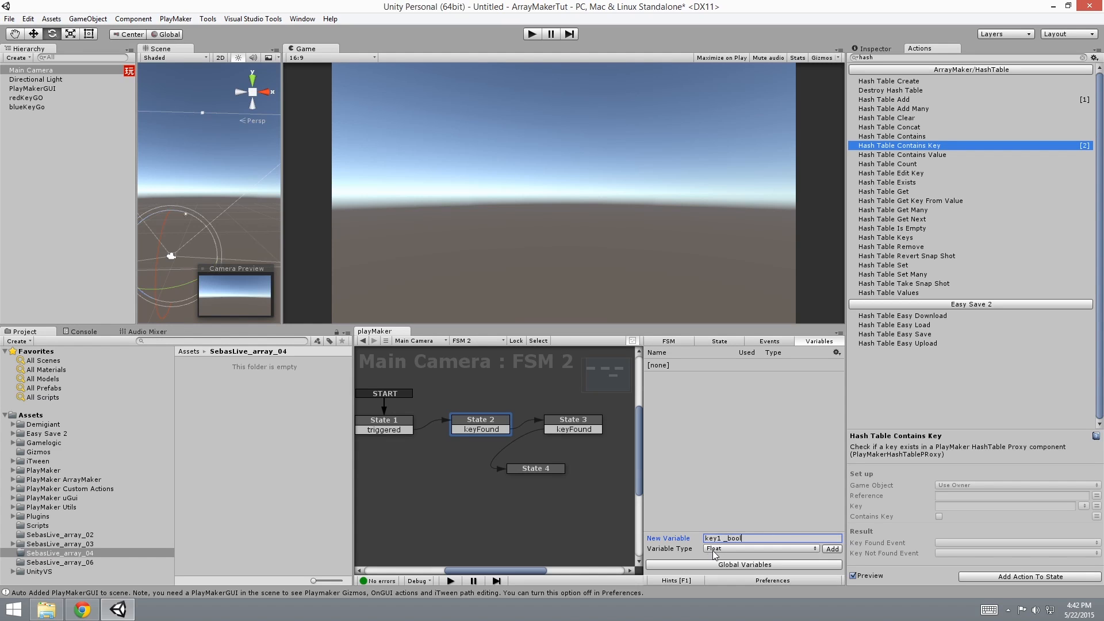
{"action": "left_click", "coordinate": [759, 549]}
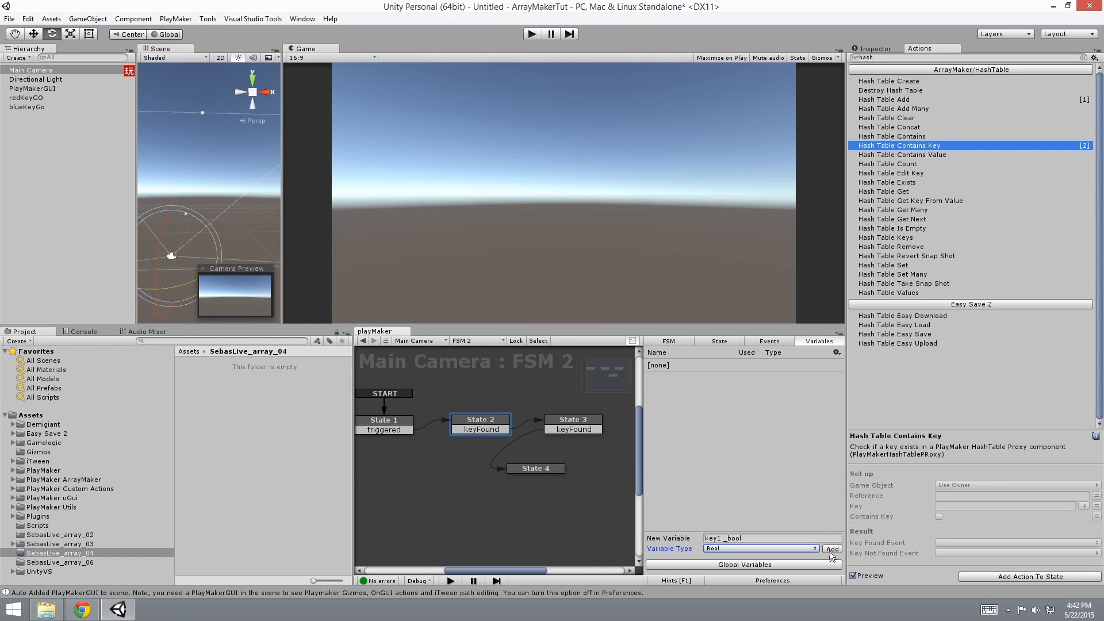
{"action": "left_click", "coordinate": [832, 548]}
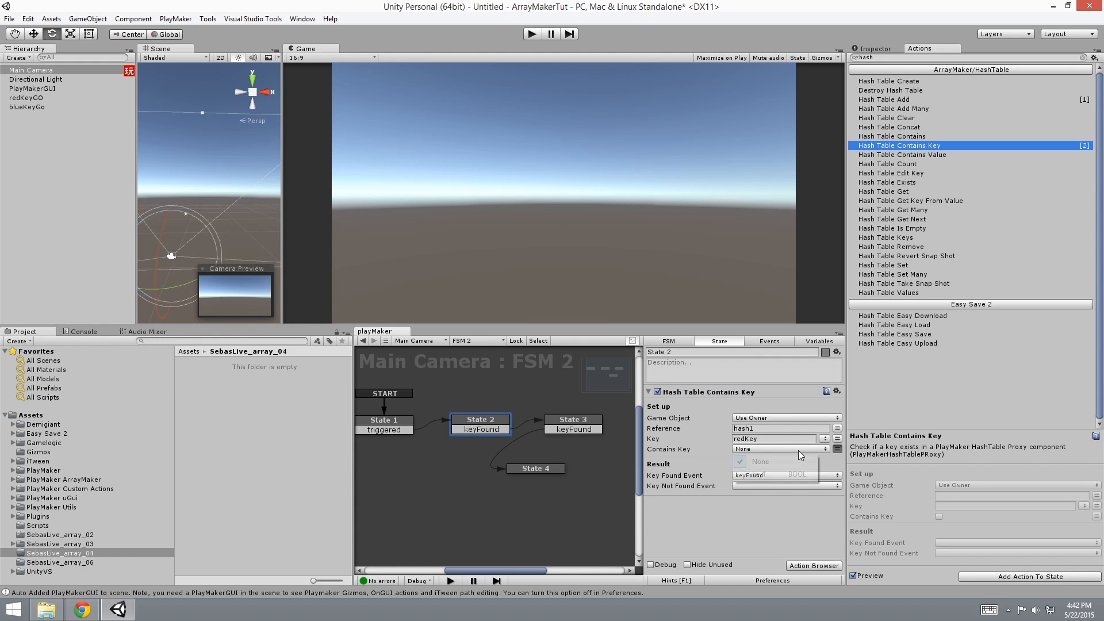
{"action": "left_click", "coordinate": [780, 449]}
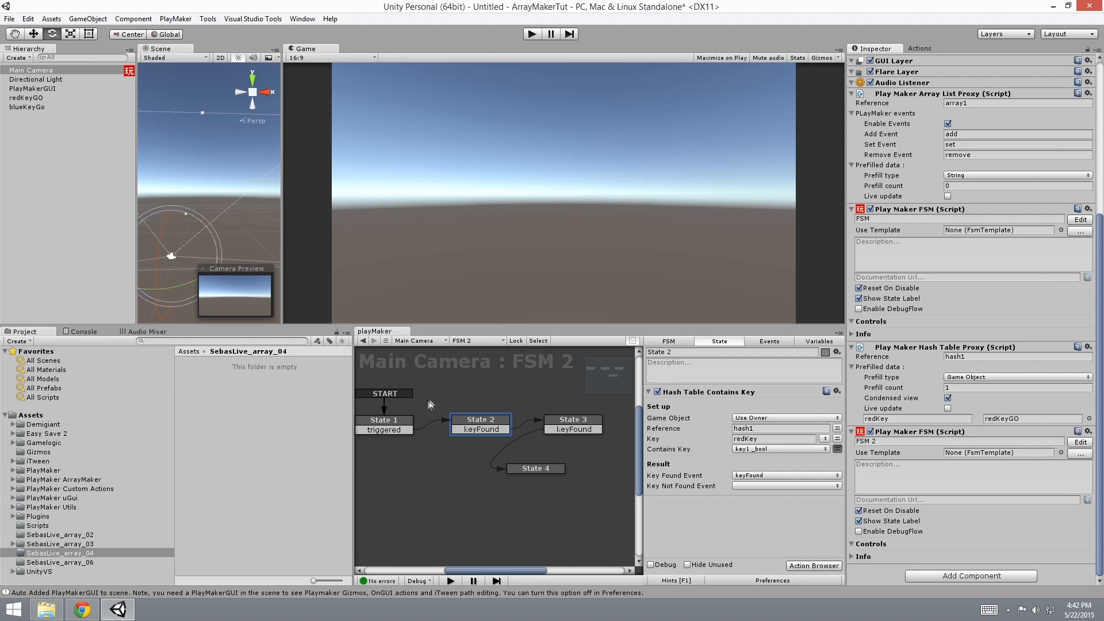
Run play mode and confirm FSM 2 reaches State 4 with key1_bool True.
{"action": "left_click", "coordinate": [384, 421]}
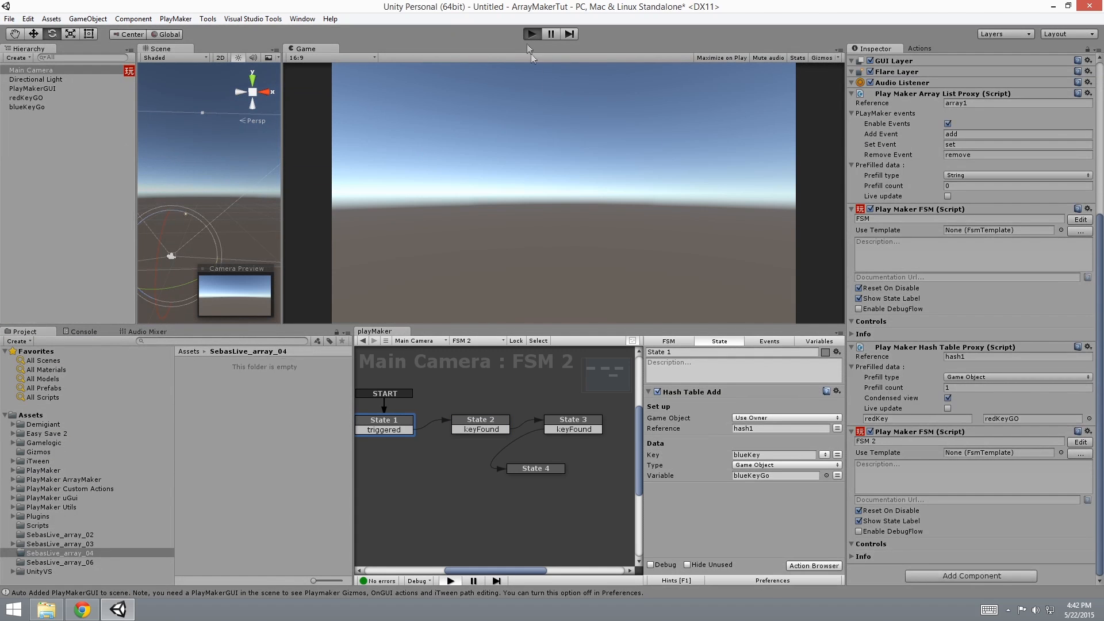
{"action": "left_click", "coordinate": [532, 34]}
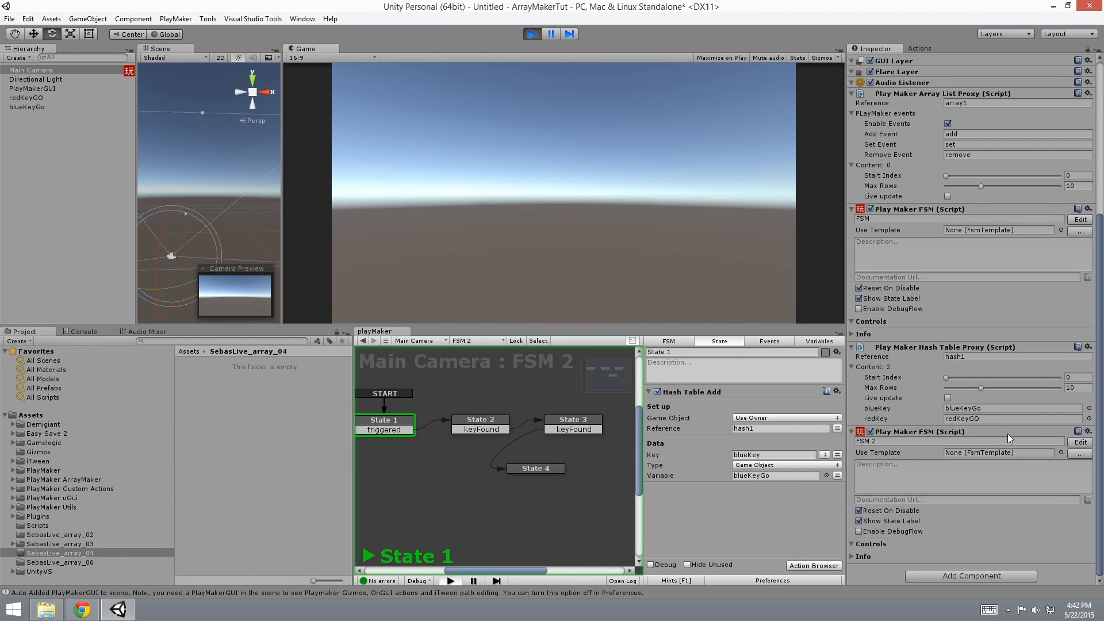
{"action": "mouse_move", "coordinate": [432, 439]}
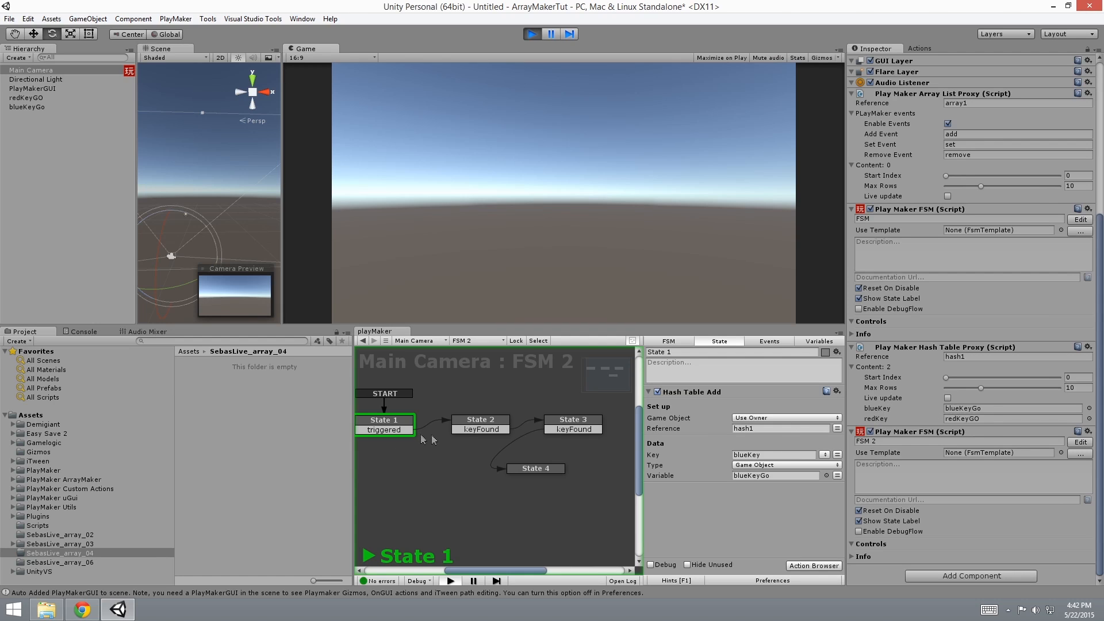
{"action": "left_click", "coordinate": [384, 430]}
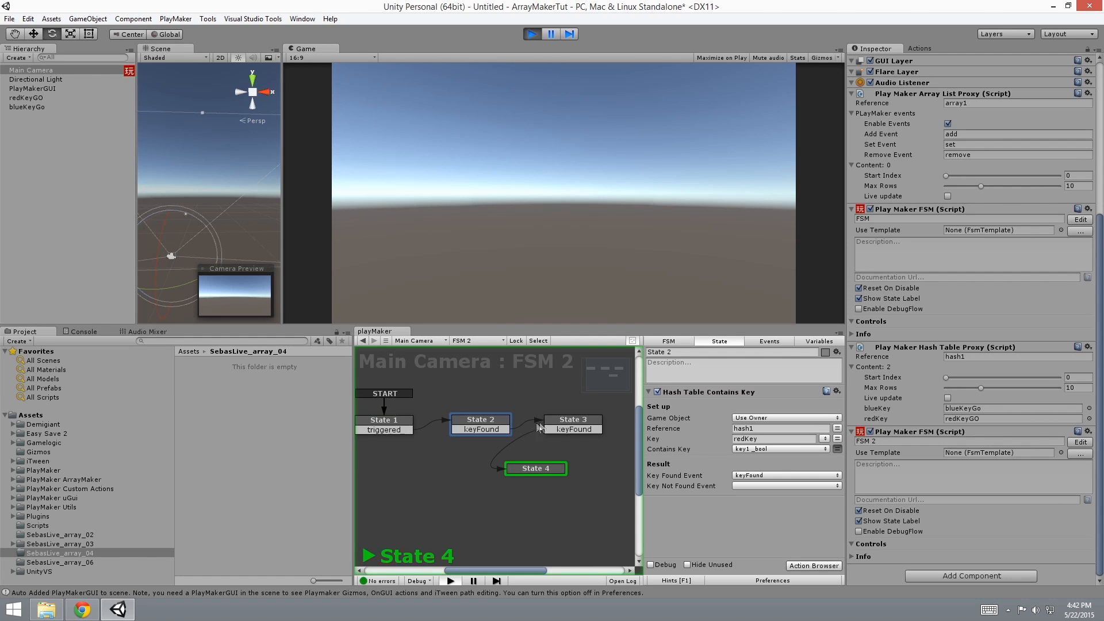
{"action": "left_click", "coordinate": [818, 341]}
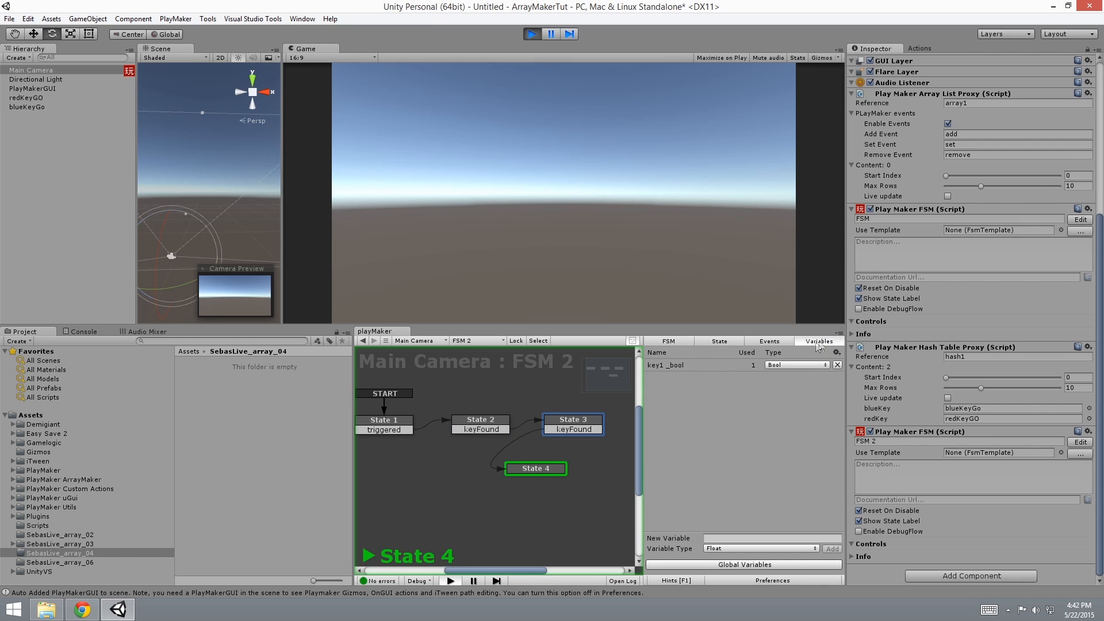
{"action": "left_click", "coordinate": [666, 365]}
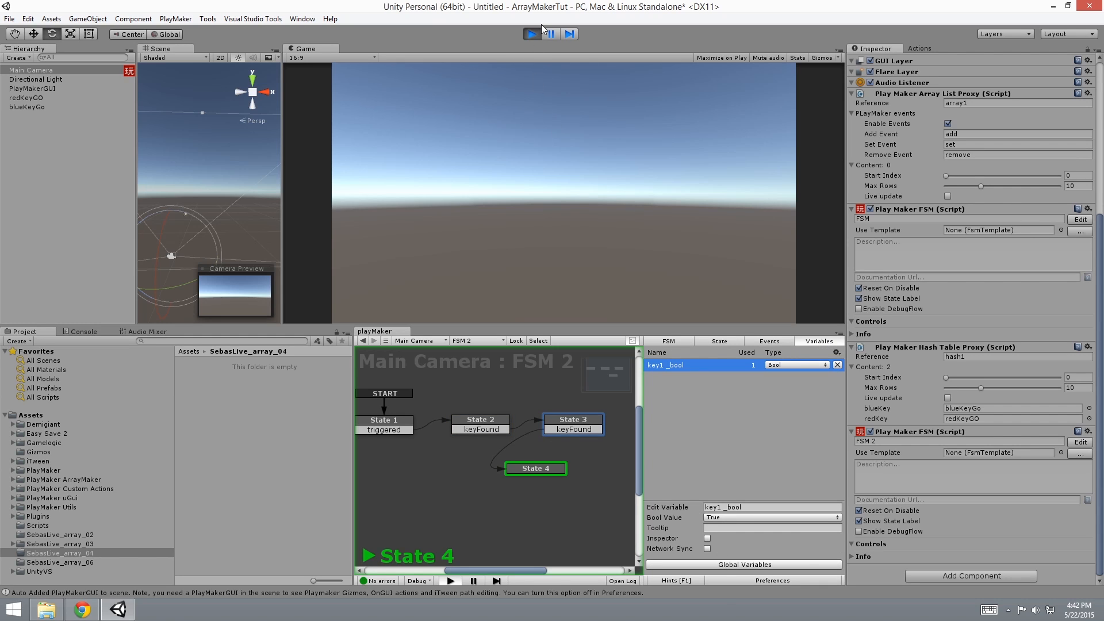
{"action": "mouse_move", "coordinate": [937, 399]}
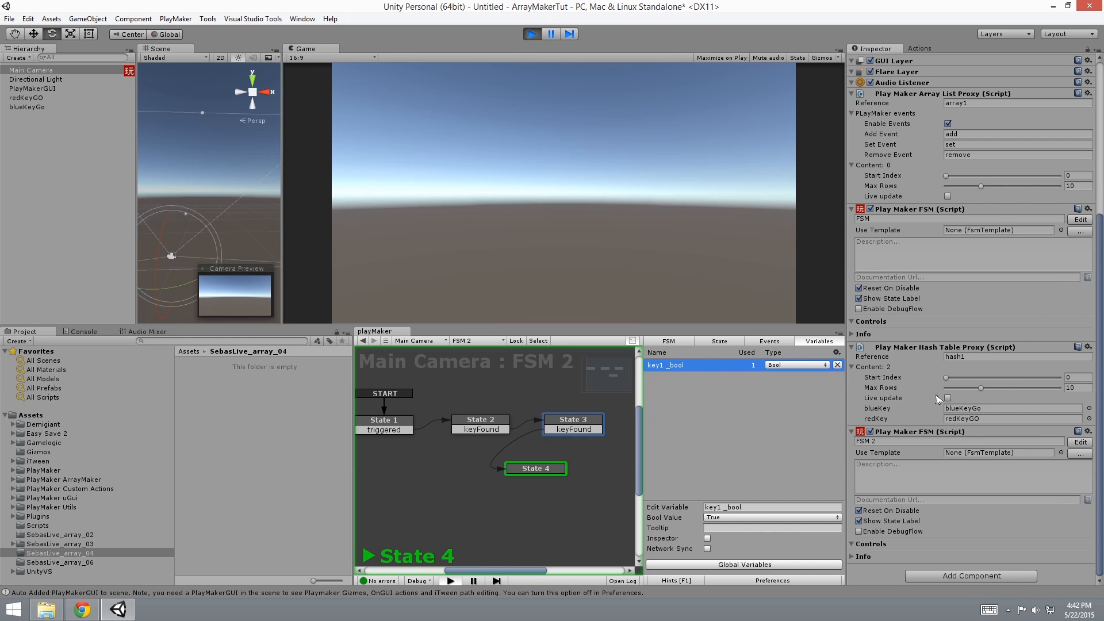
{"action": "mouse_move", "coordinate": [940, 395]}
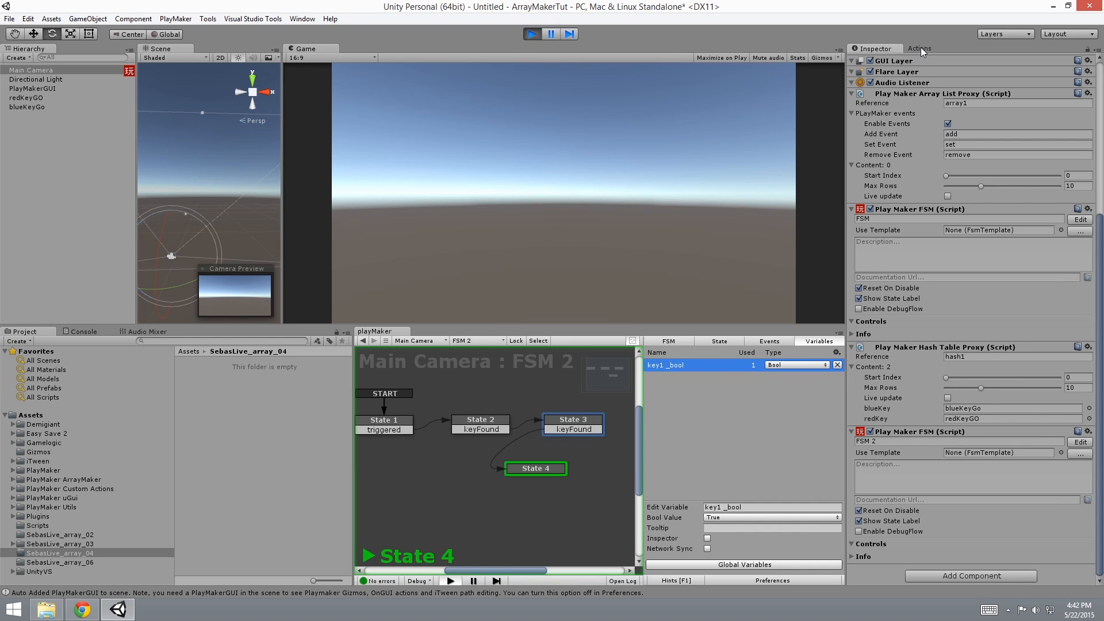
Open the Actions browser and expand the ArrayMaker ArrayList and HashTable categories.
{"action": "left_click", "coordinate": [920, 48]}
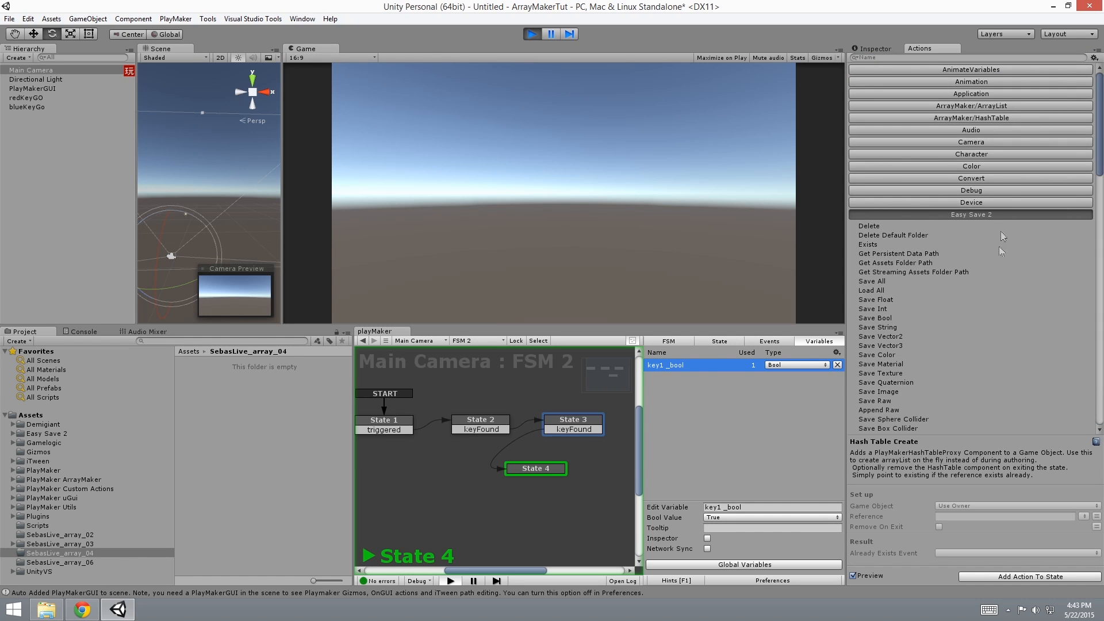
{"action": "scroll", "scroll_direction": "down", "scroll_amount": 3}
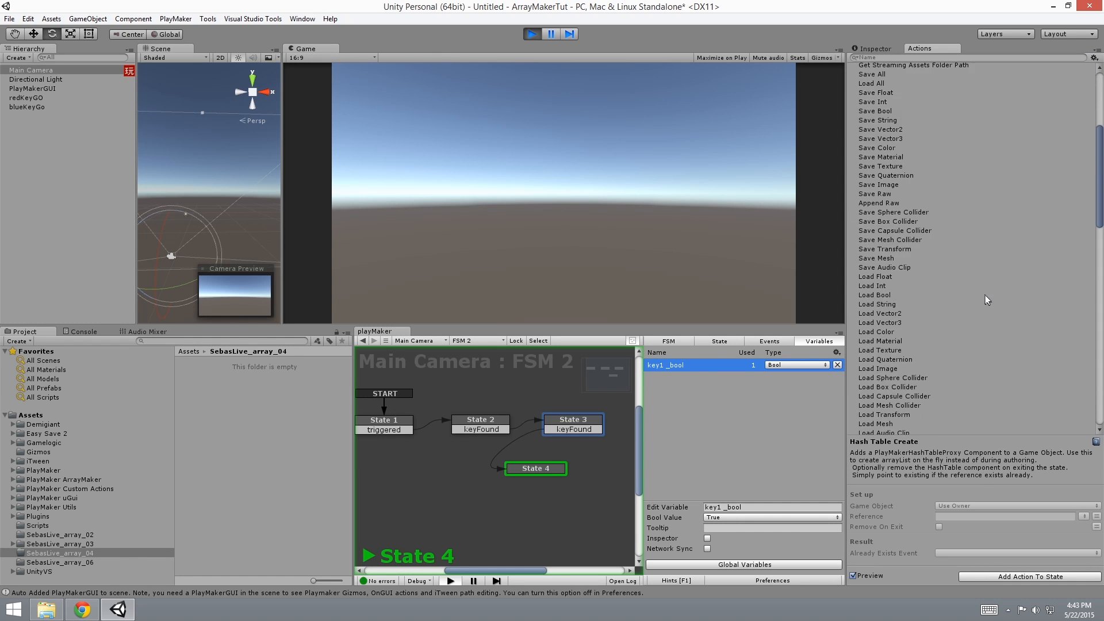
{"action": "scroll", "scroll_direction": "down", "scroll_amount": 3}
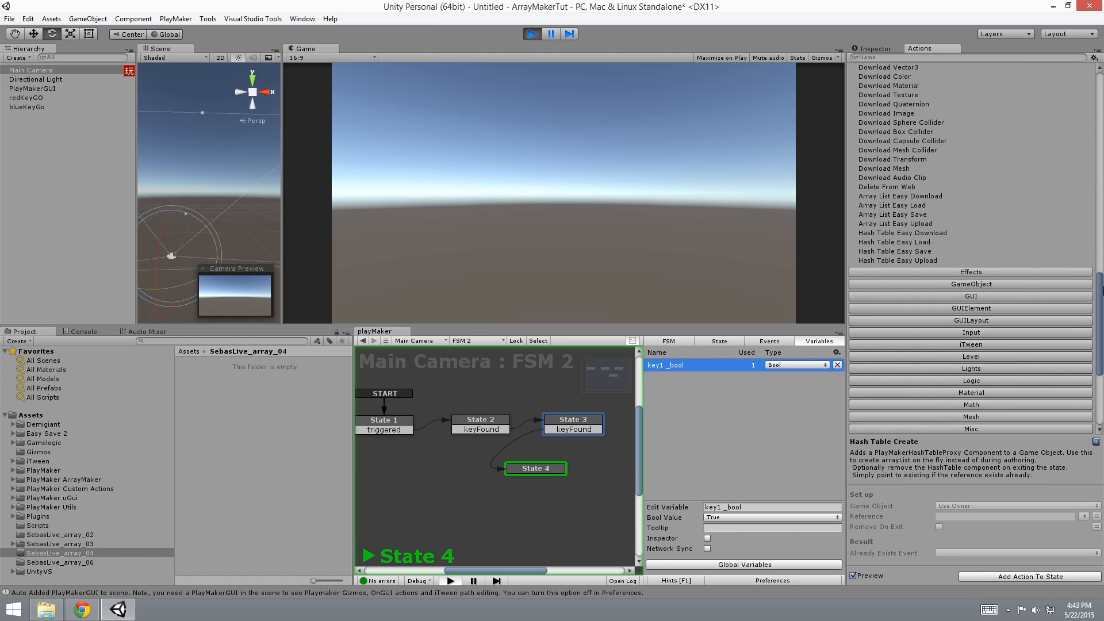
{"action": "left_click", "coordinate": [970, 106]}
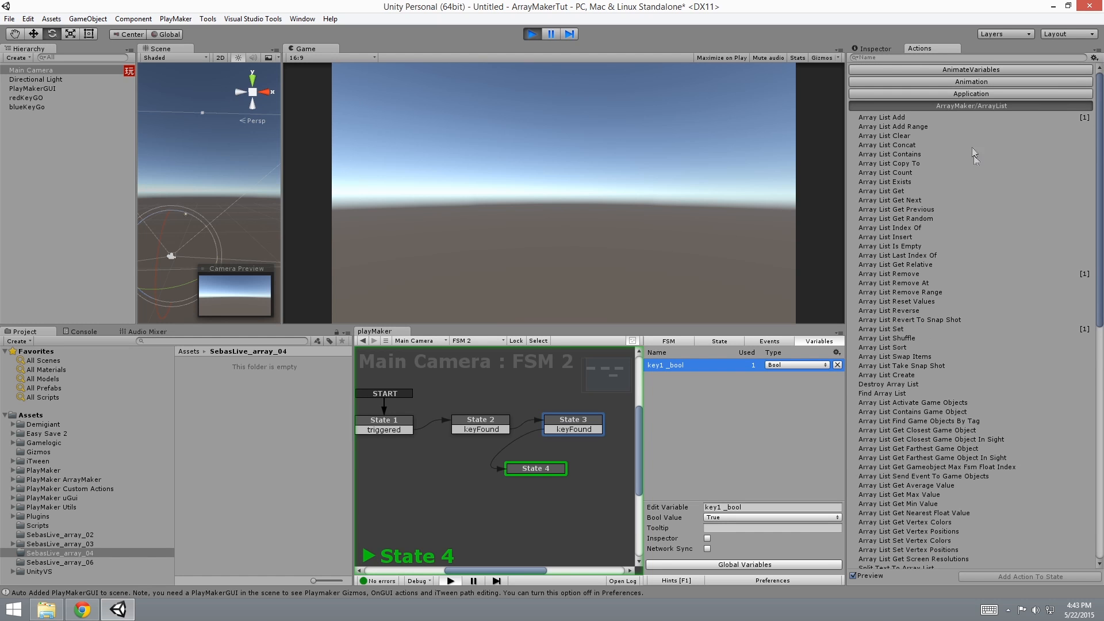
{"action": "left_click", "coordinate": [970, 105]}
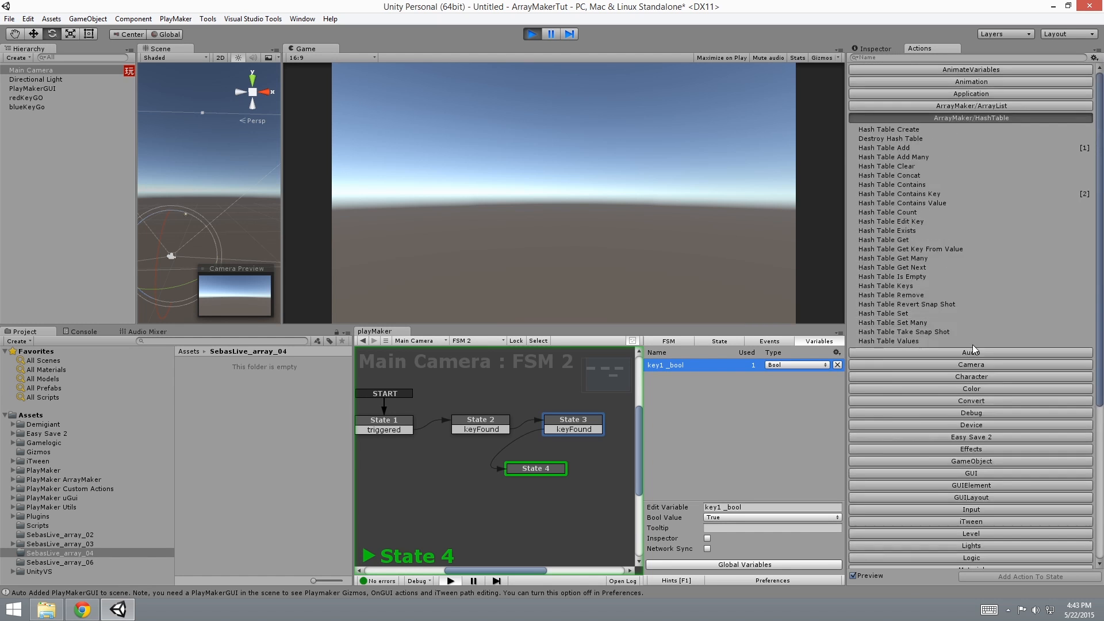